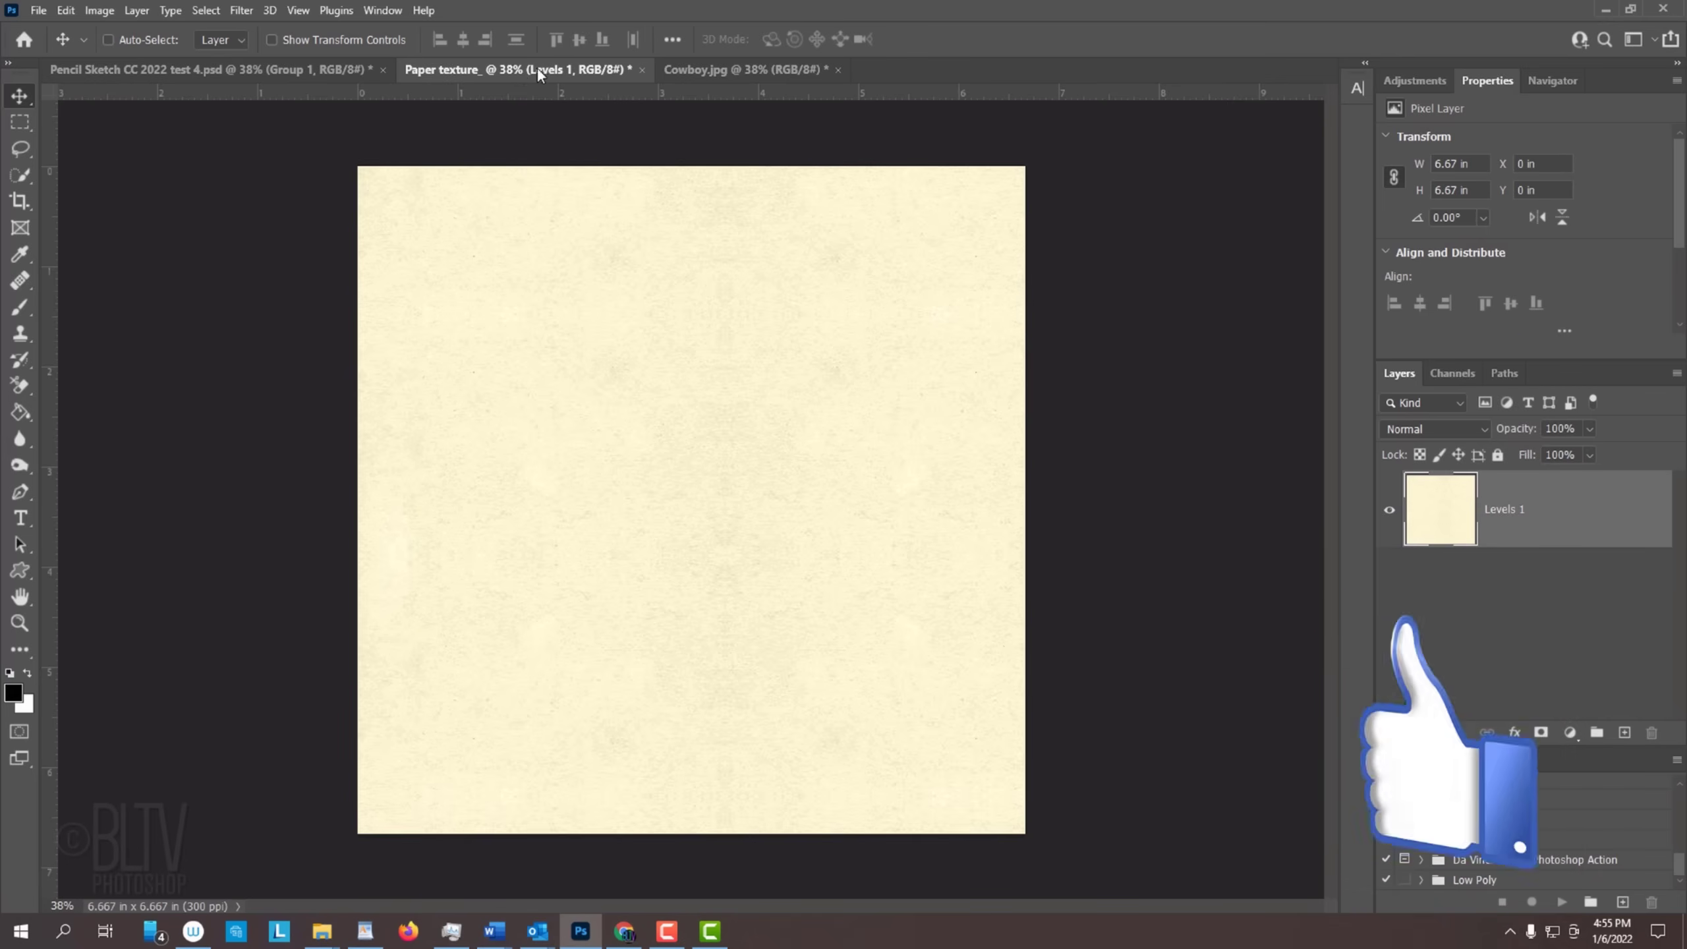
- Drag the cowboy photo from Cowboy.jpg into the paper texture document as a new layer
left_click(743, 68)
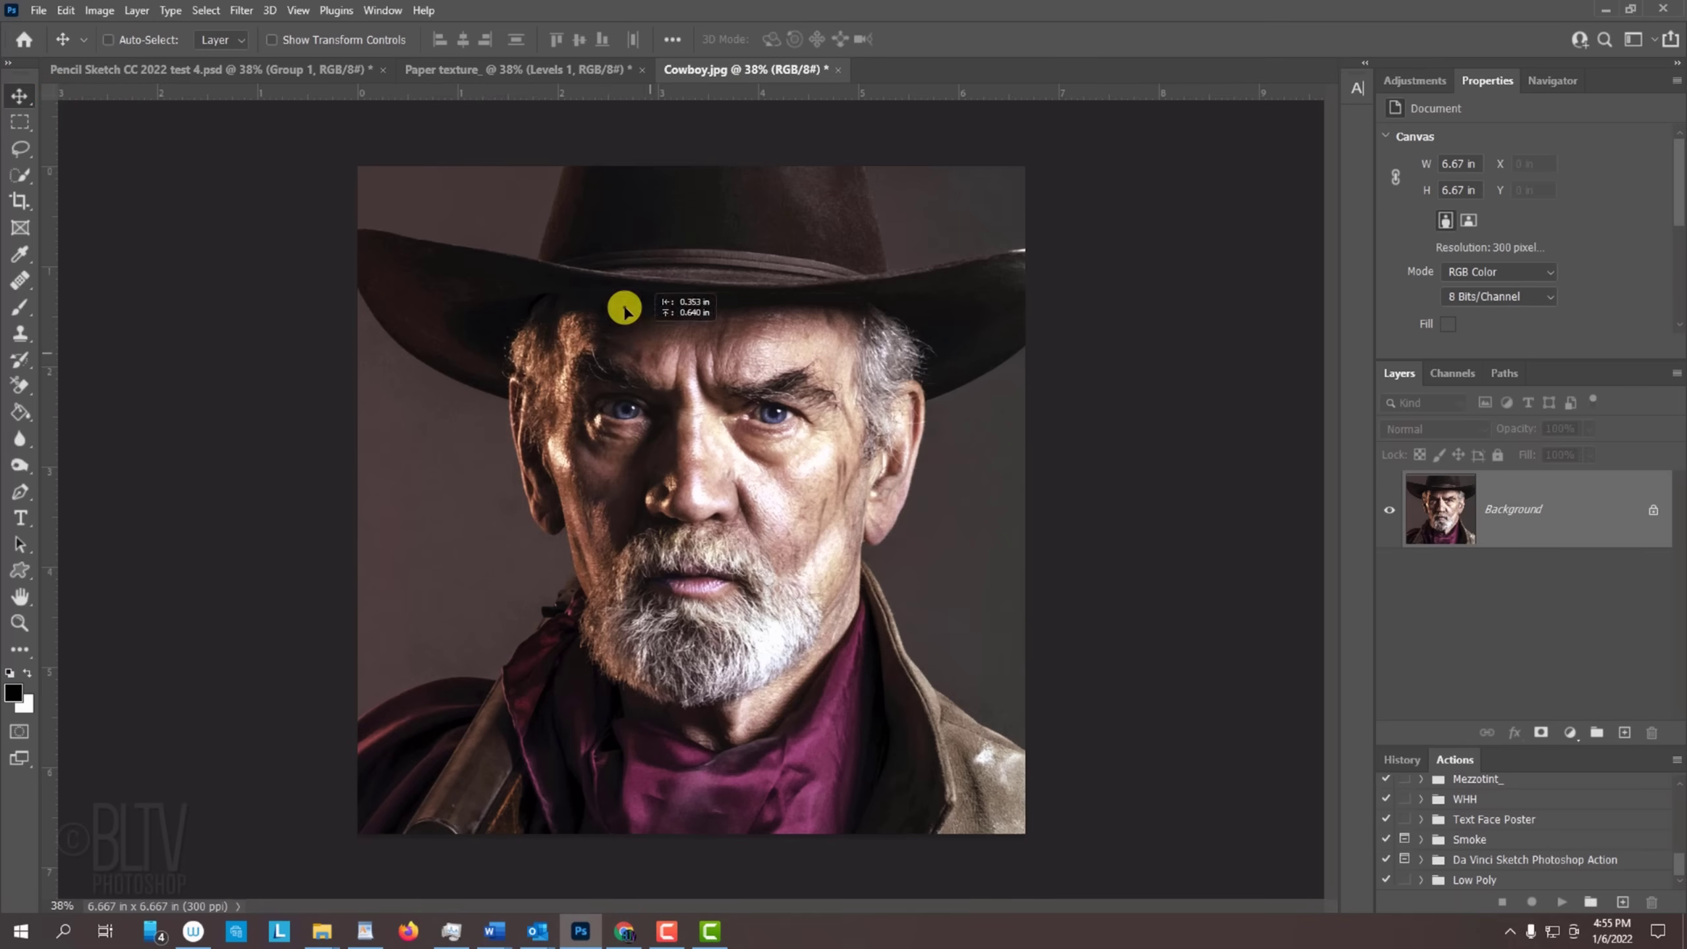
left_click(517, 68)
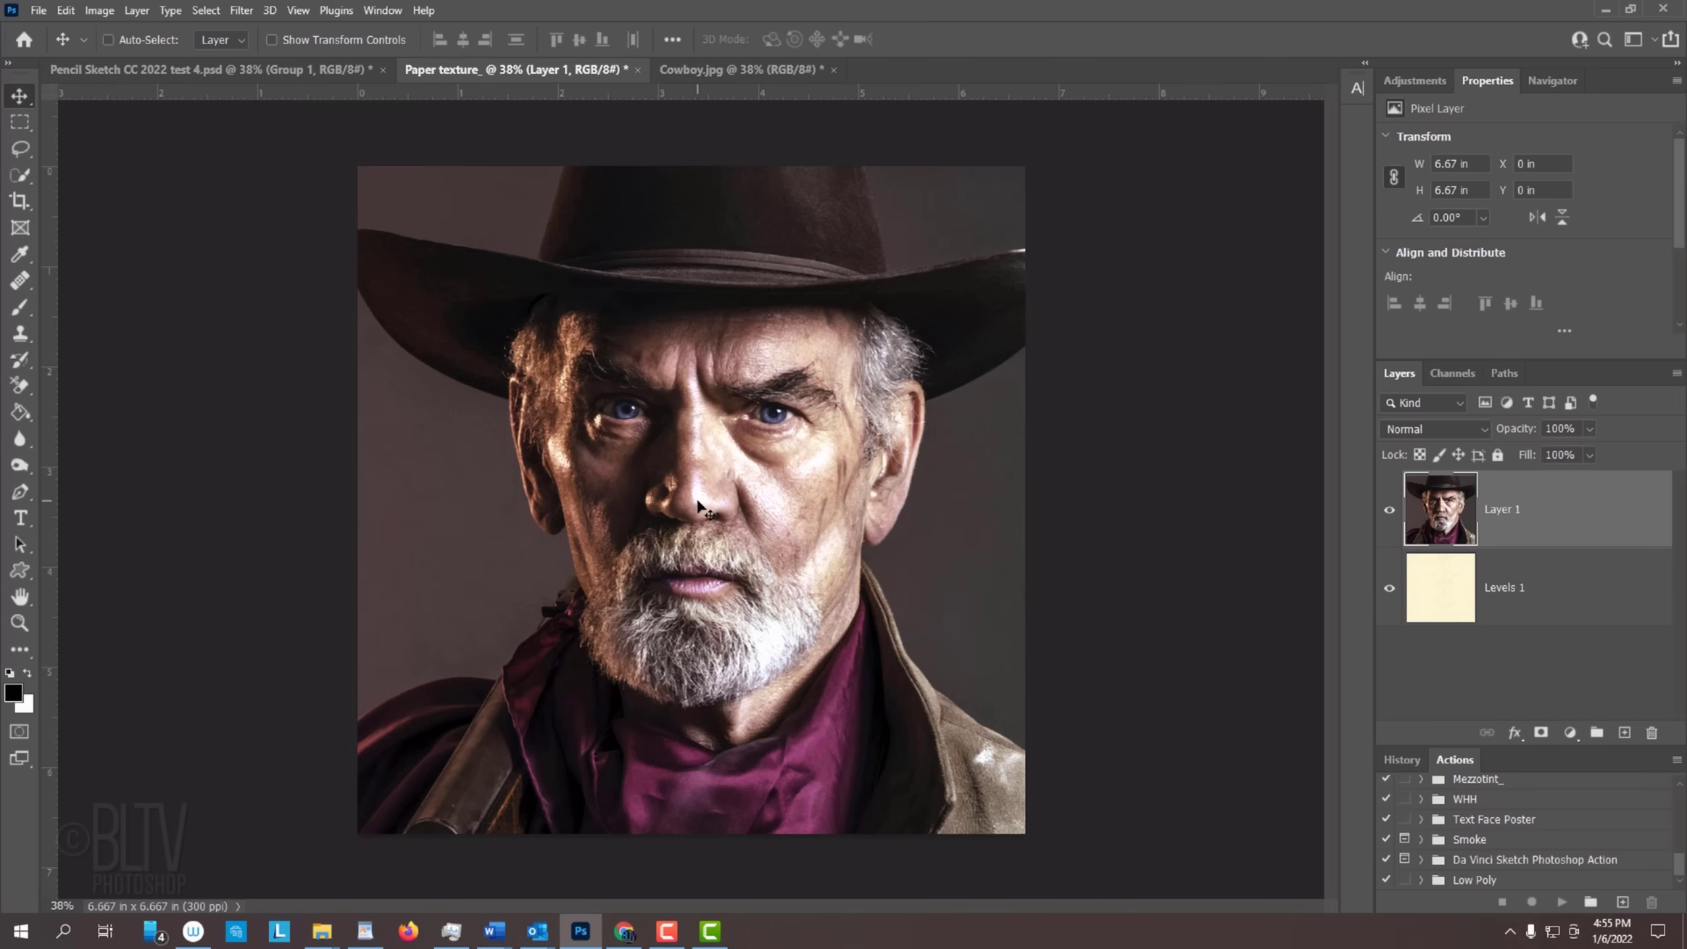
- Scale the cowboy portrait down to about 84% with Free Transform, leaving a cream border
key("ctrl+t")
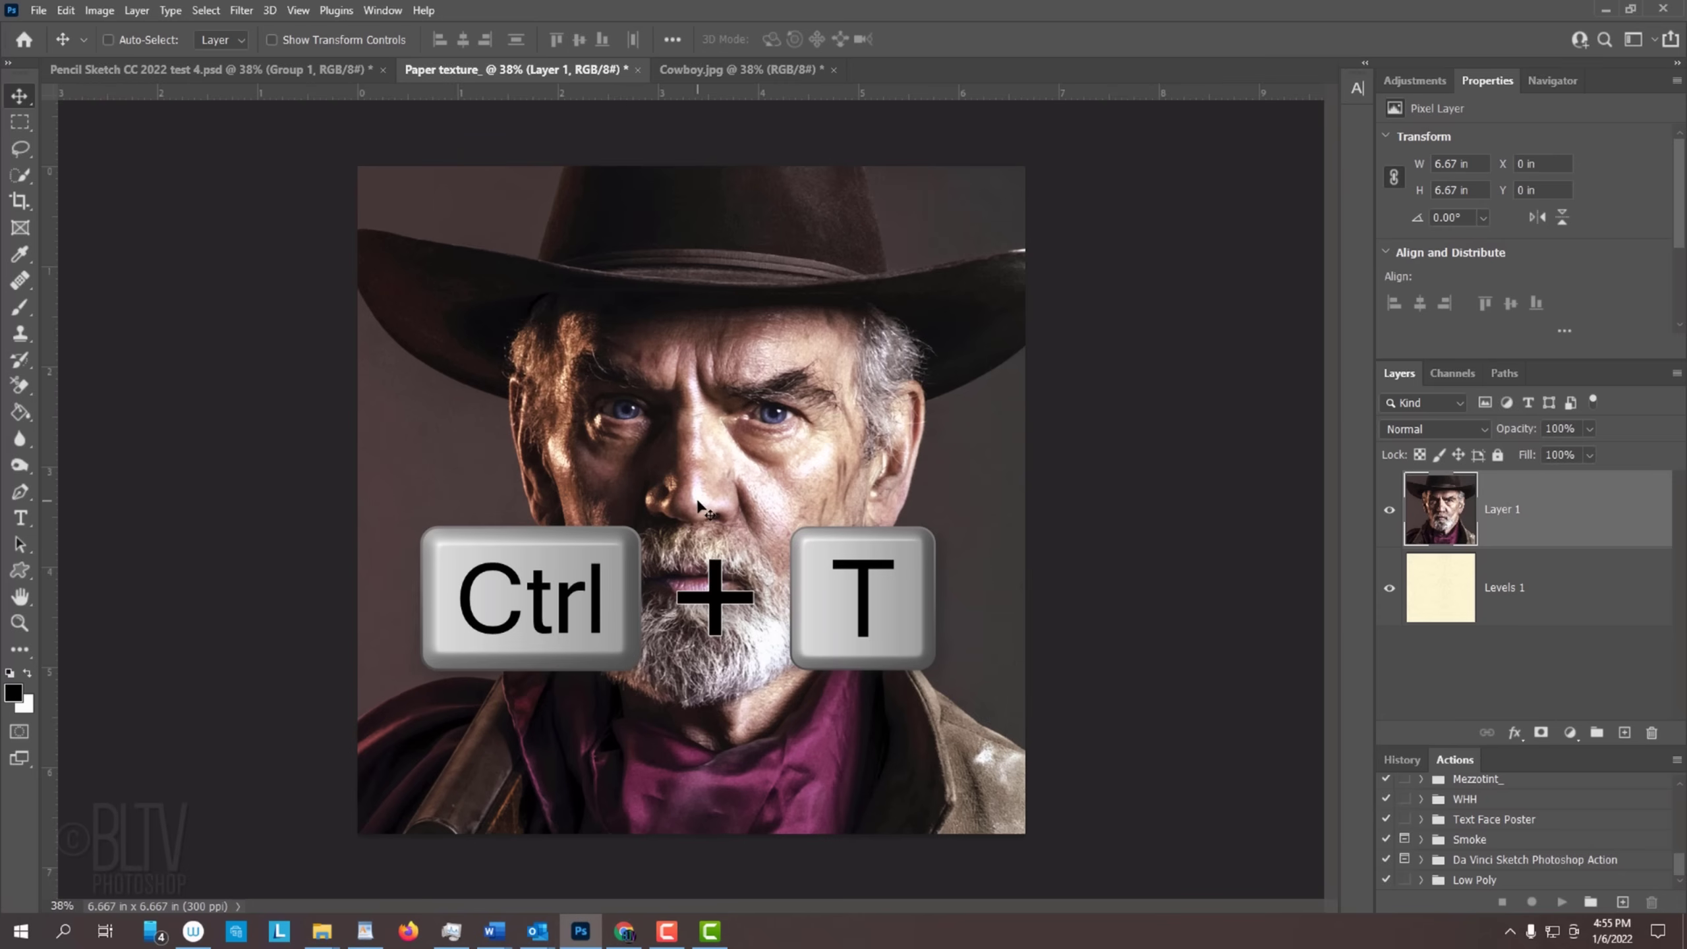
key("ctrl+t")
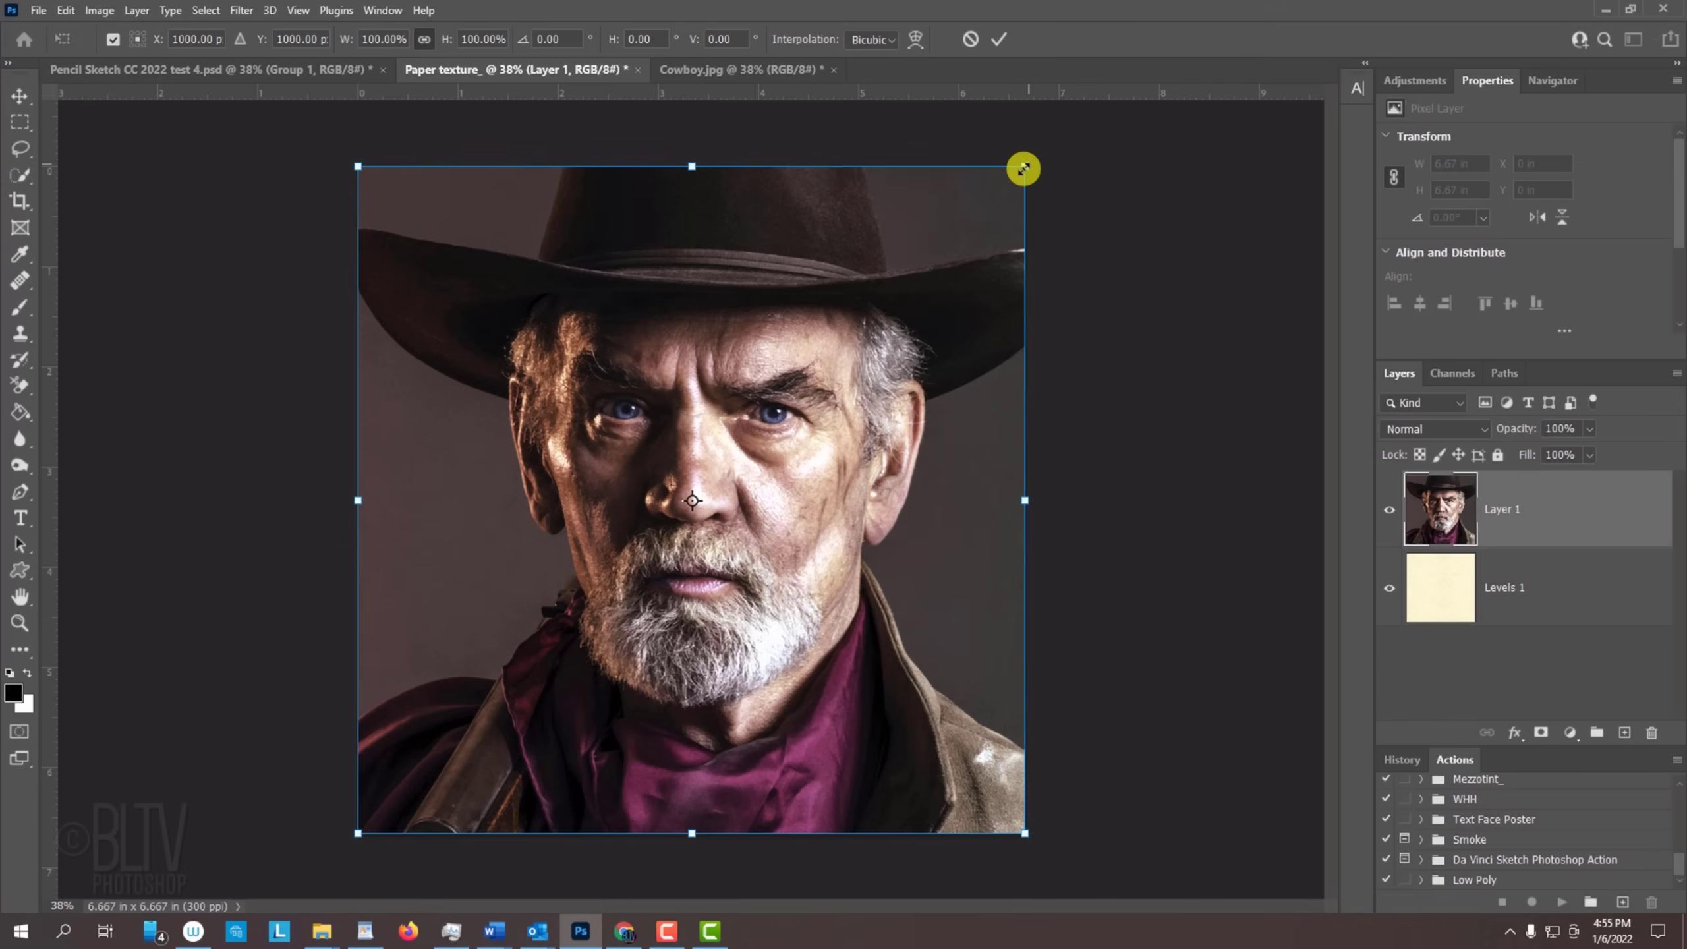
key("alt")
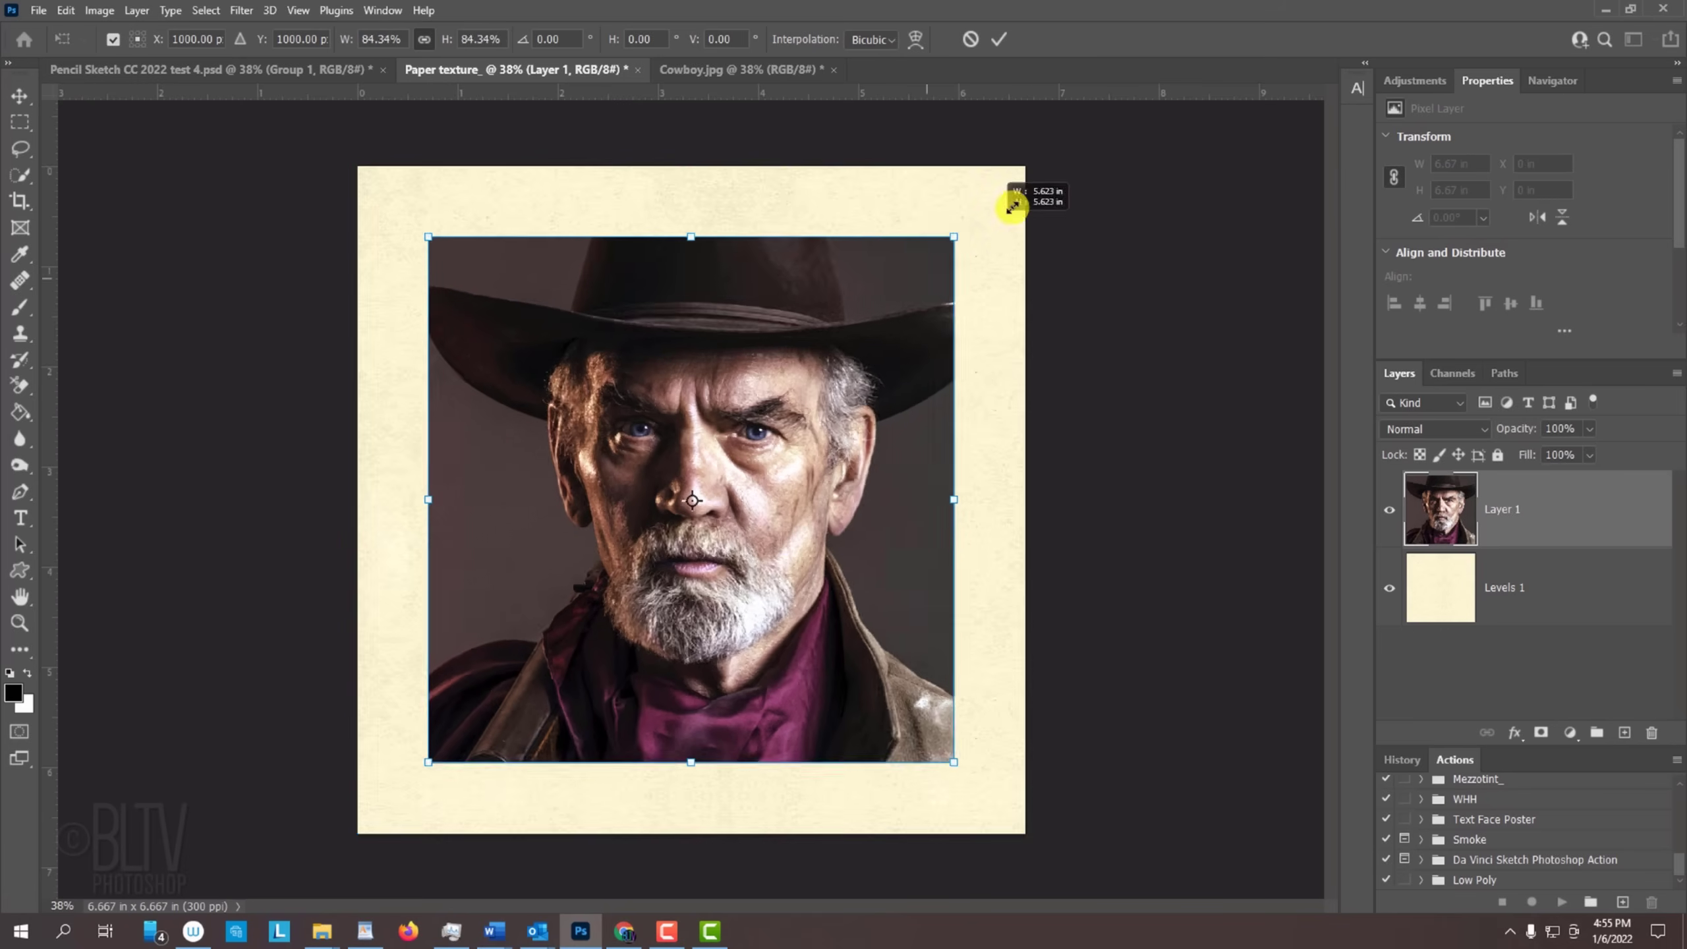
left_click_drag(1012, 205, 1028, 168)
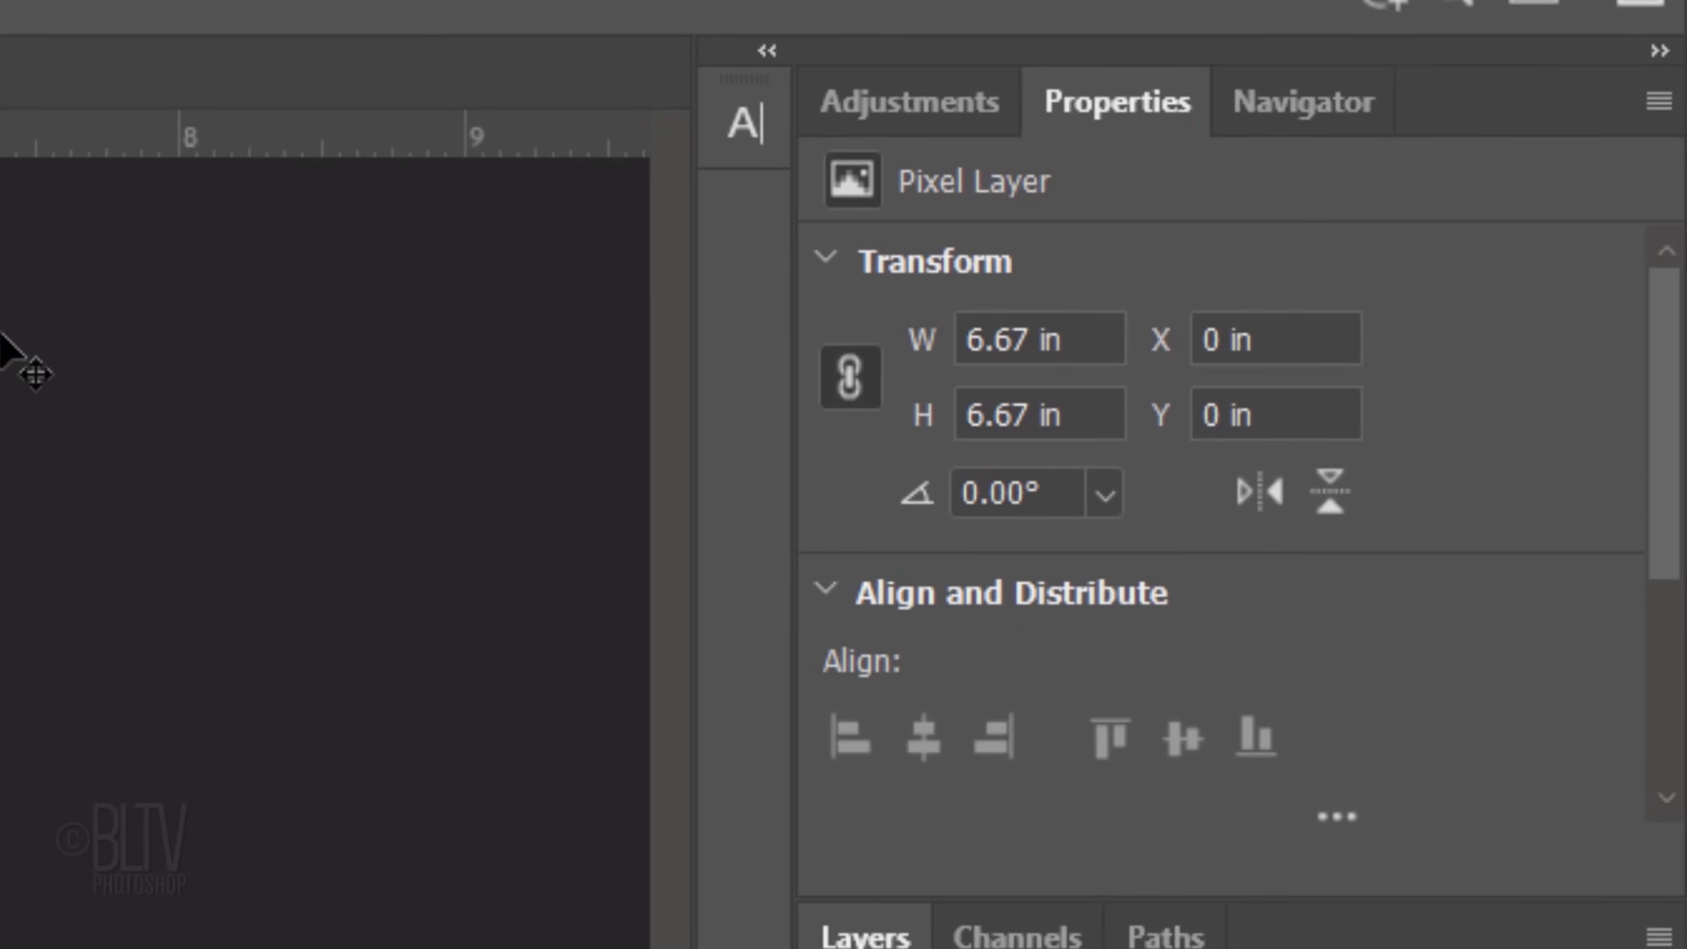
- Select the cowboy figure with the Quick Selection Tool
scroll("down", 3)
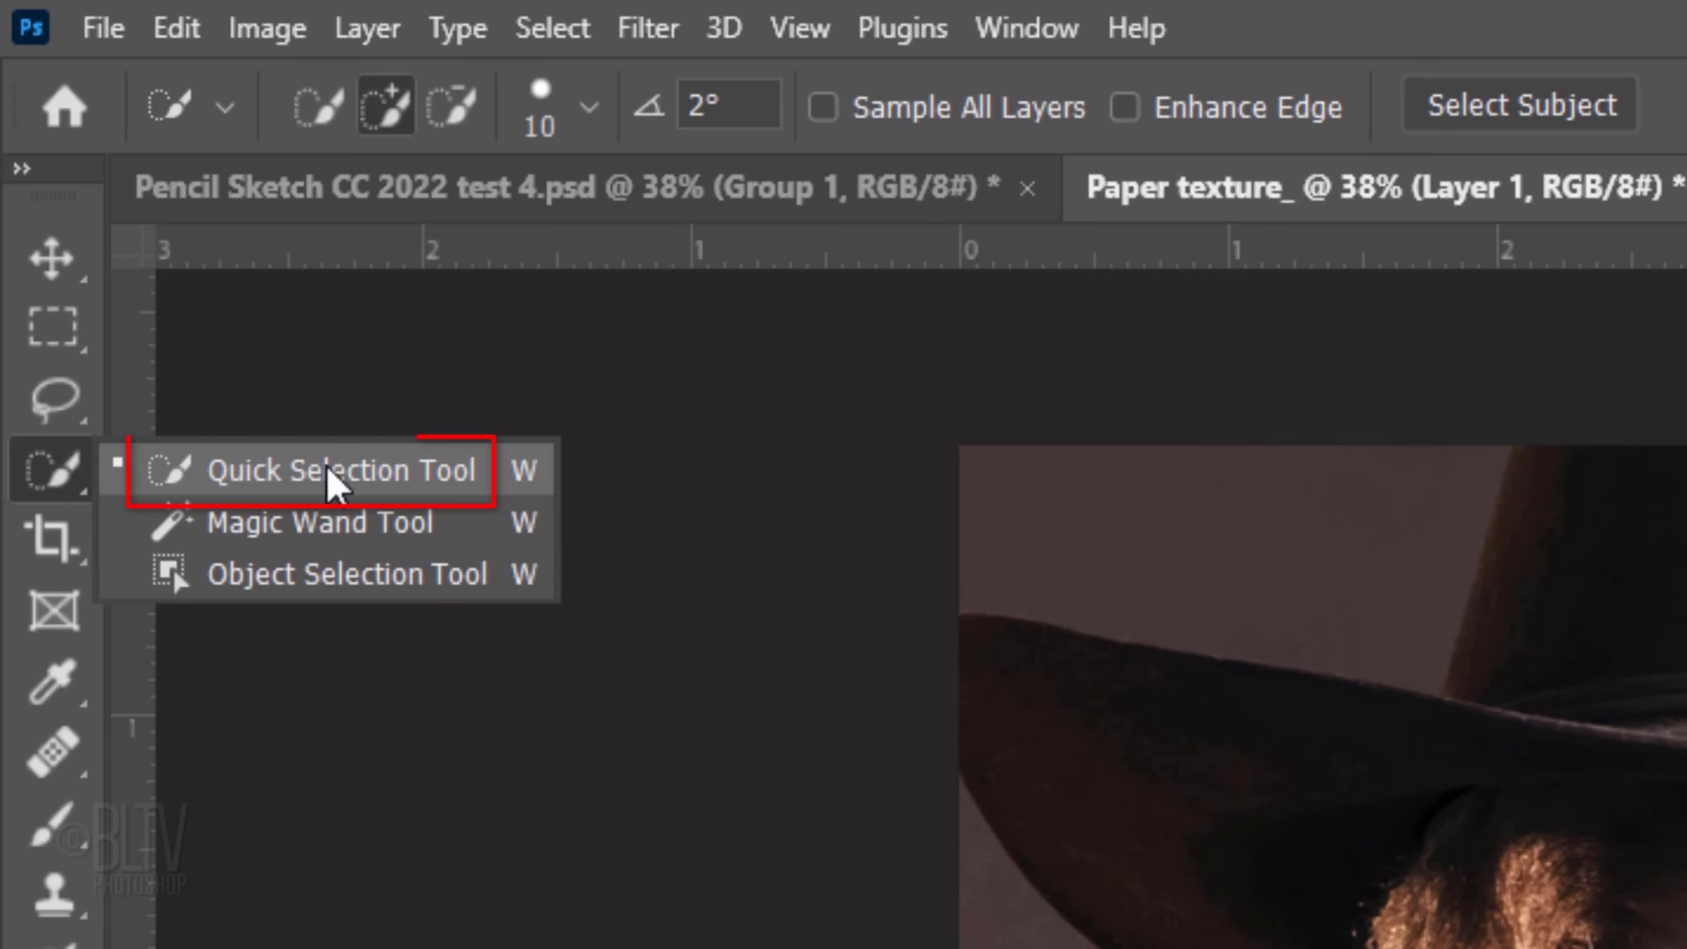
left_click(344, 470)
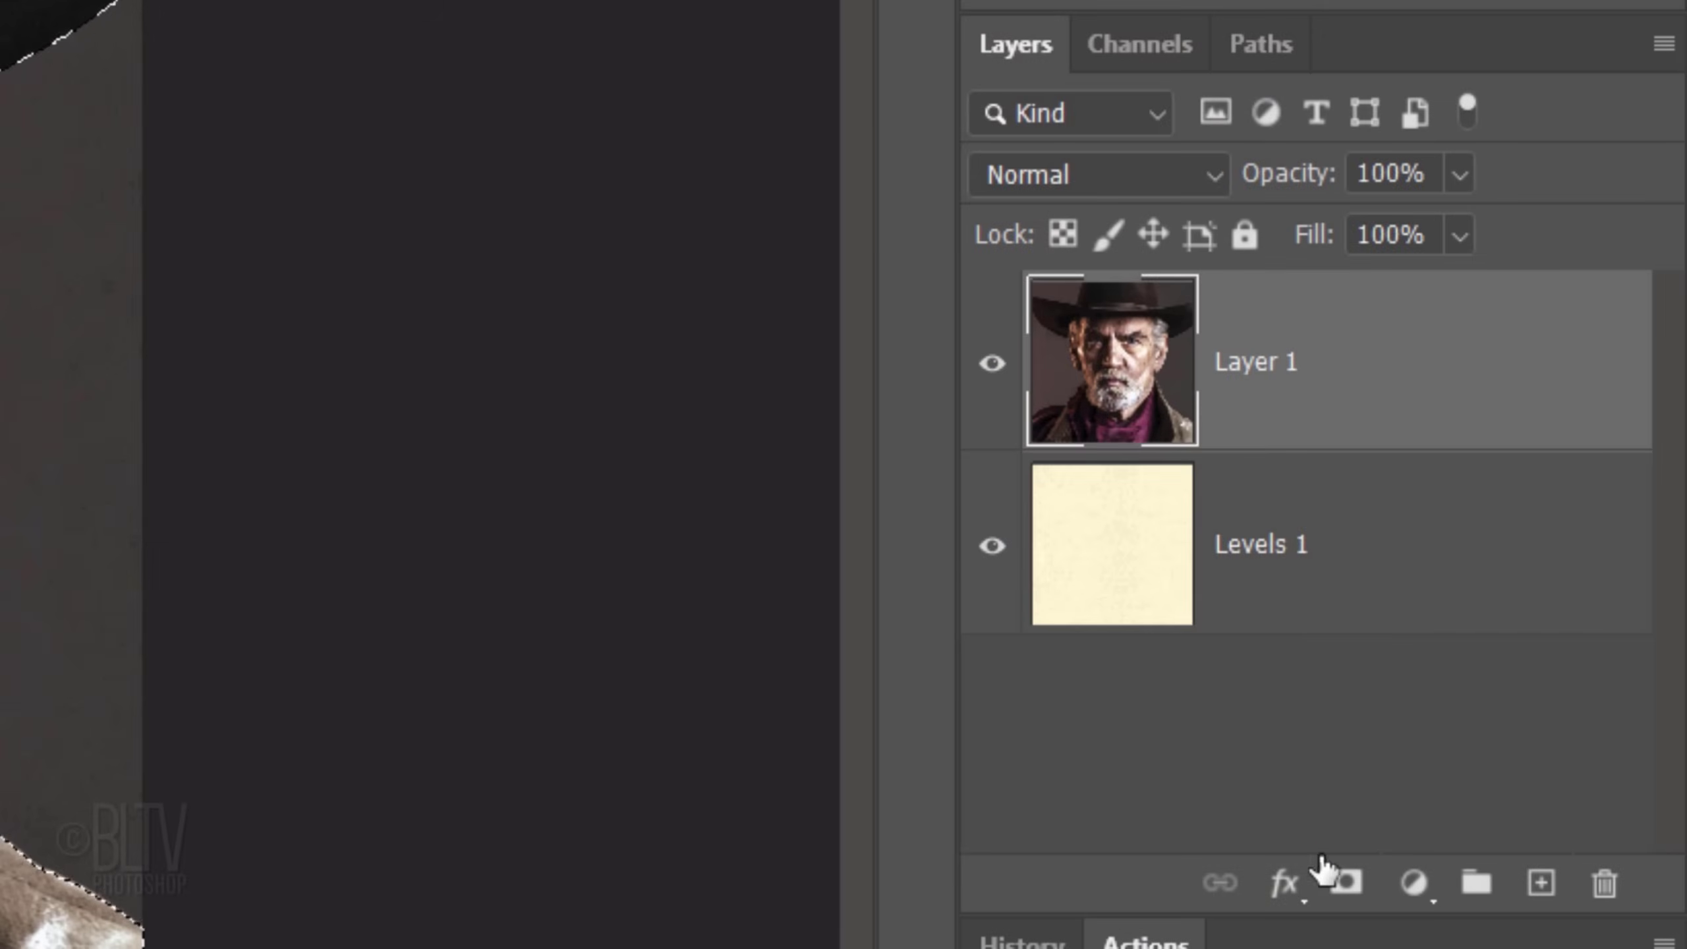
- Mask the cowboy to his silhouette and add a new black-filled layer beneath the portrait
left_click(1345, 883)
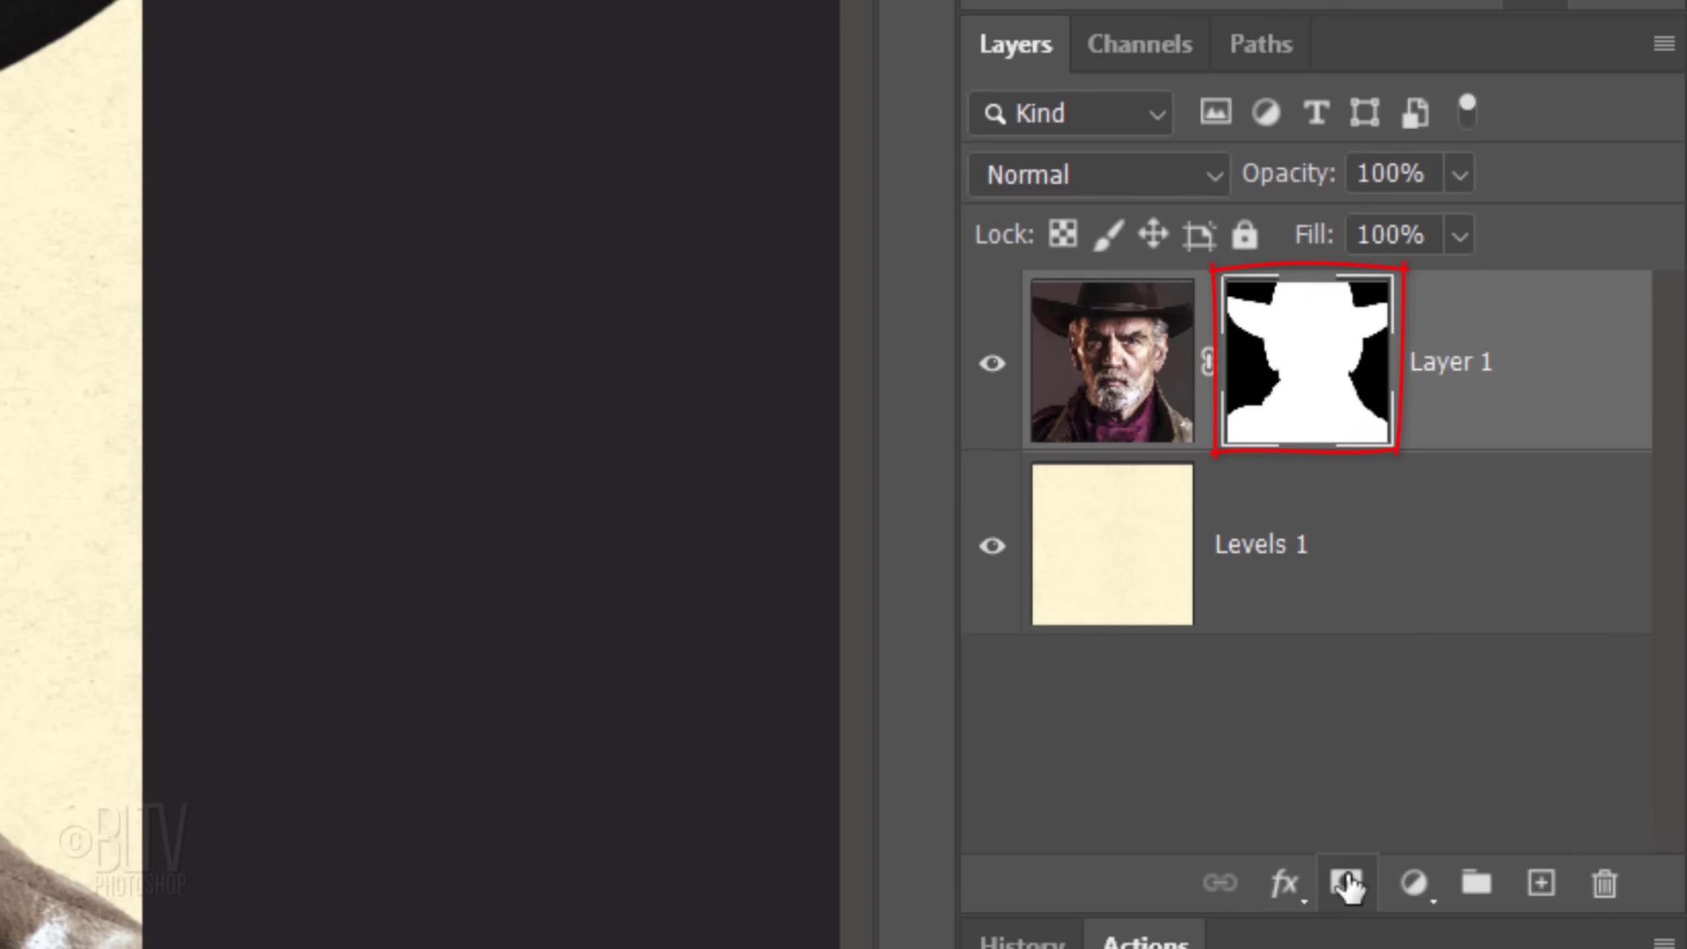
left_click(1305, 362)
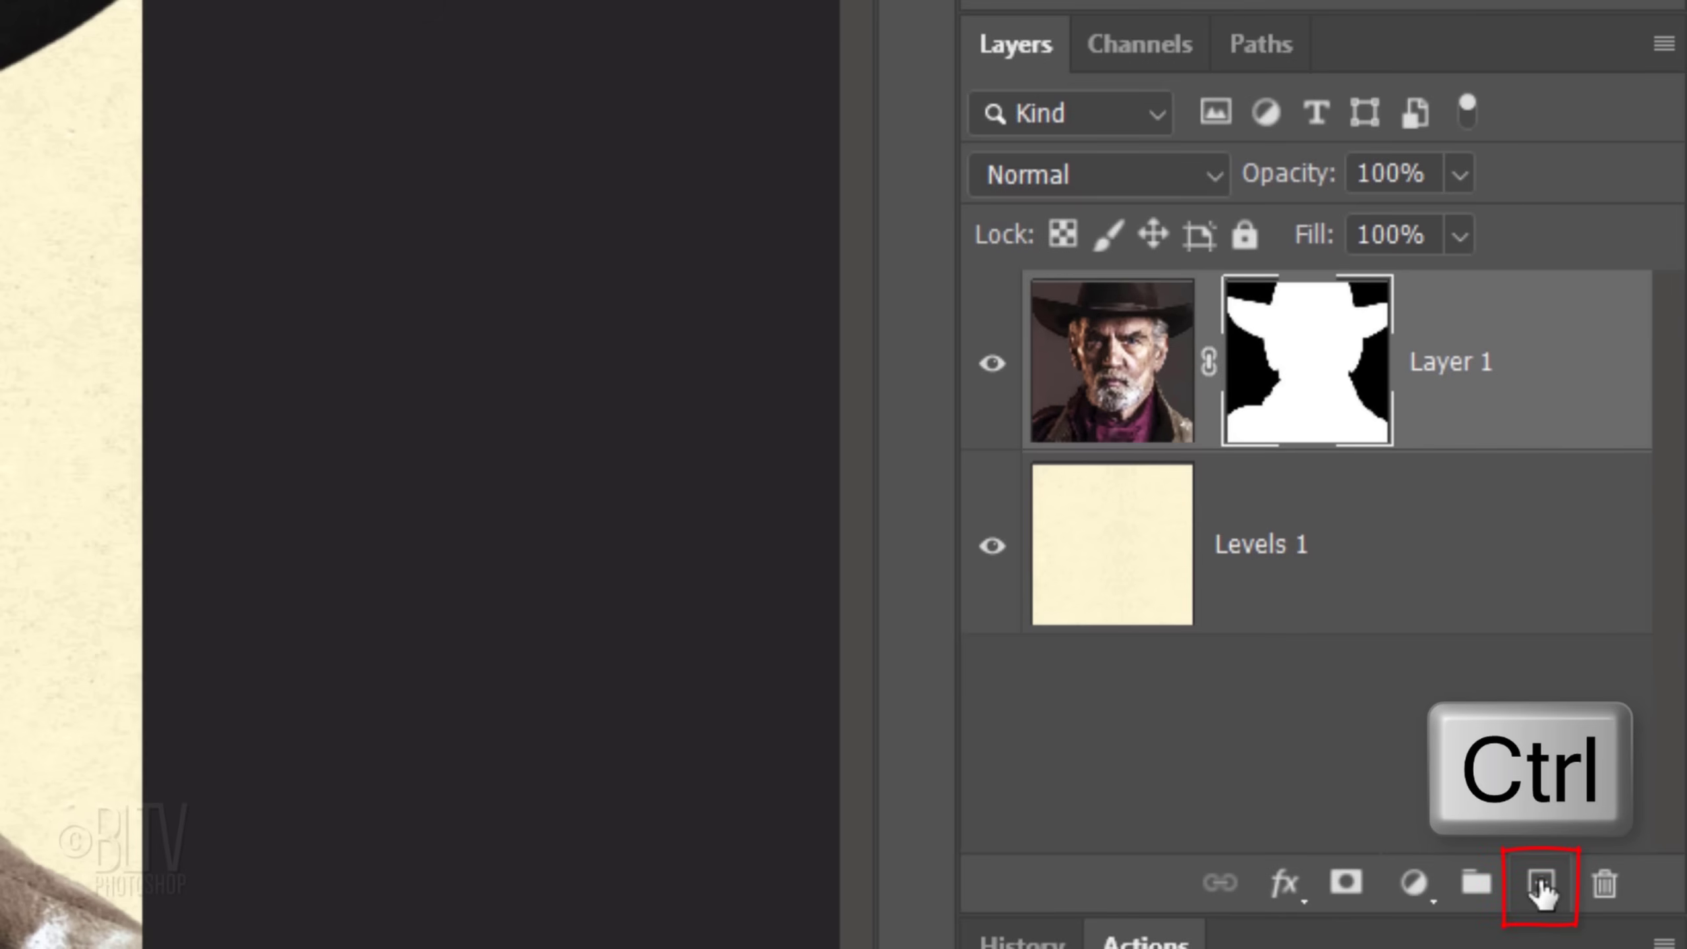
left_click(1539, 882)
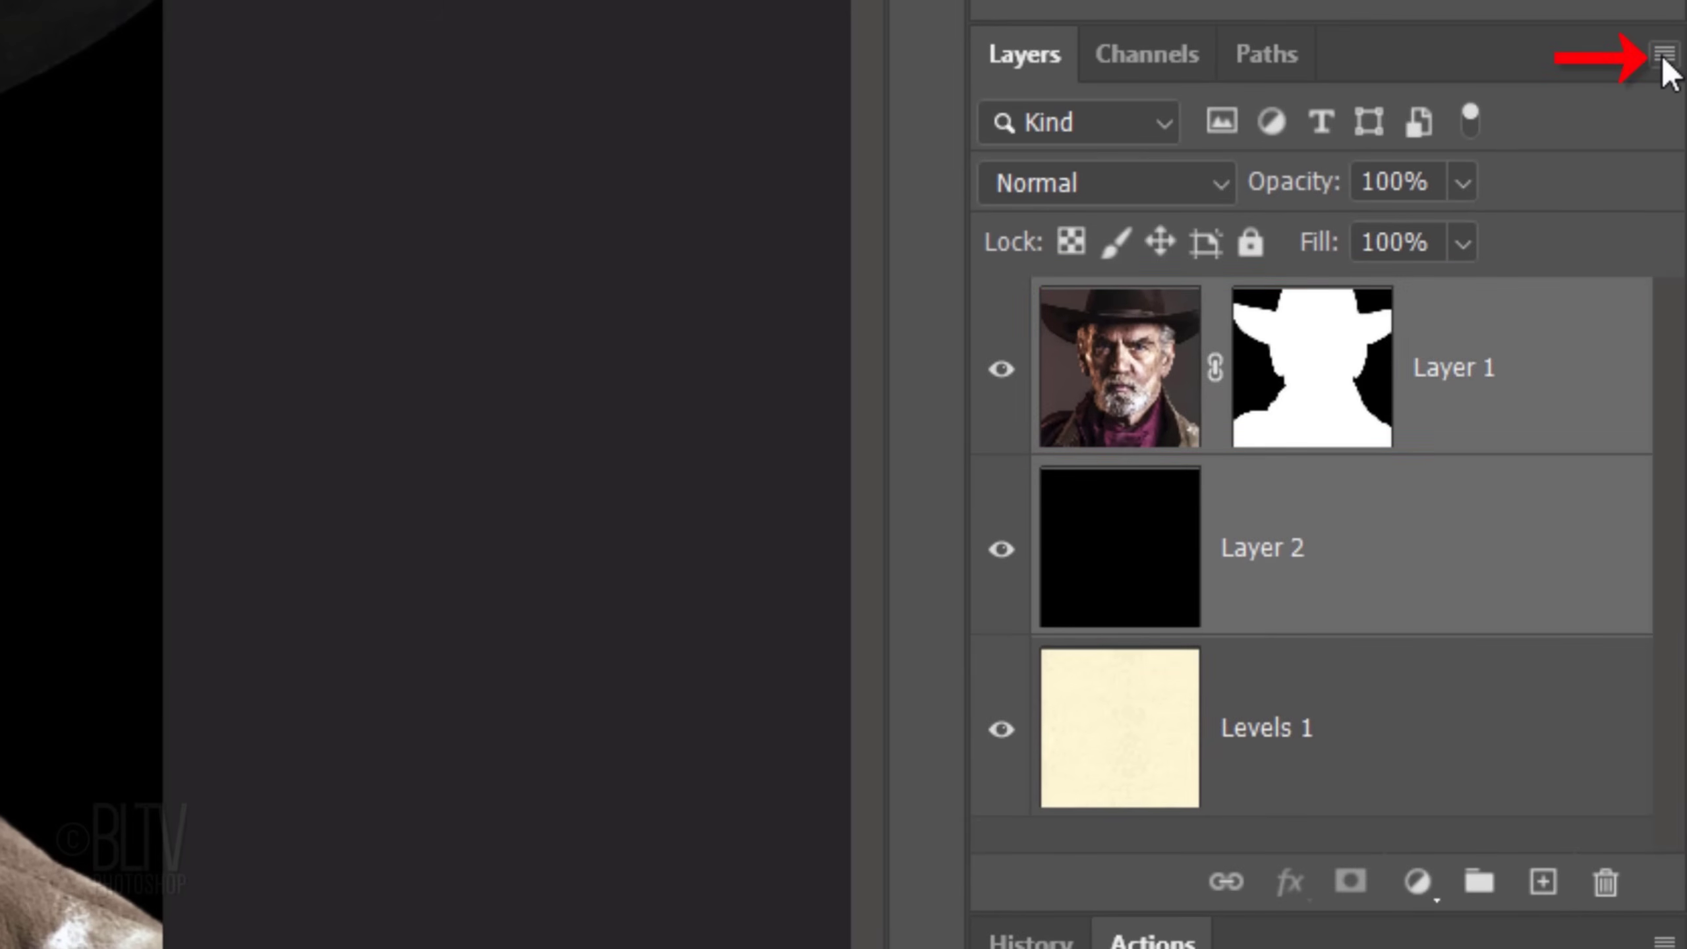
- Convert the masked portrait and black layer to a smart object, then make New Smart Object via Copy
left_click(1665, 54)
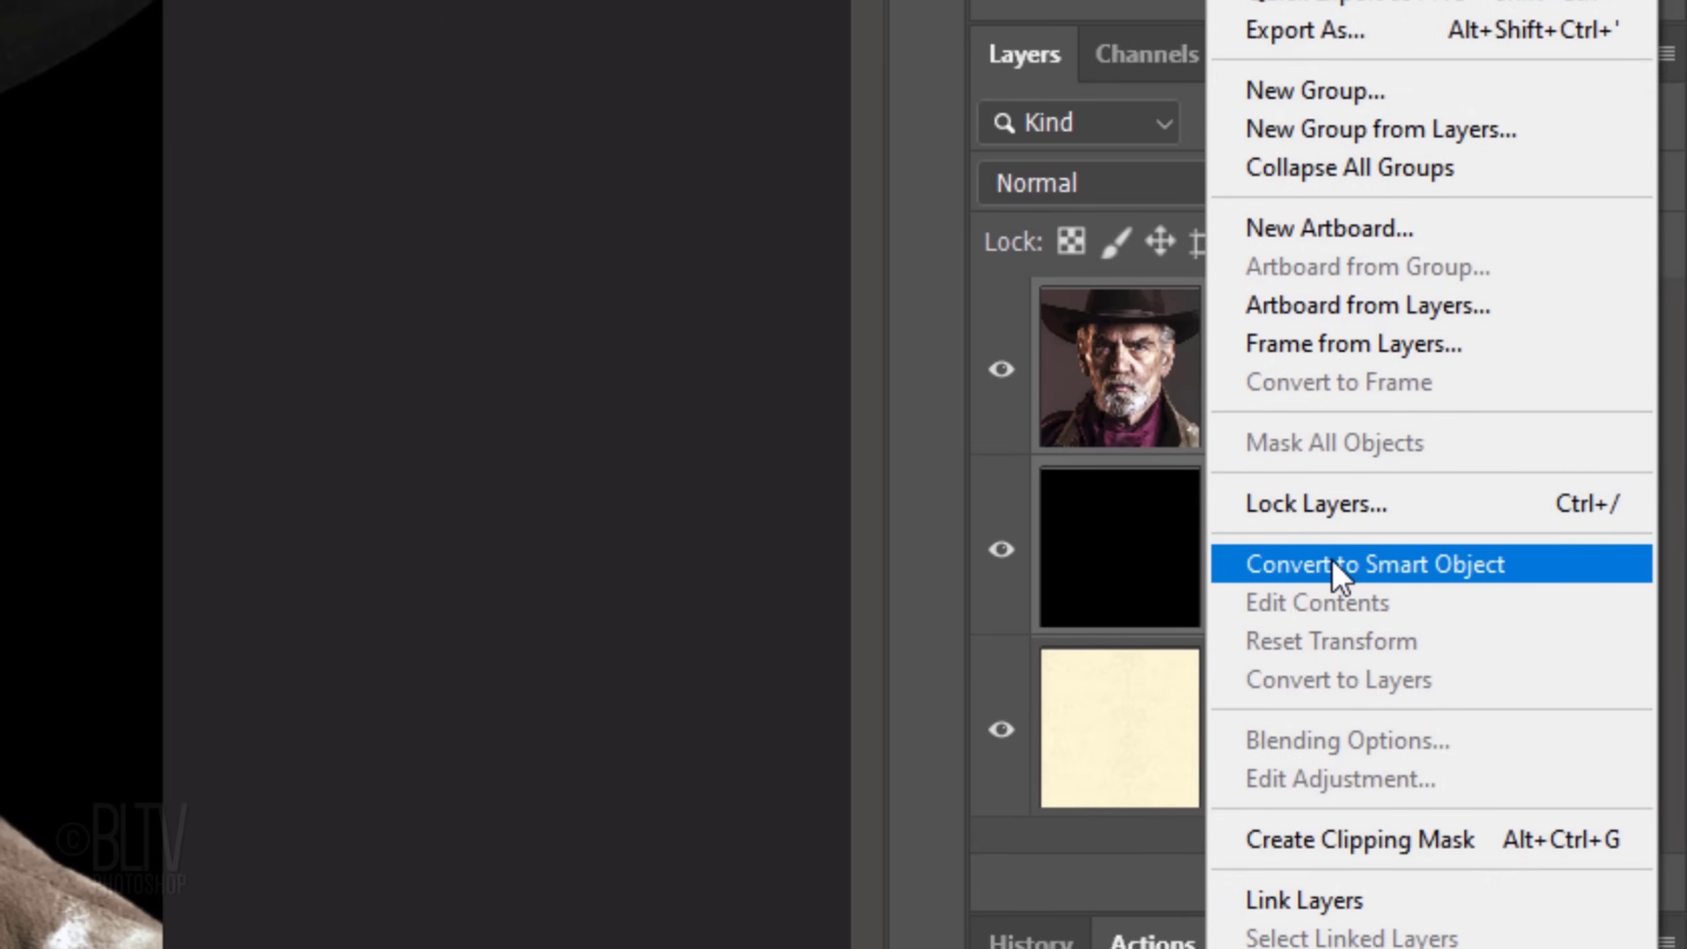
left_click(1375, 563)
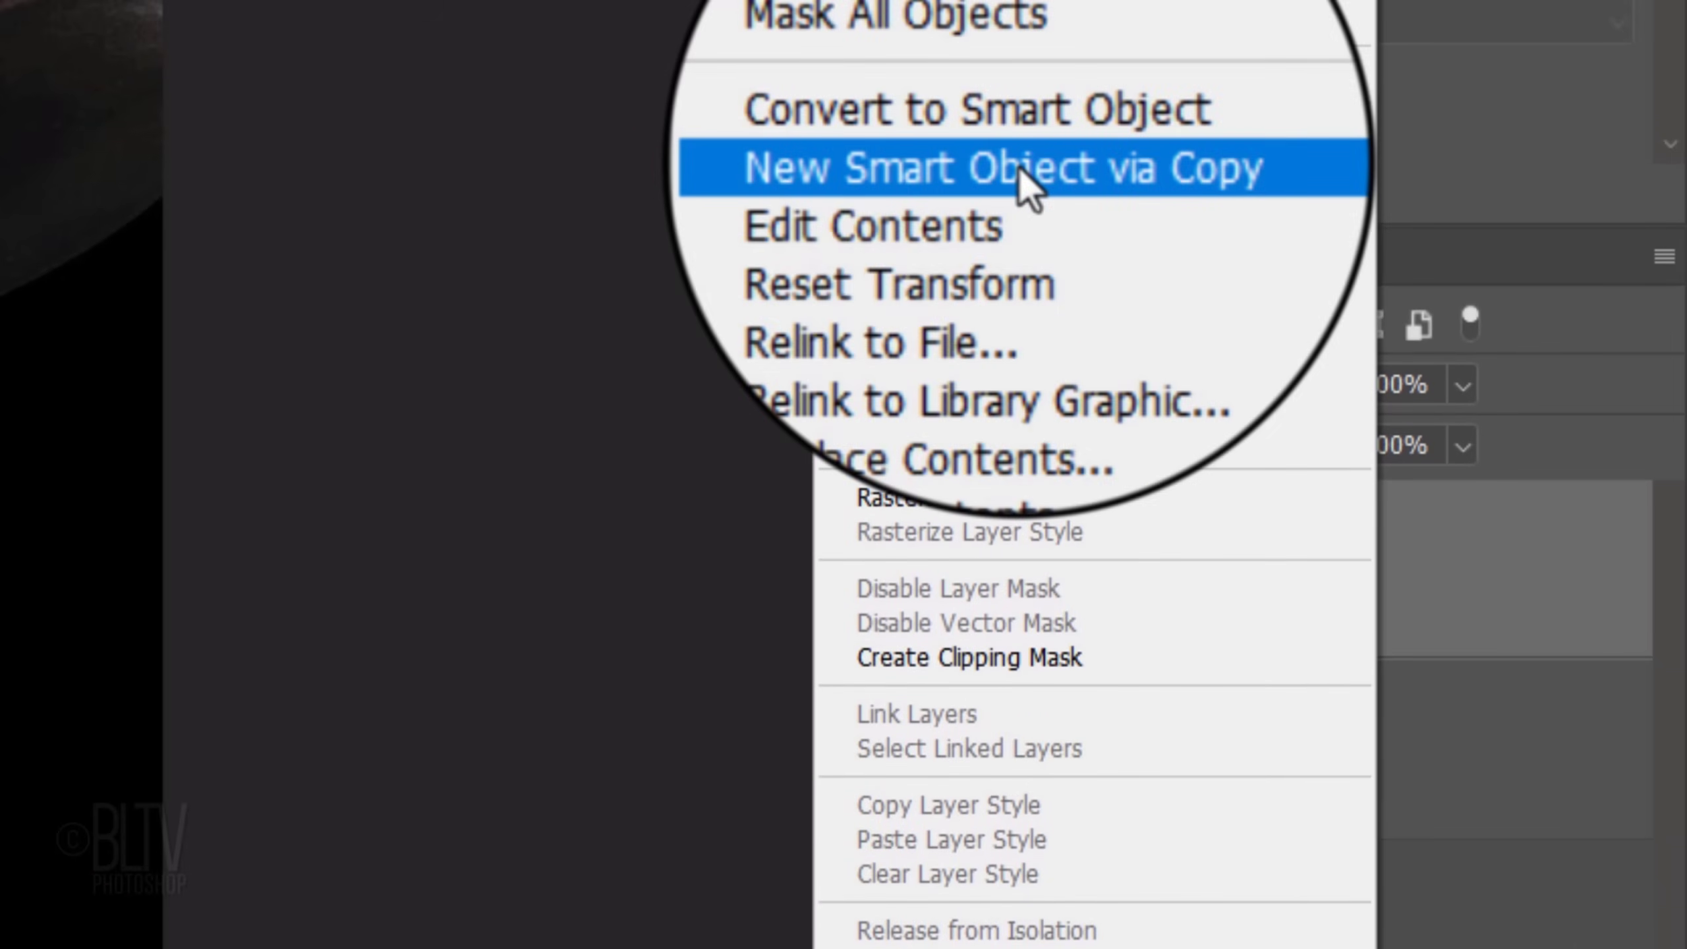
left_click(1003, 168)
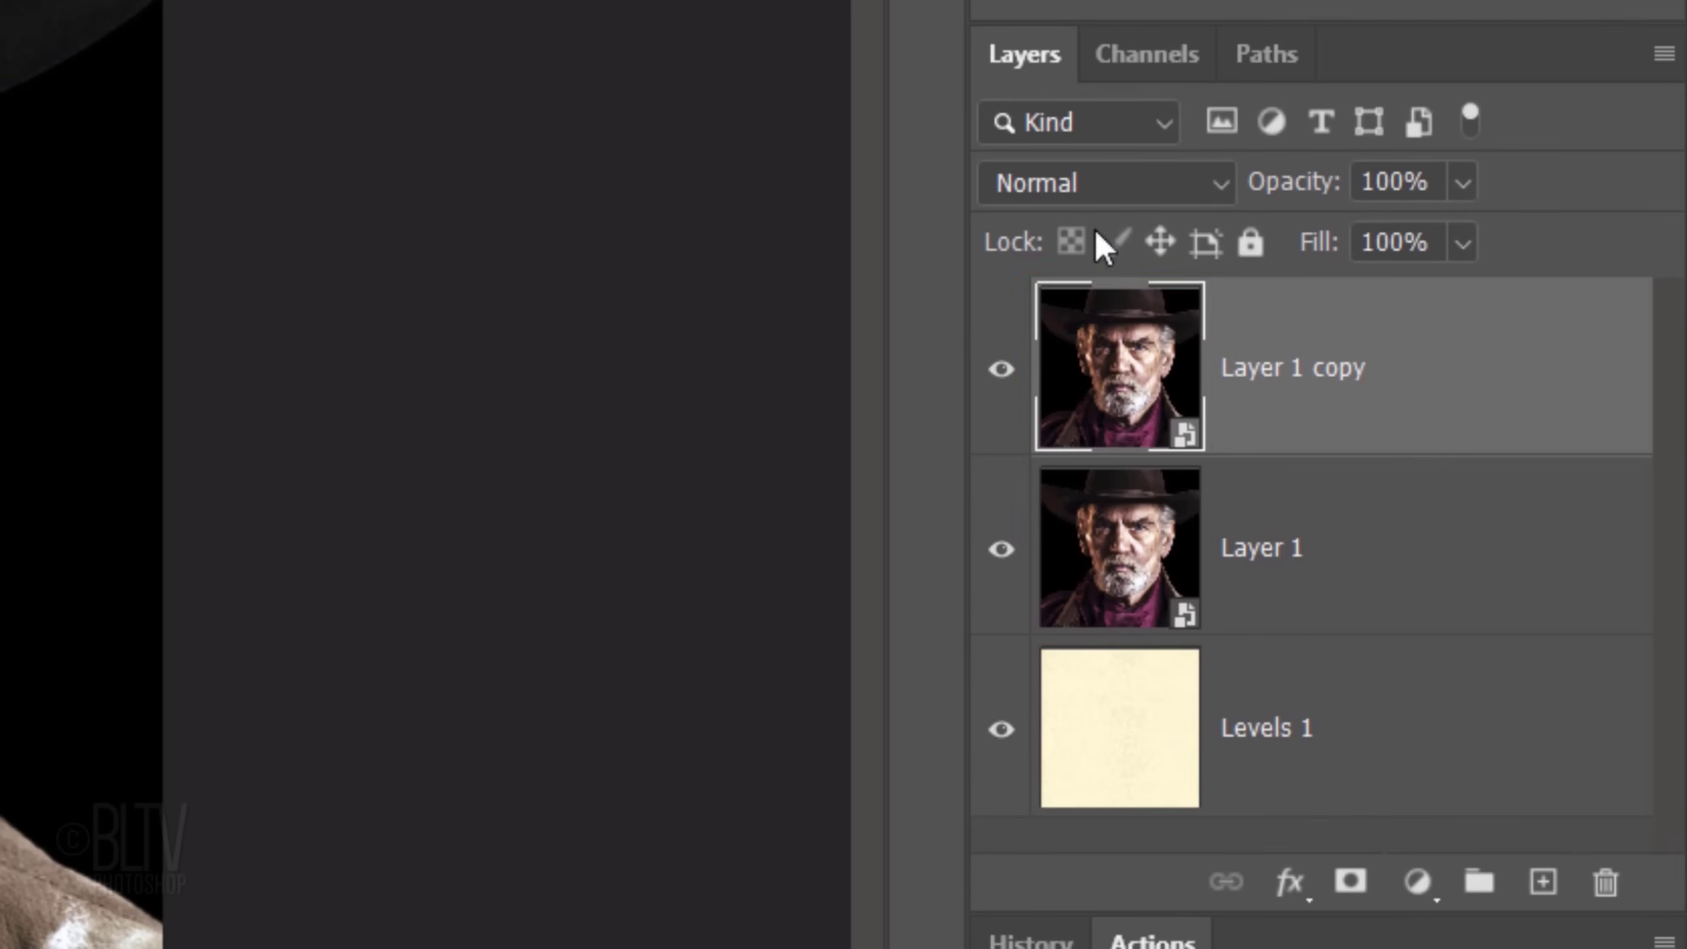
- Hide the black Layer 2 inside the Layer 1 smart object and save the .psb
left_click(1118, 547)
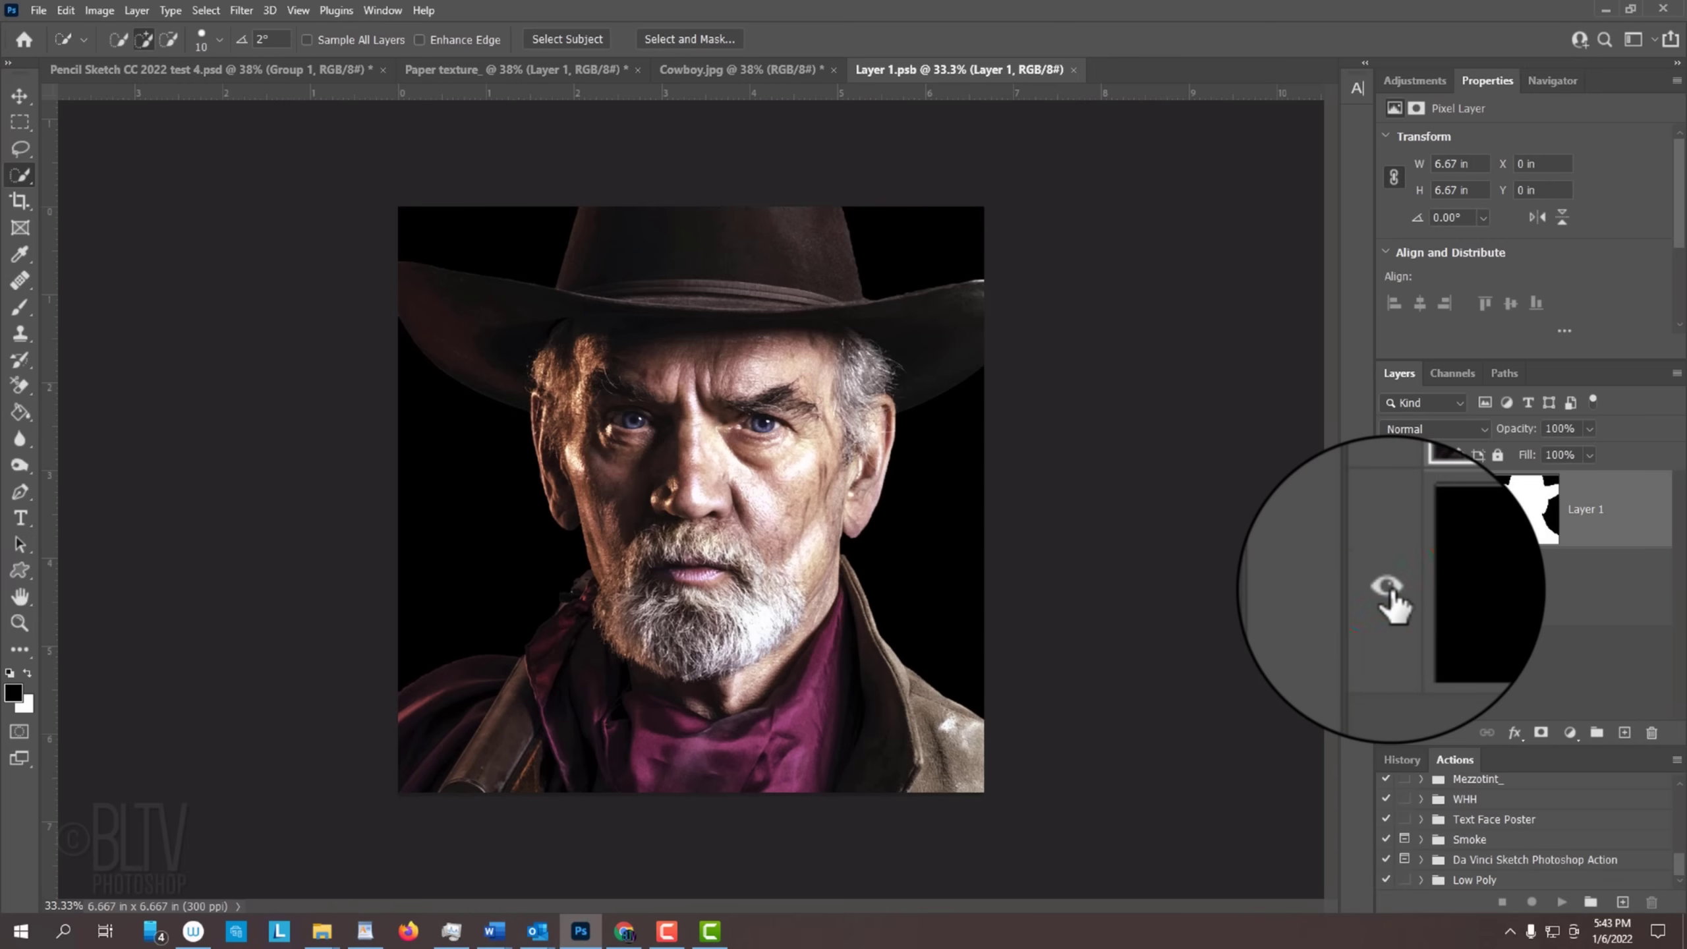
left_click(1388, 587)
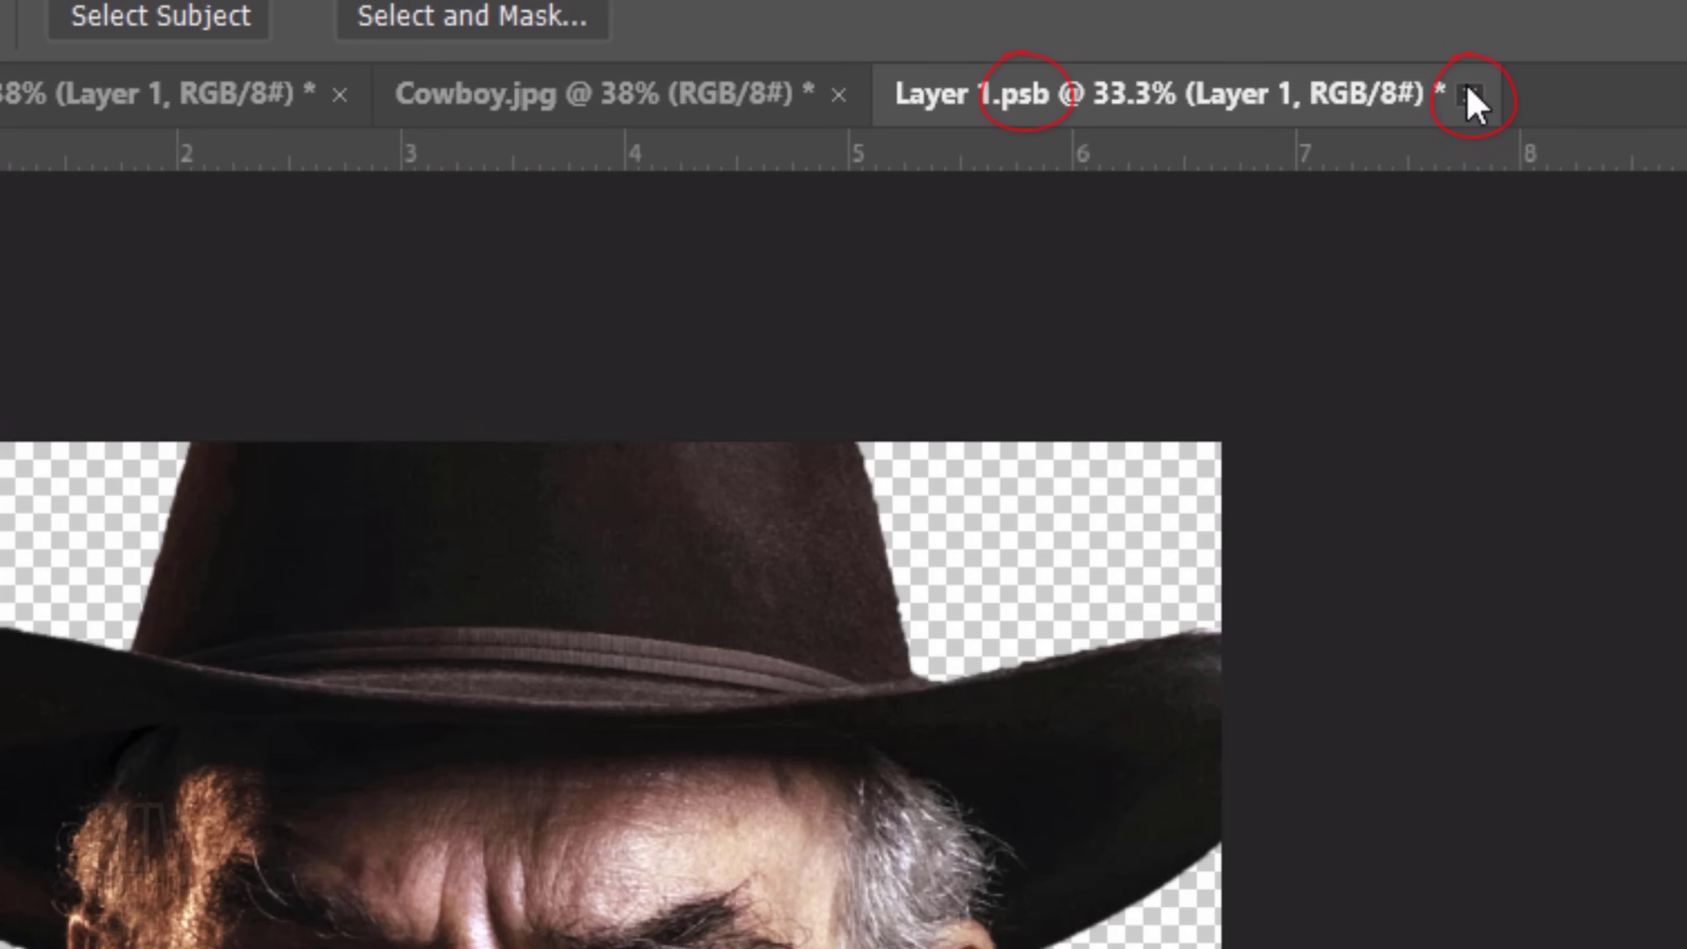
left_click(1473, 95)
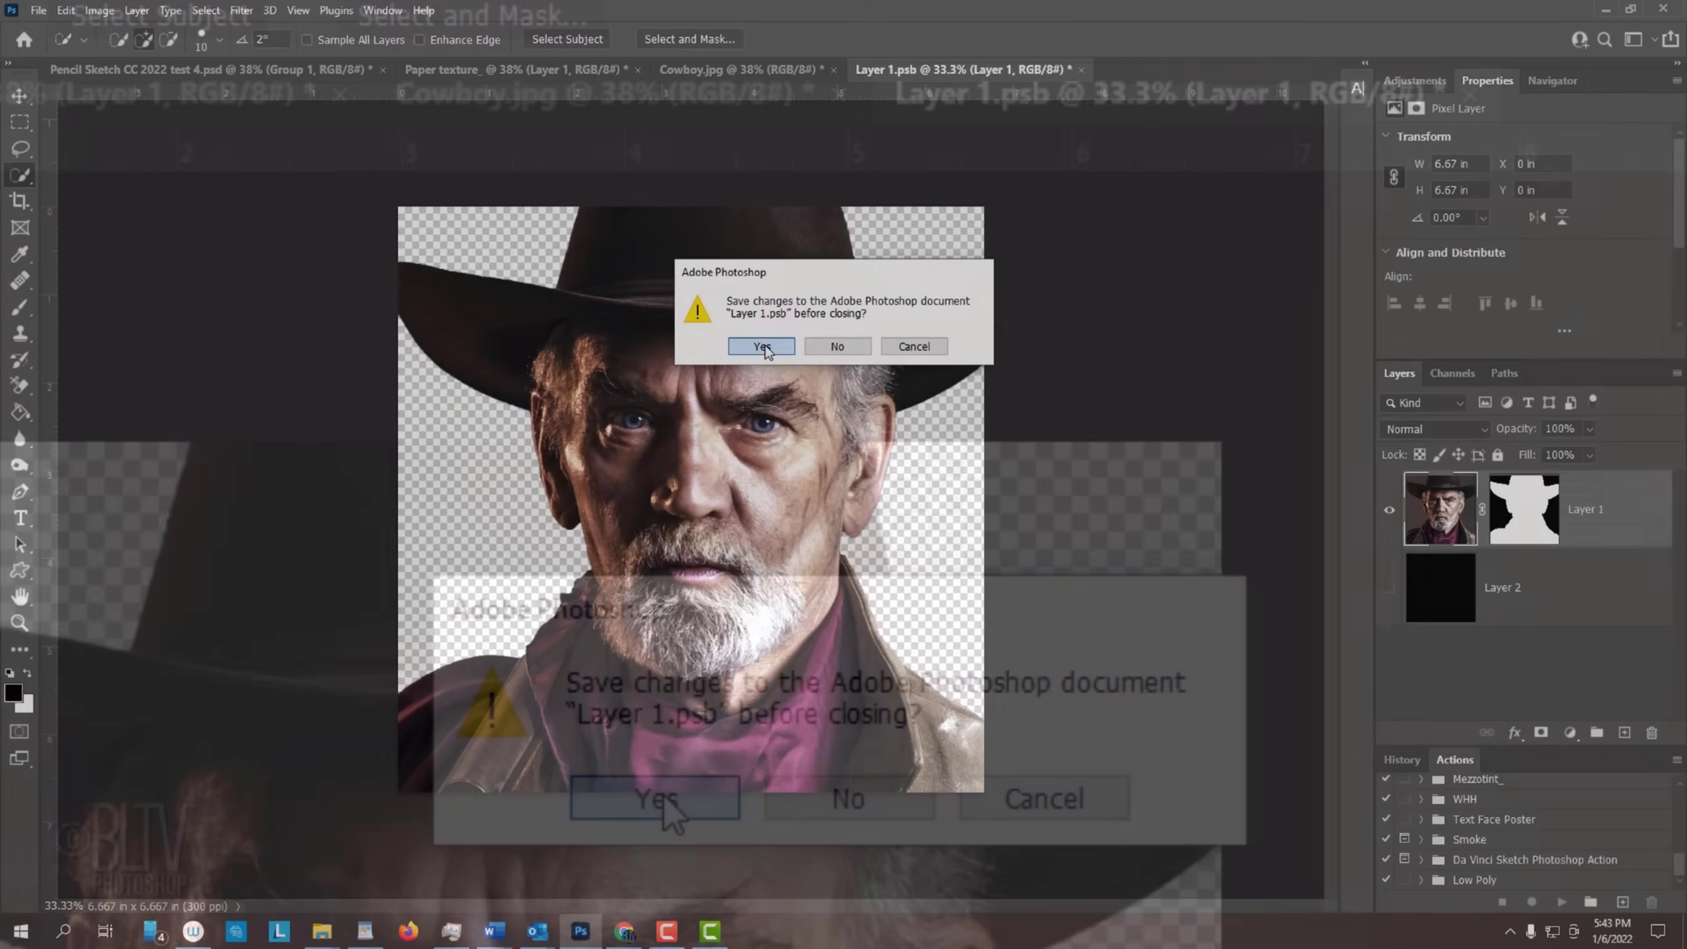
left_click(760, 347)
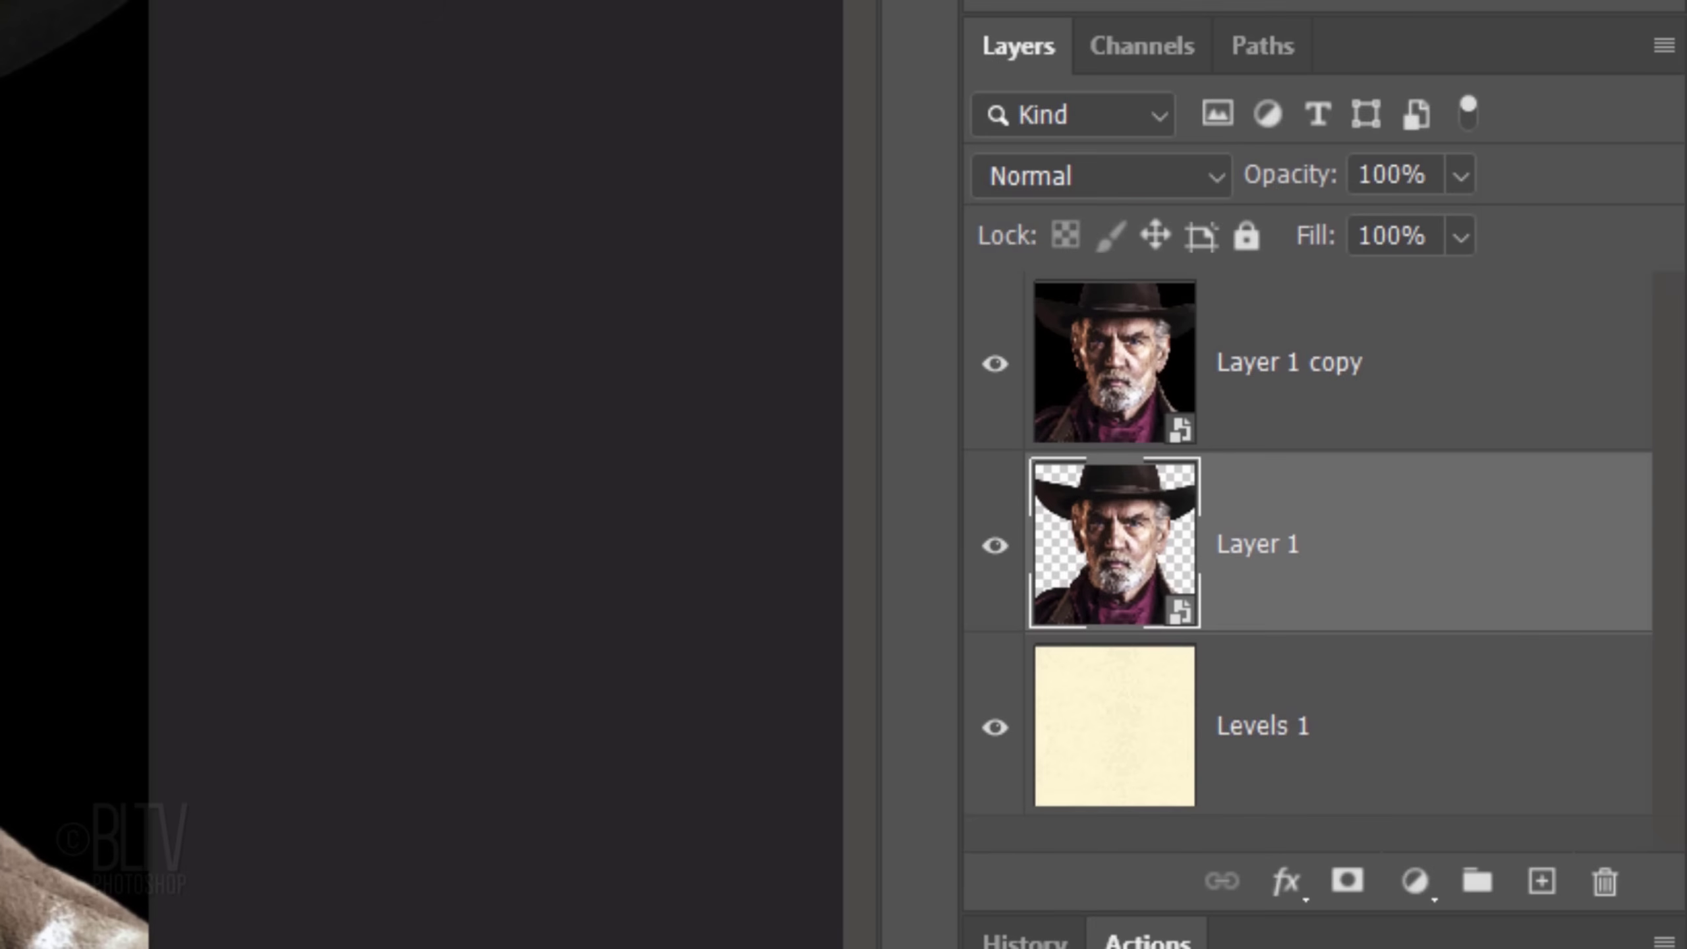
- Hide Layer 1 copy, move Levels 1 to the top, and add a Black & White adjustment layer
left_click(1114, 362)
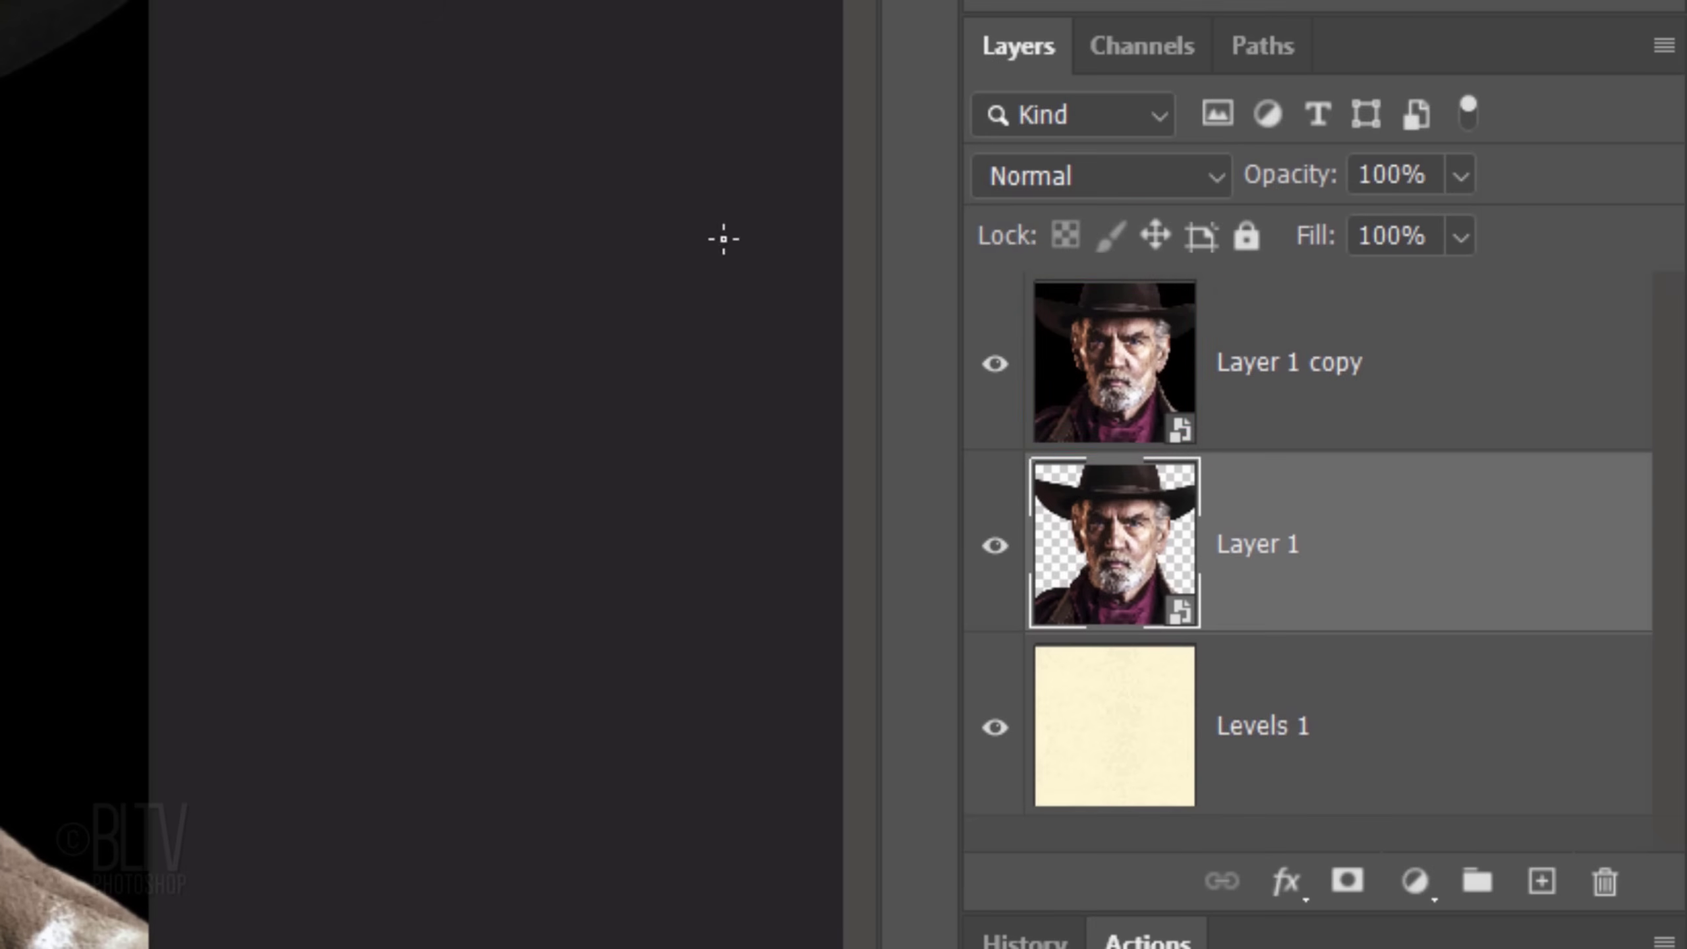
left_click(993, 363)
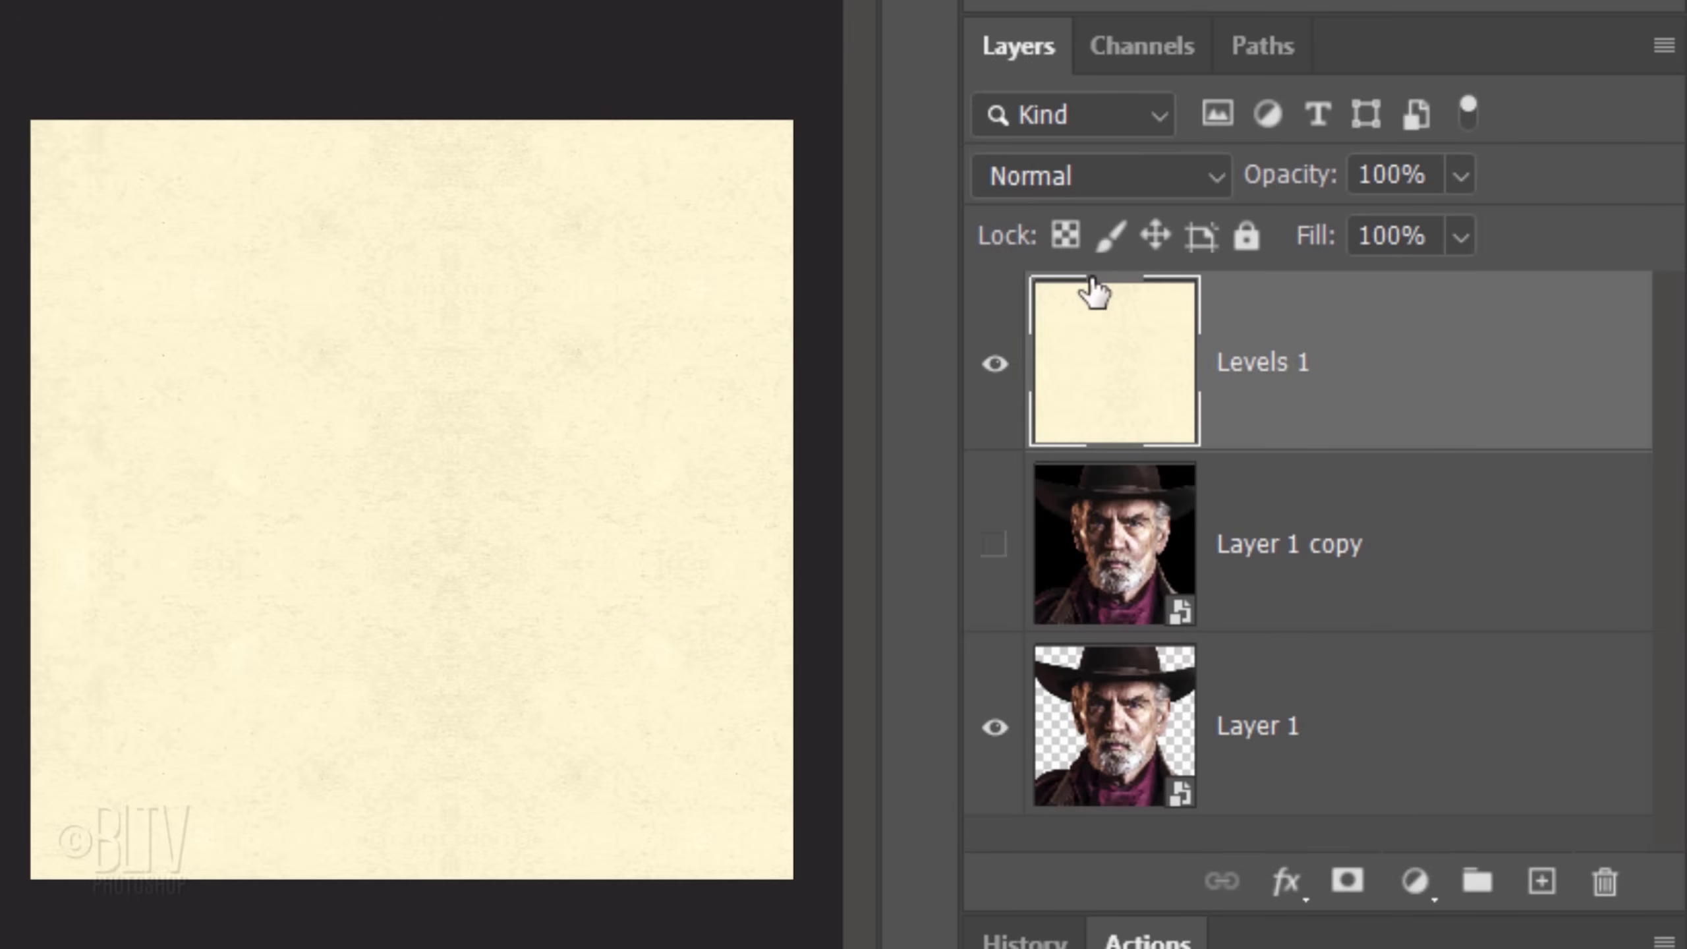
left_click(1087, 174)
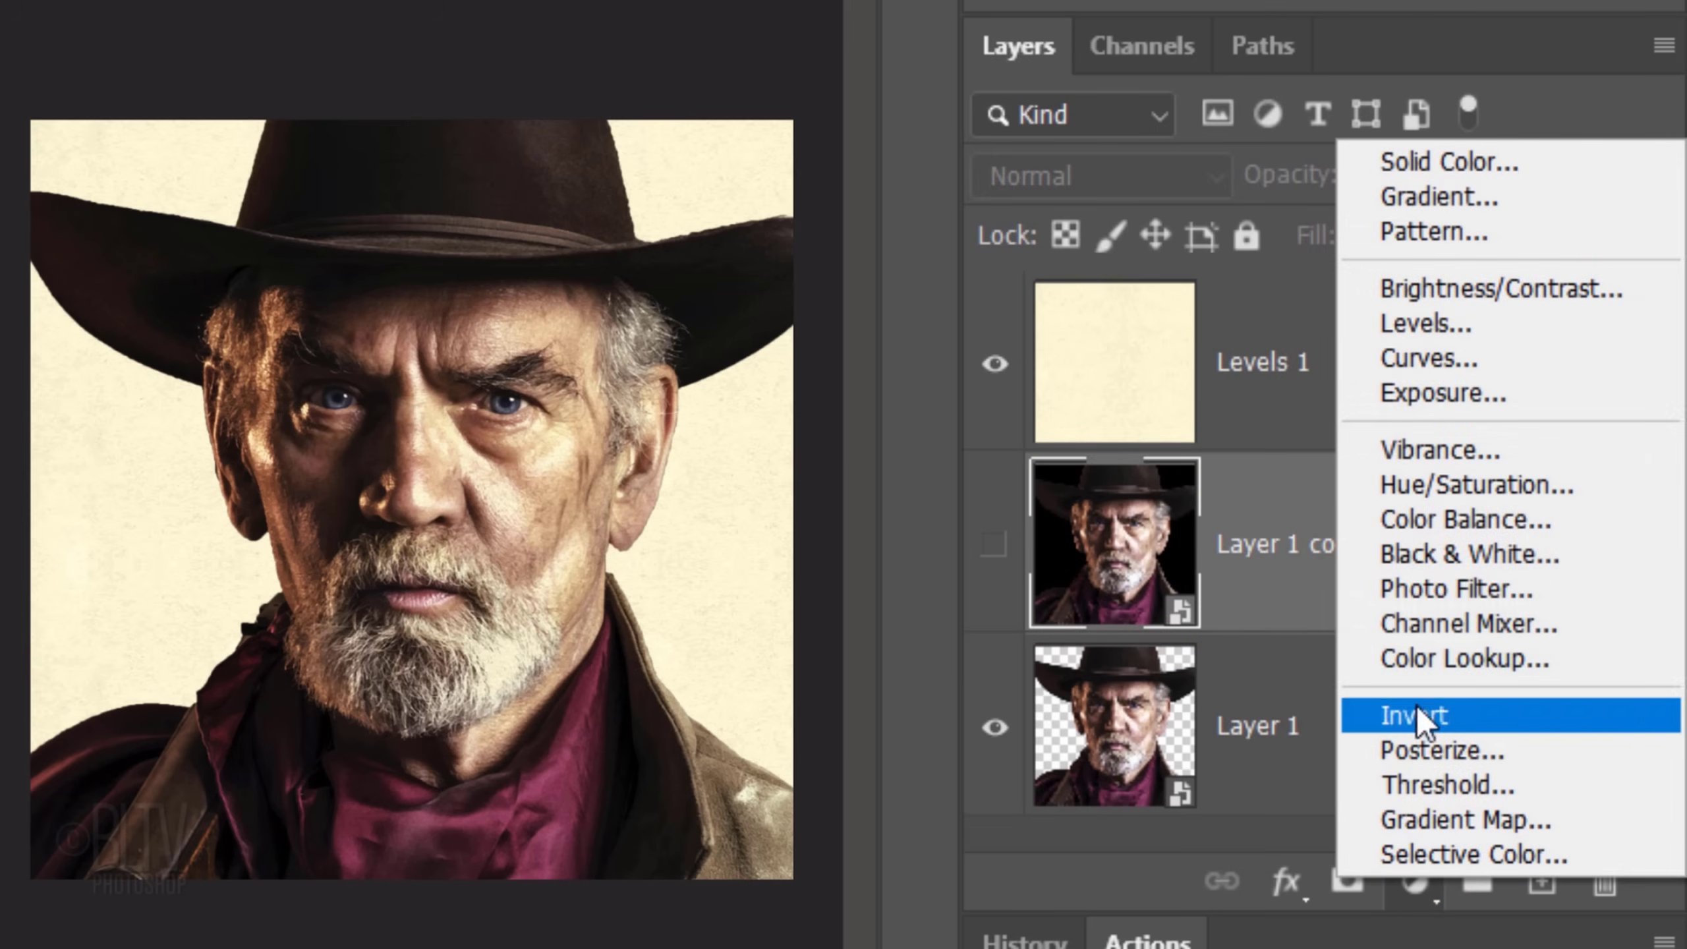
left_click(1471, 554)
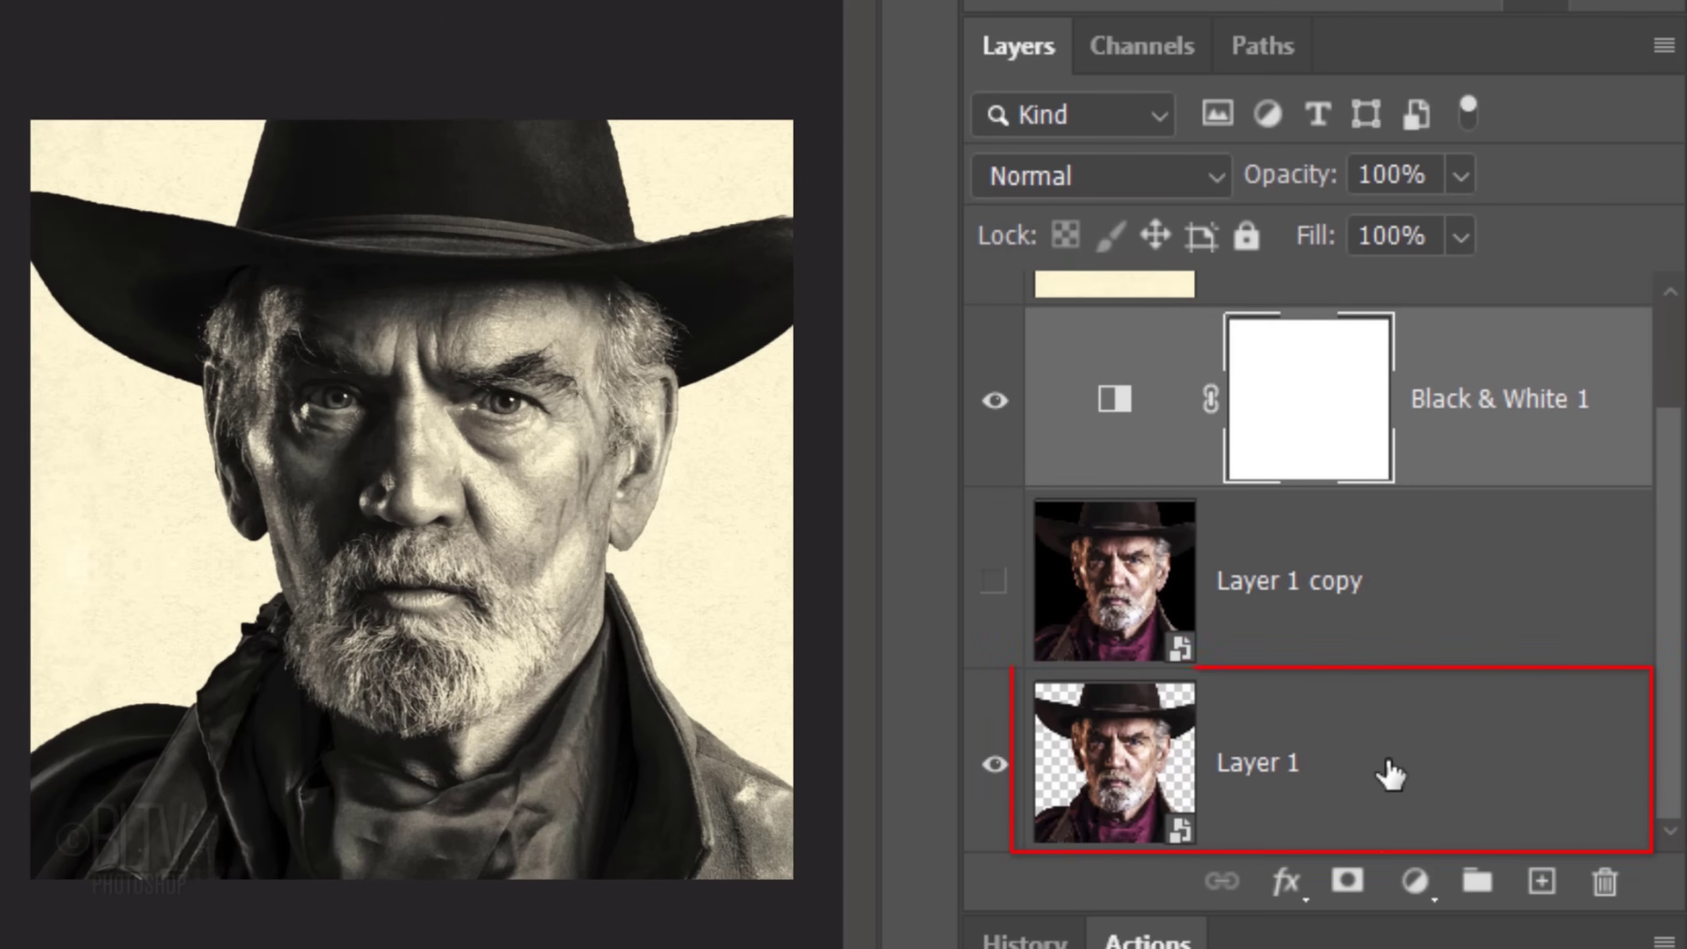
- Give Layer 1 a black hide-all mask
left_click(1291, 762)
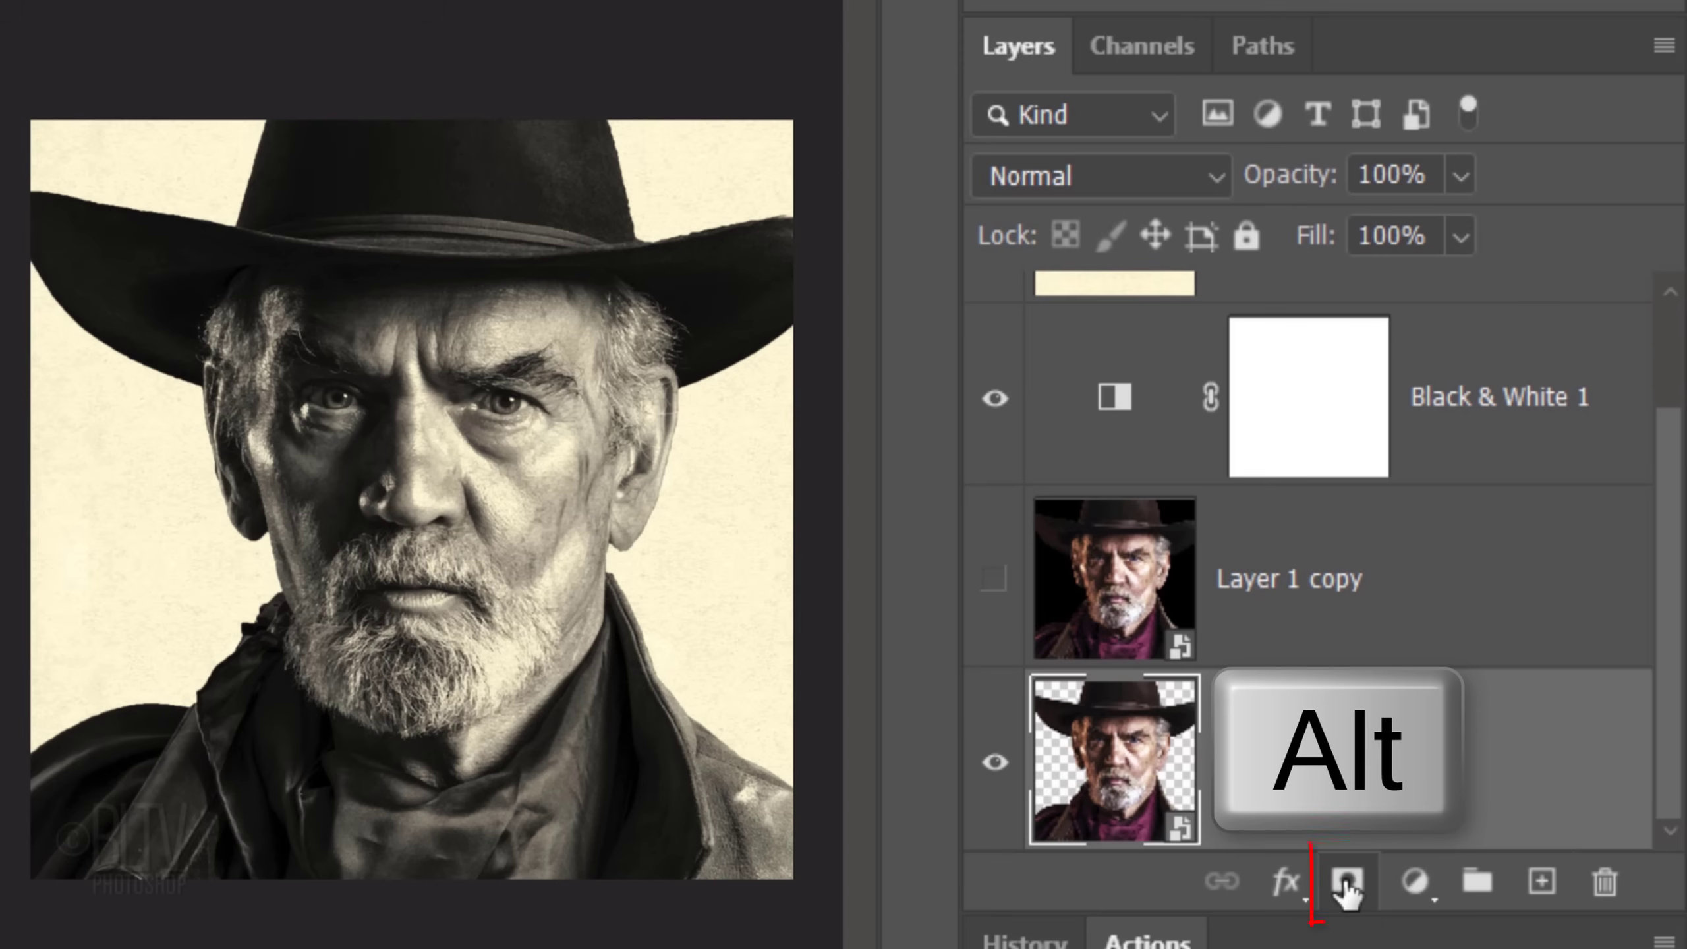
left_click(1345, 882)
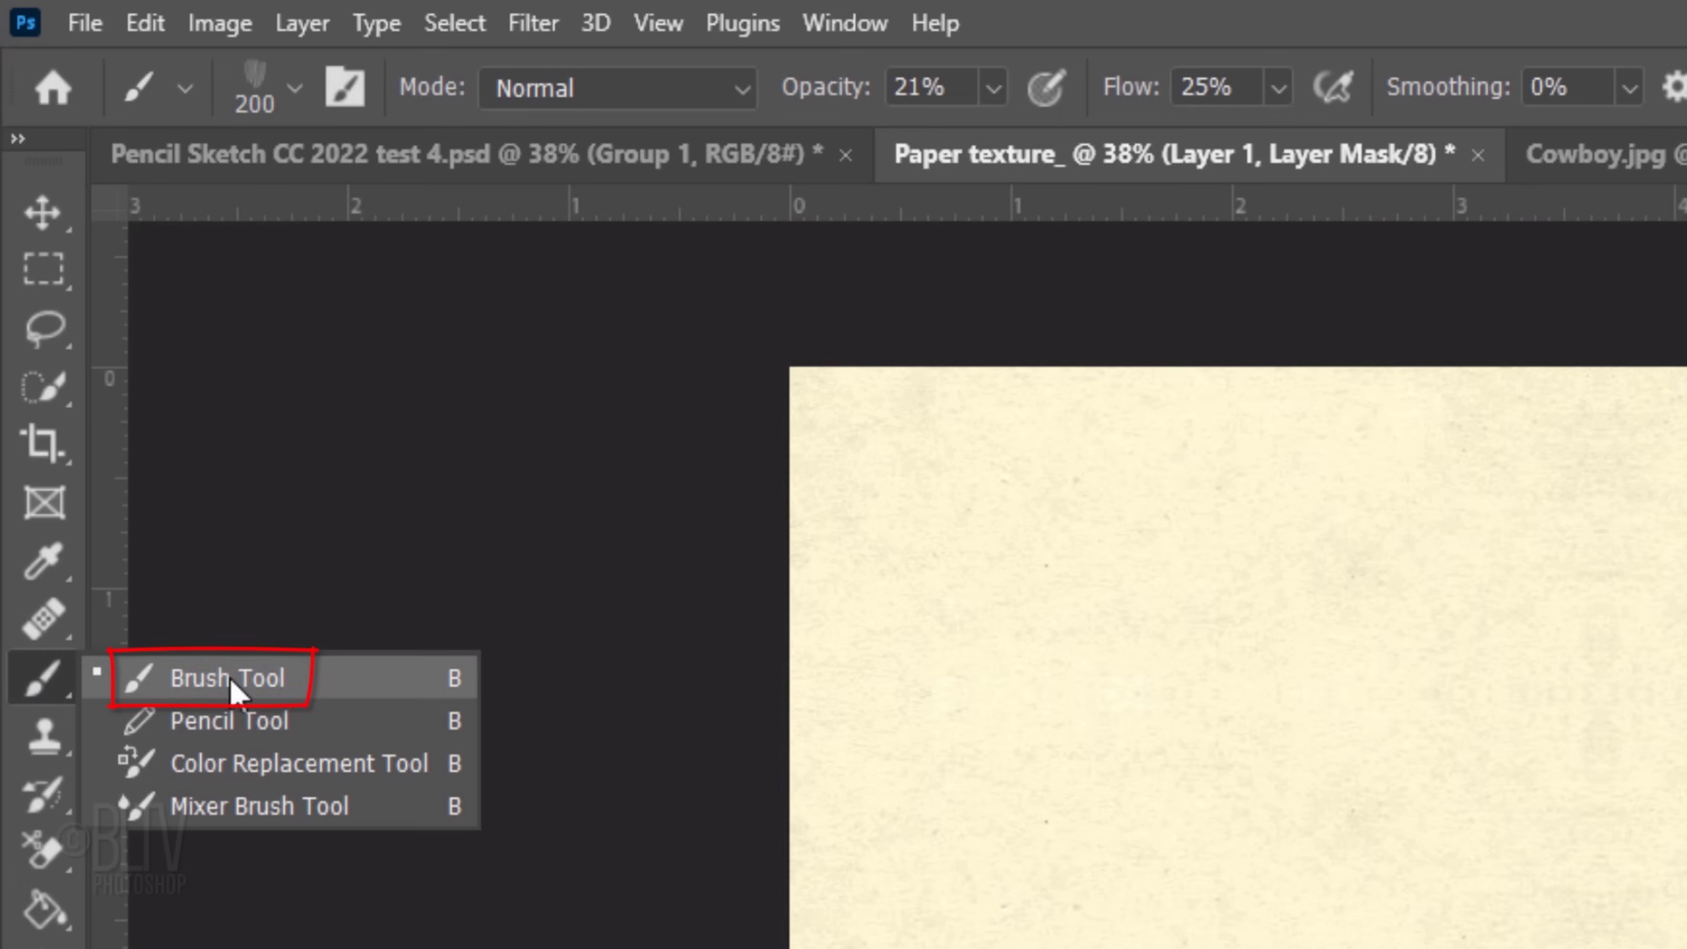
- Choose the Crosshatch 1 brush from the 20 Cross Hatch Scatter Brushes set
left_click(291, 87)
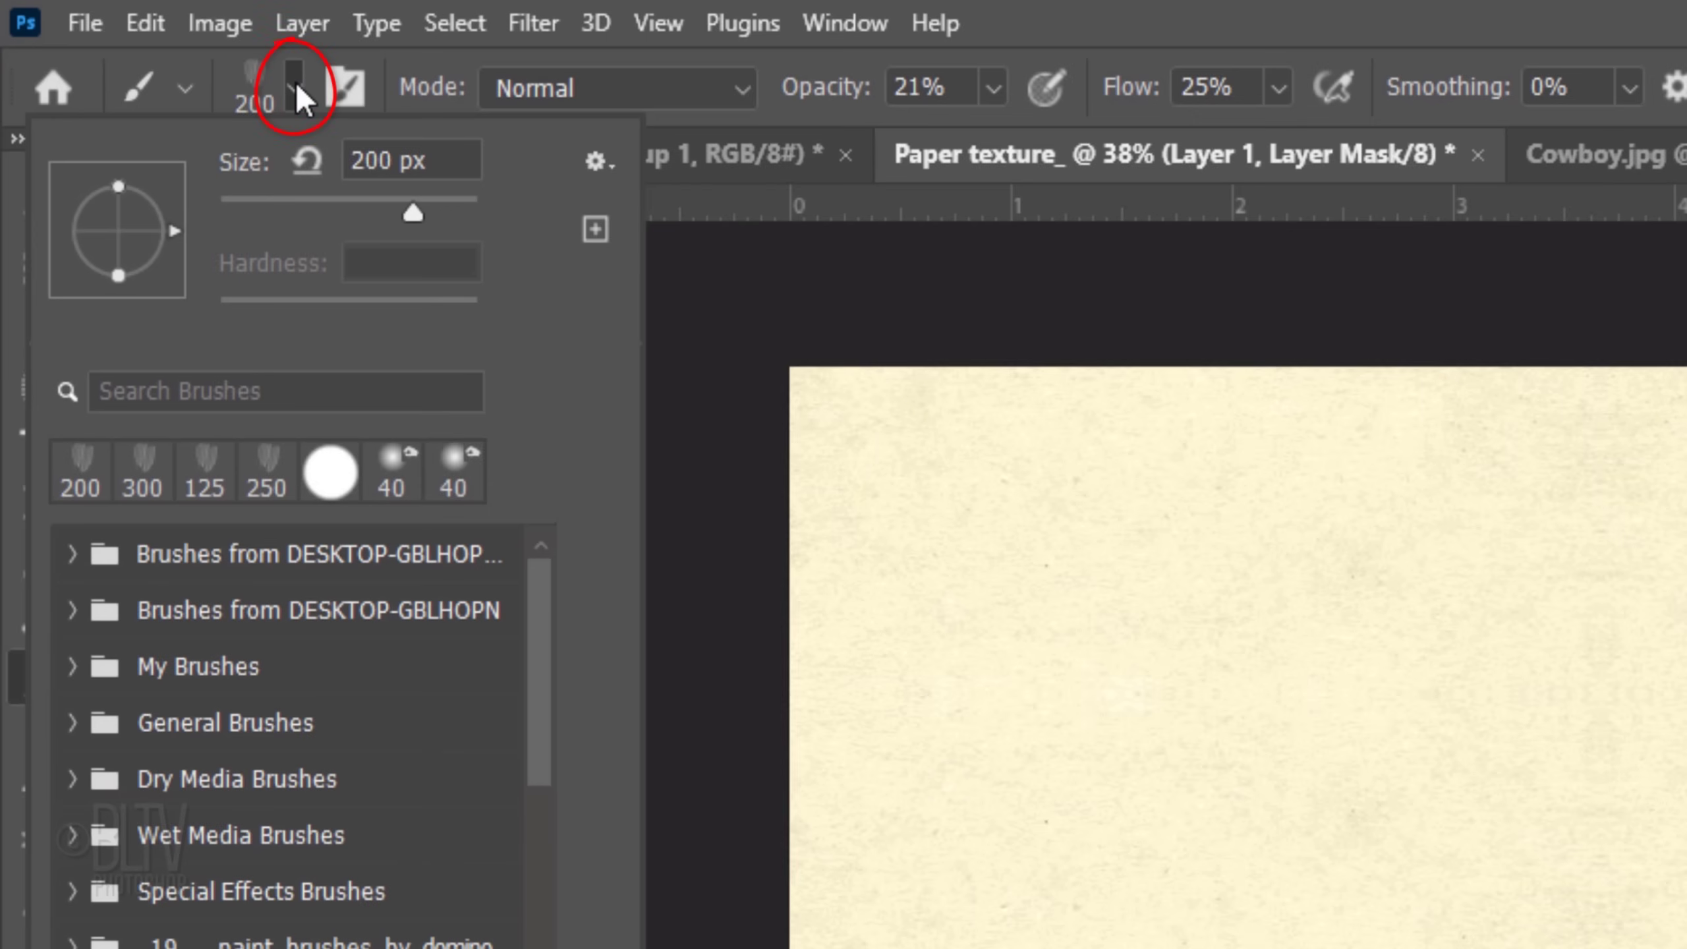
scroll("down", 3)
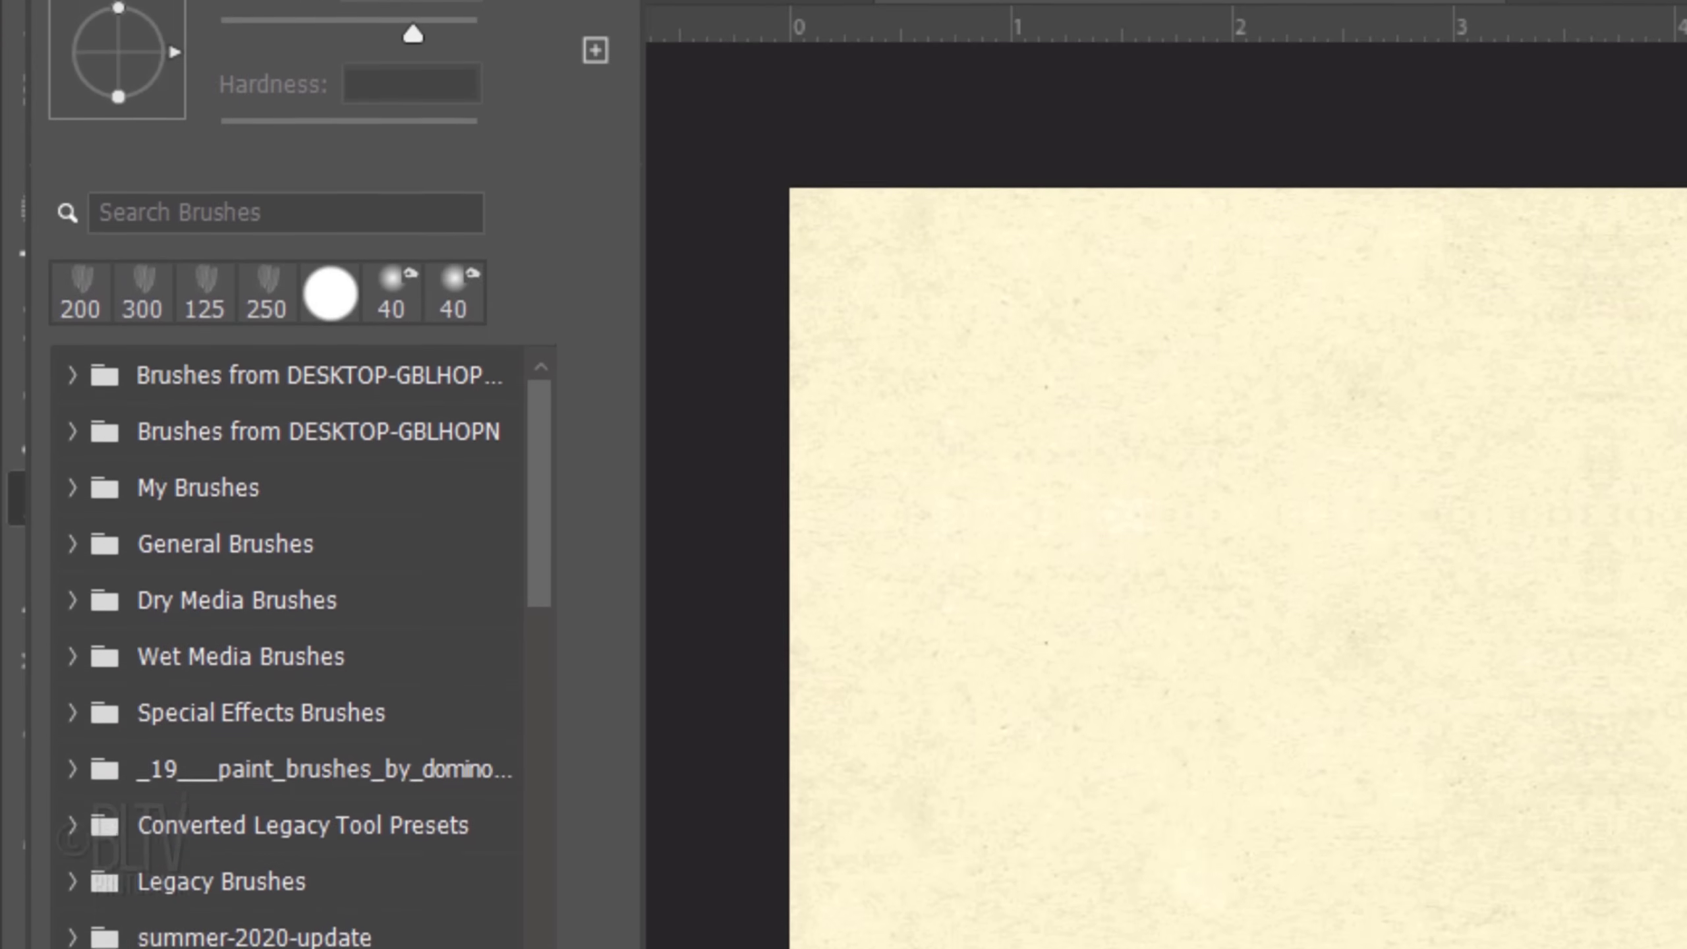
scroll("down", 3)
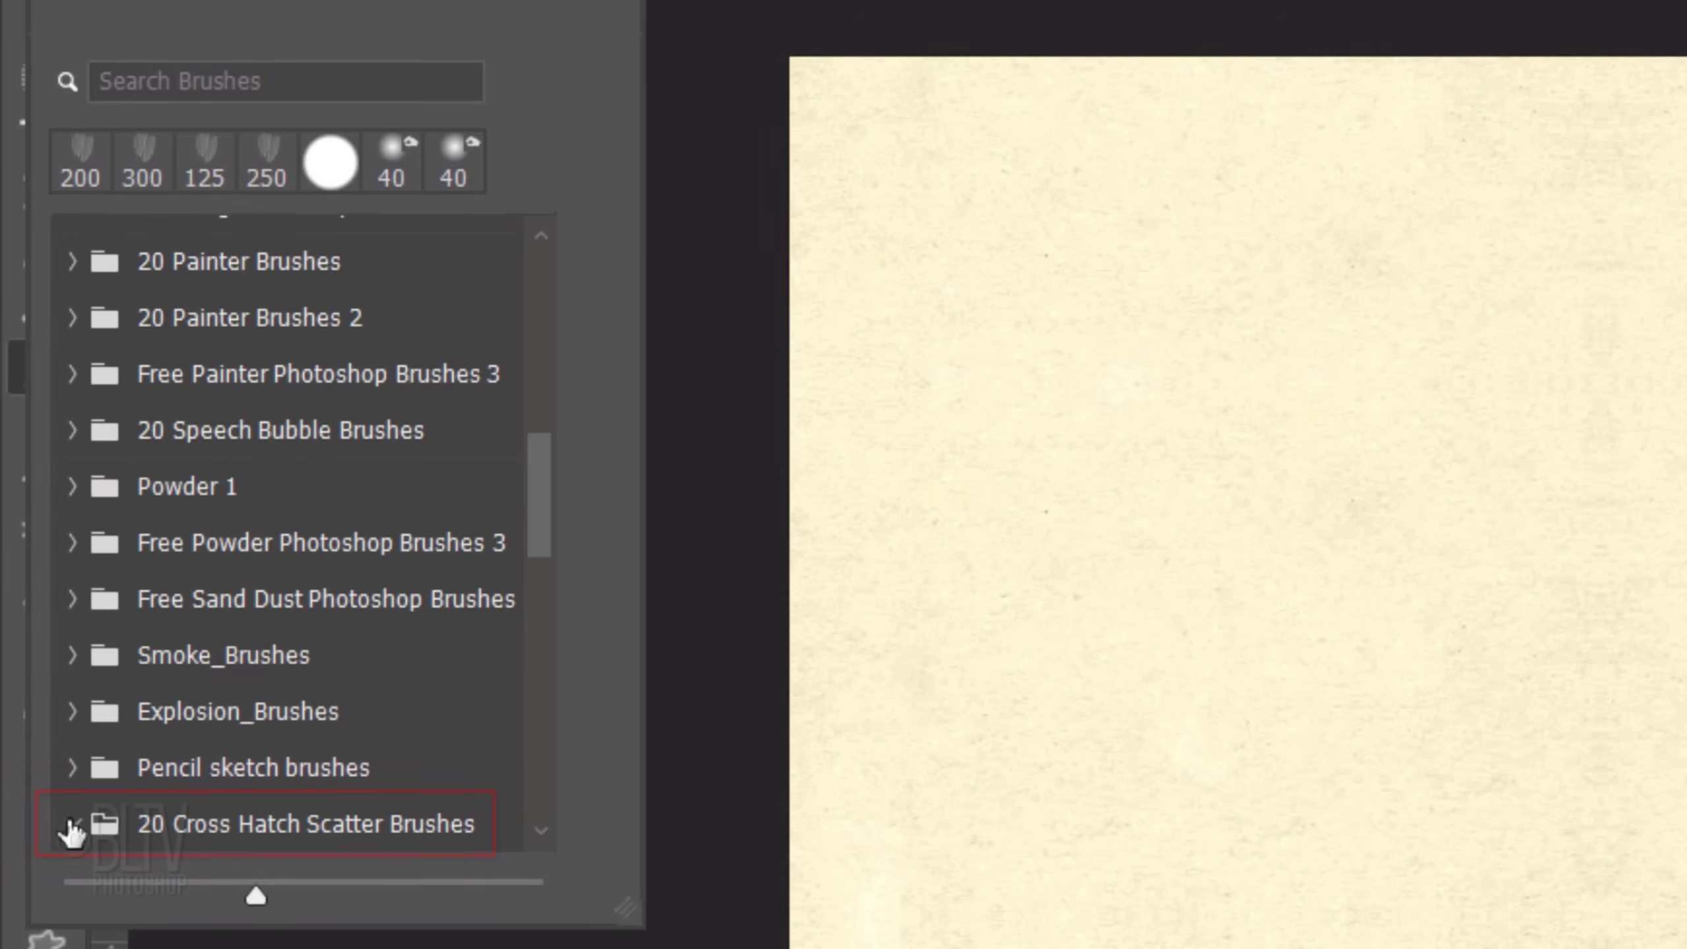
left_click(104, 823)
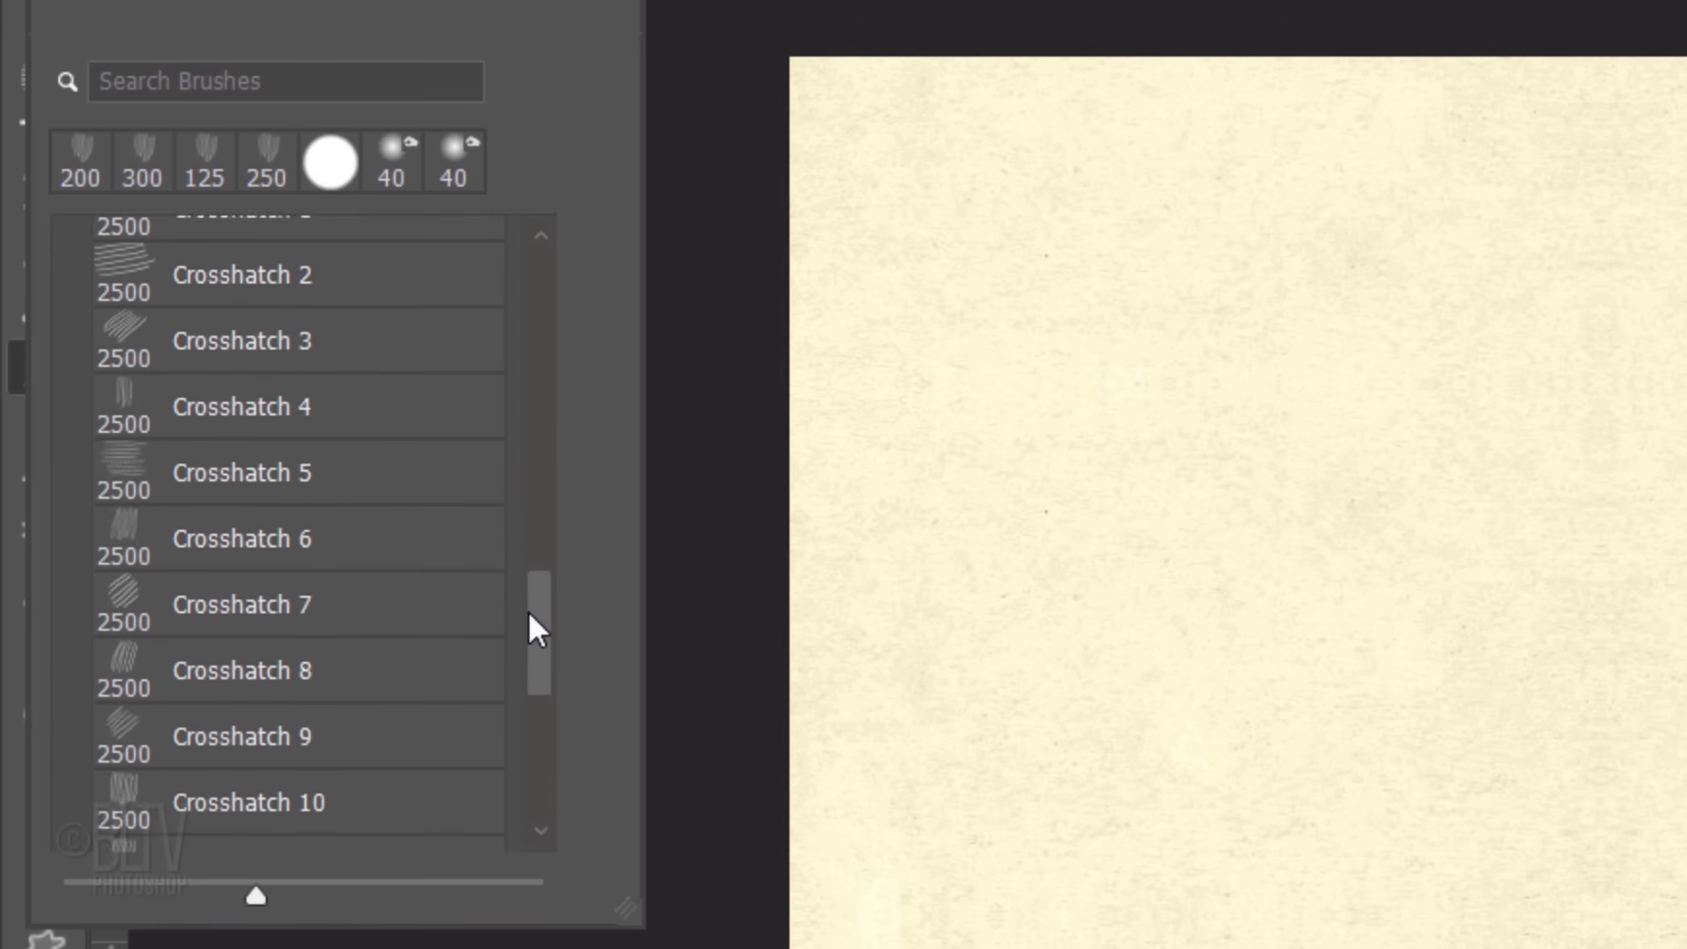
scroll("down", 3)
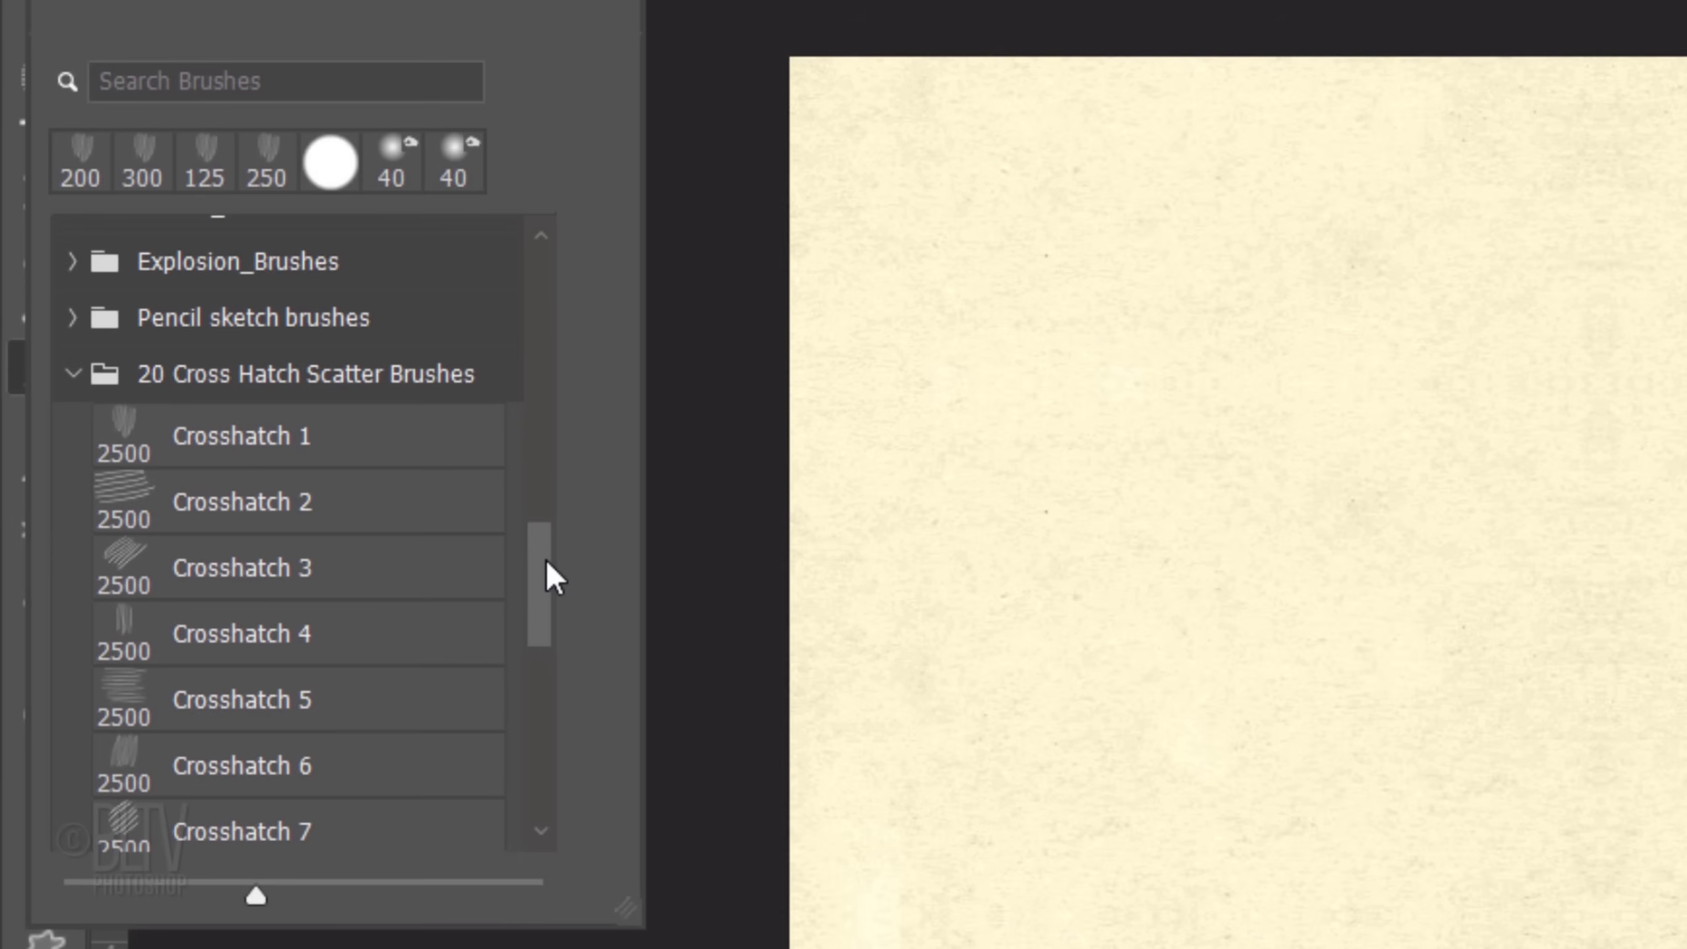
mouse_move(497, 553)
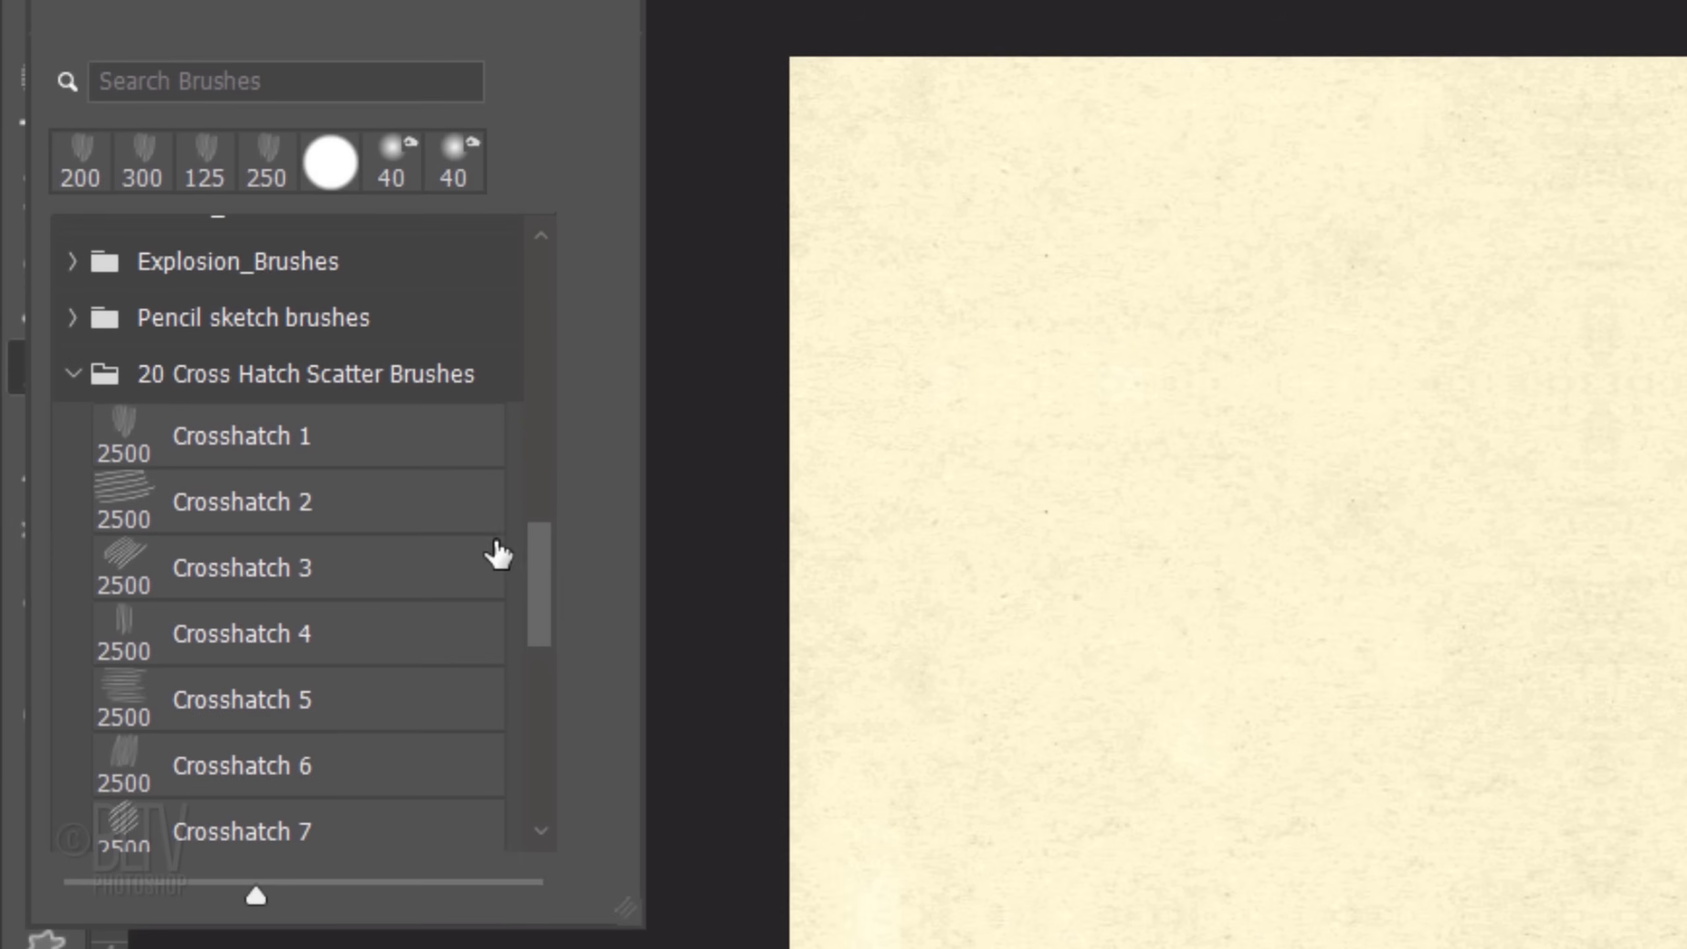
left_click(242, 435)
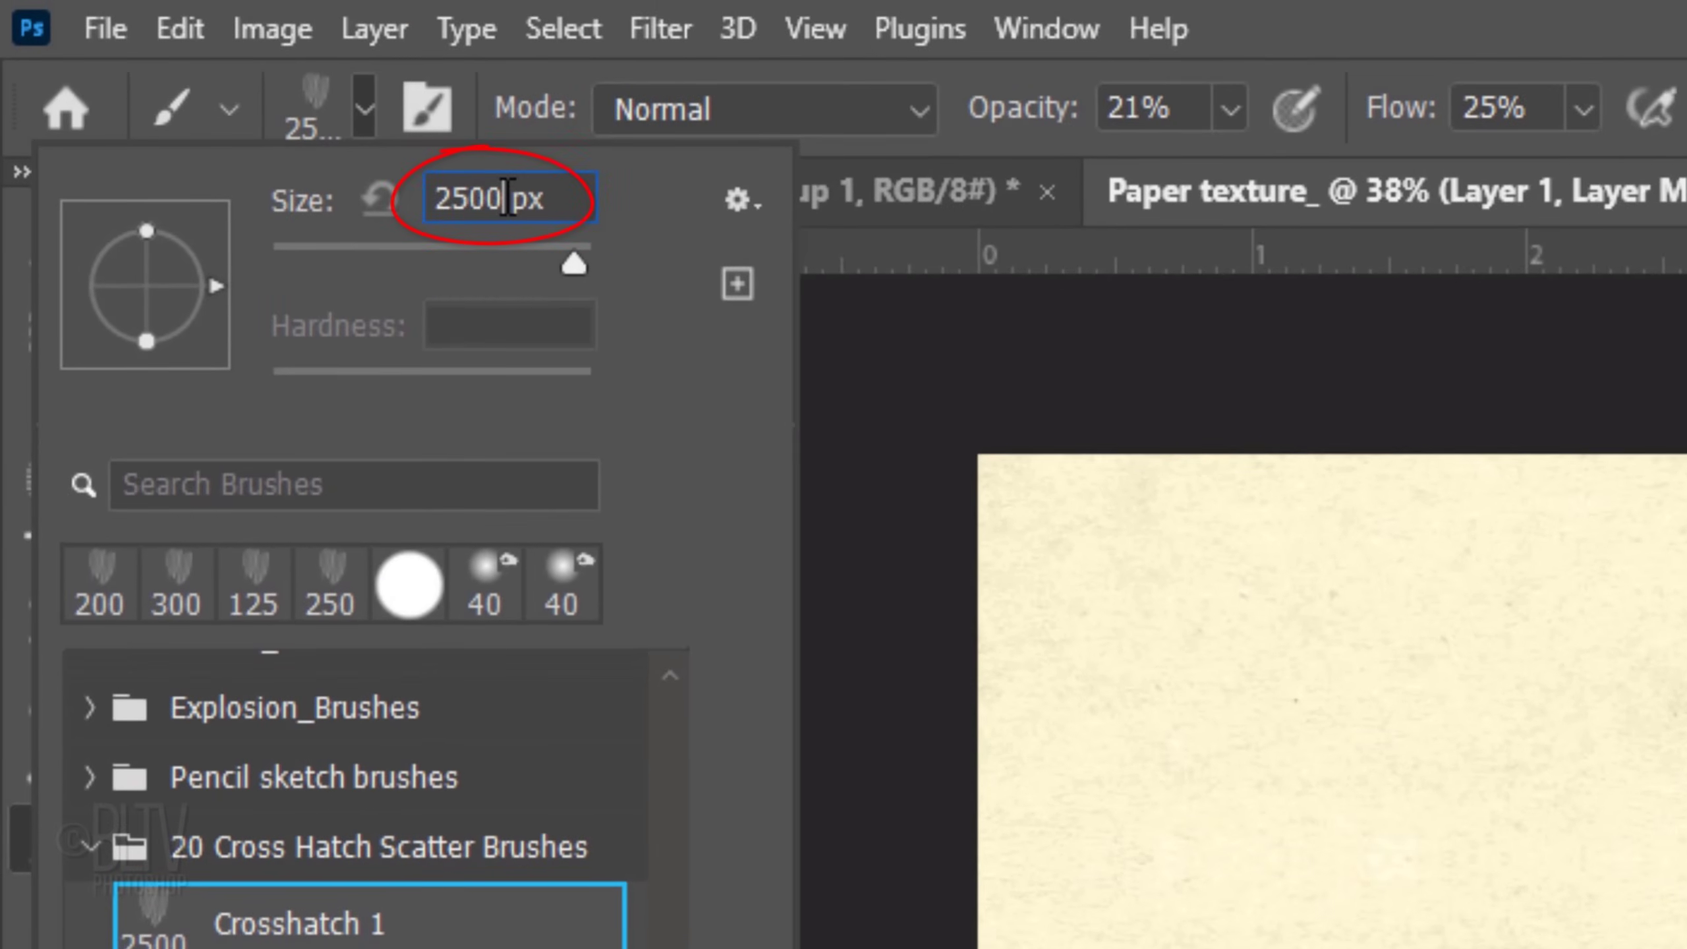
- Enter a brush setting of 3 before painting crosshatch strokes on Layer 1's mask
type("3")
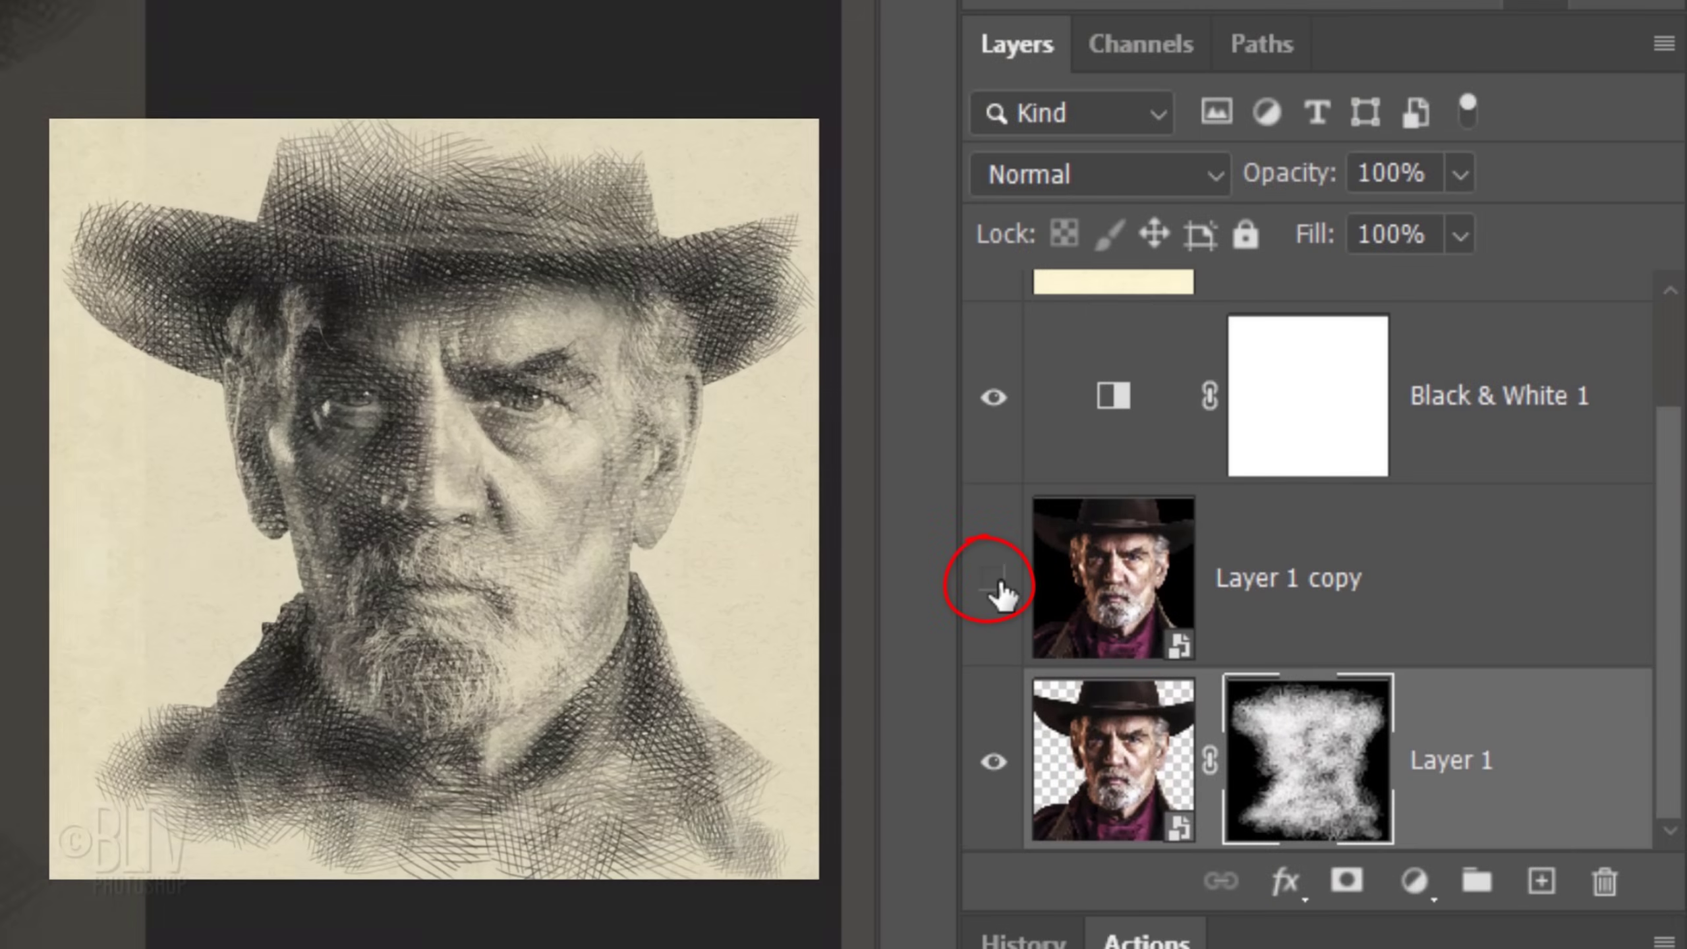
- Show Layer 1 copy in Multiply mode, add a hide-all mask, and set white as paint colour
left_click(992, 578)
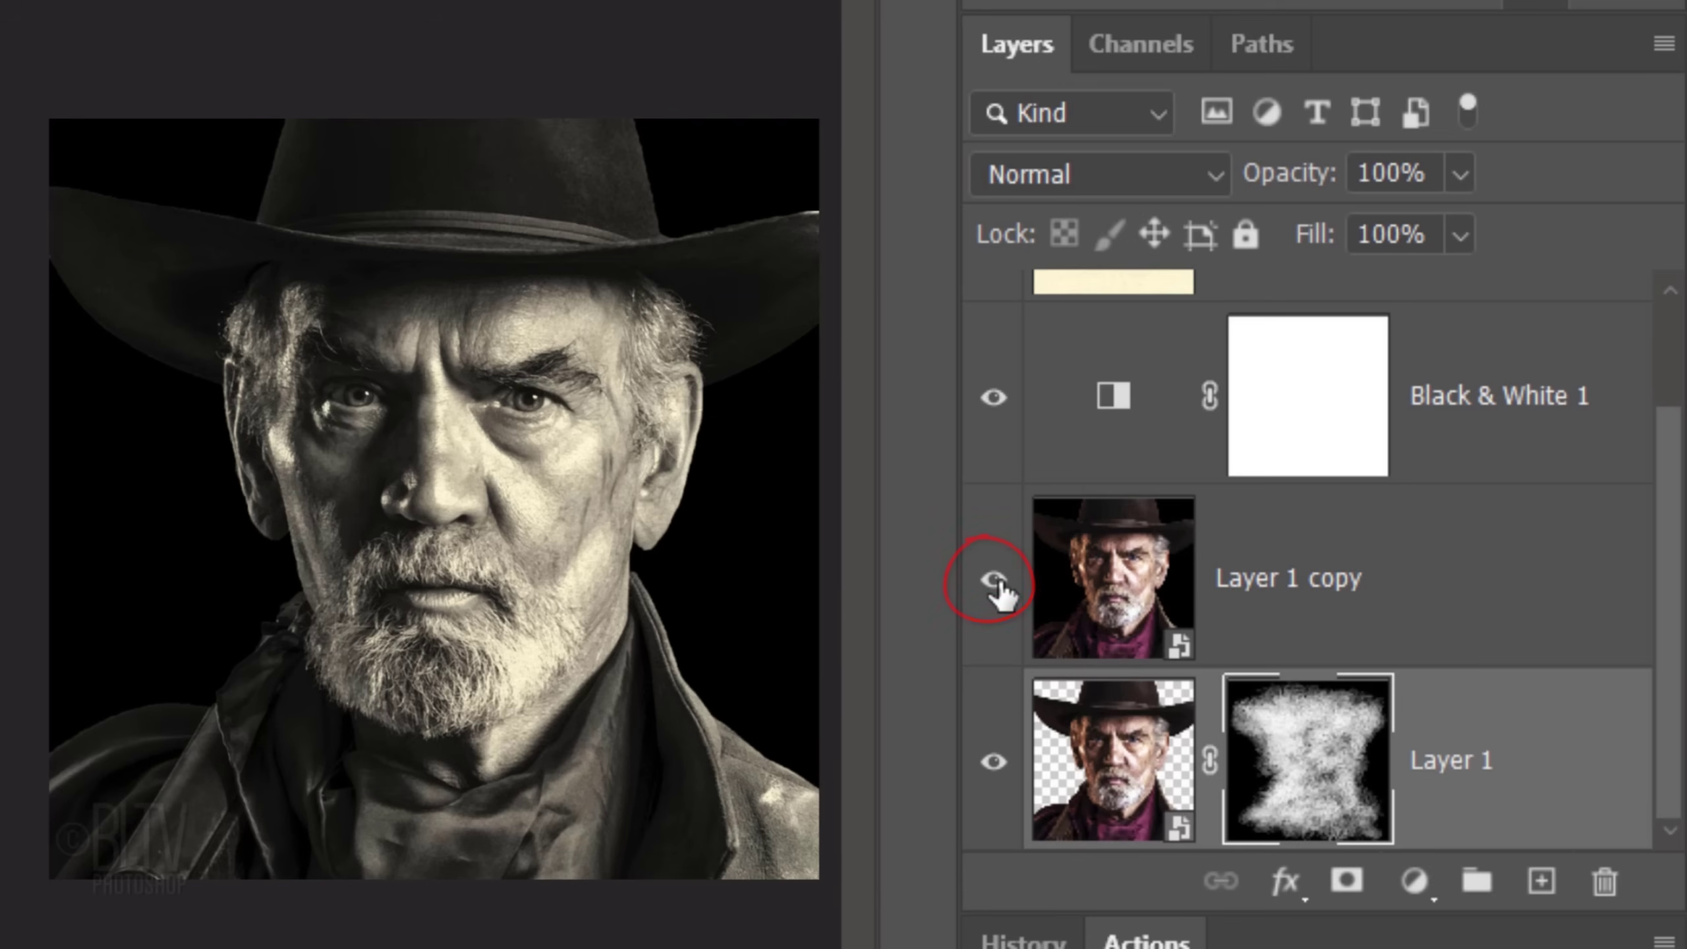
left_click(990, 579)
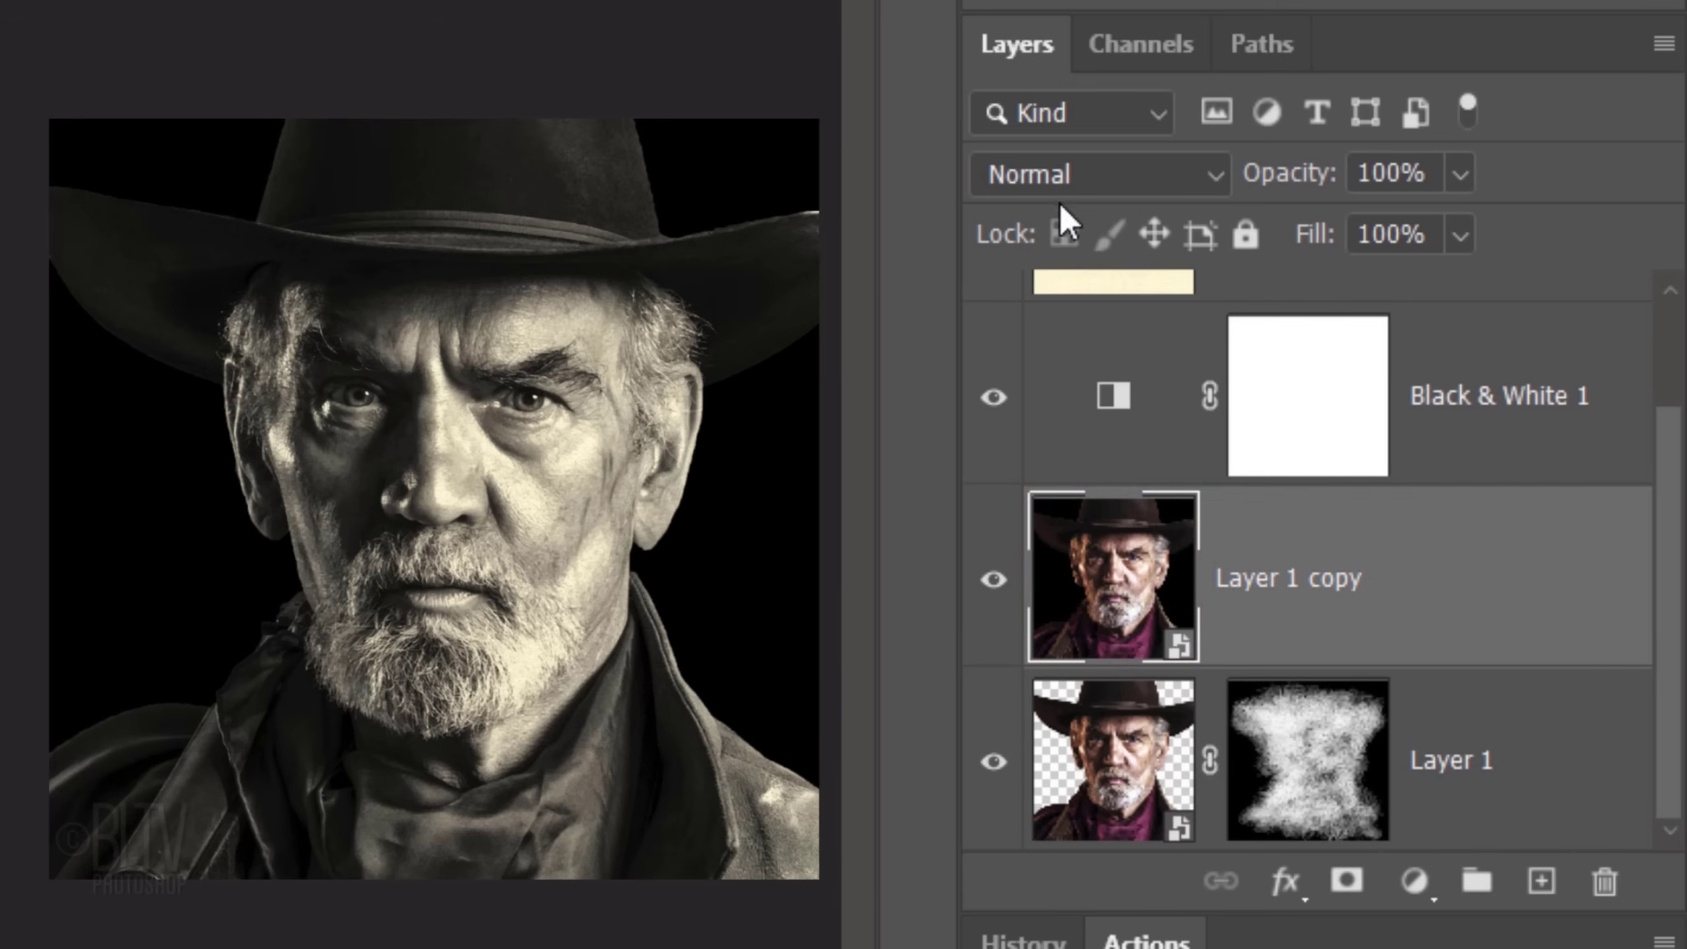
left_click(1097, 173)
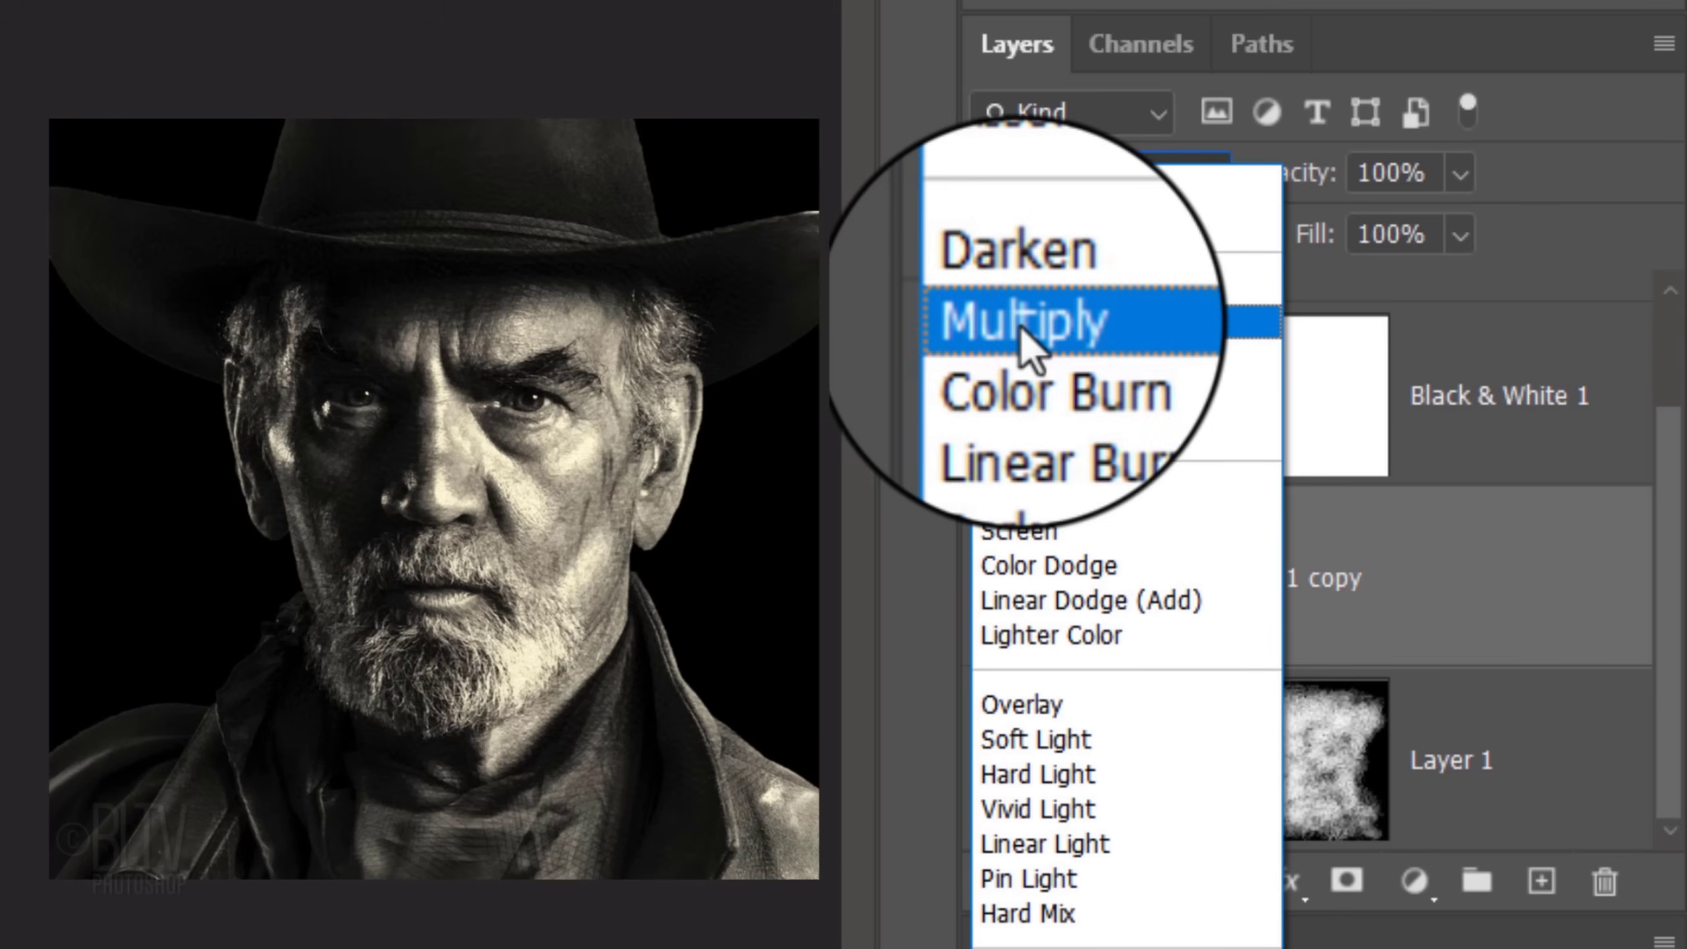
left_click(1021, 321)
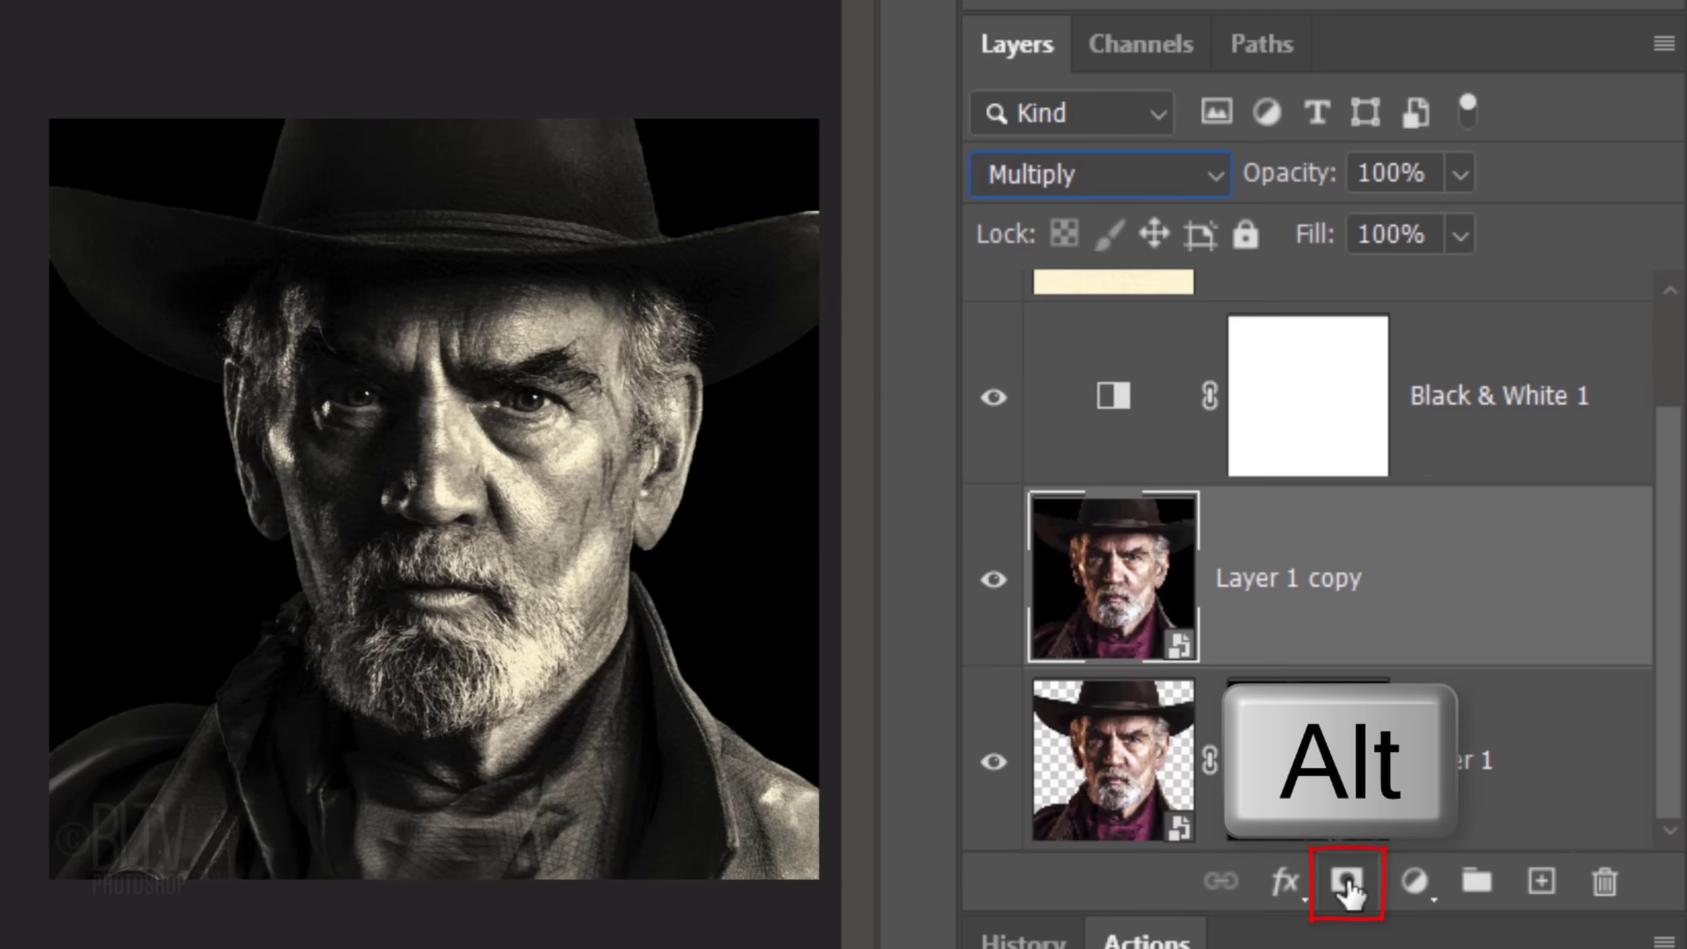
left_click(1345, 883)
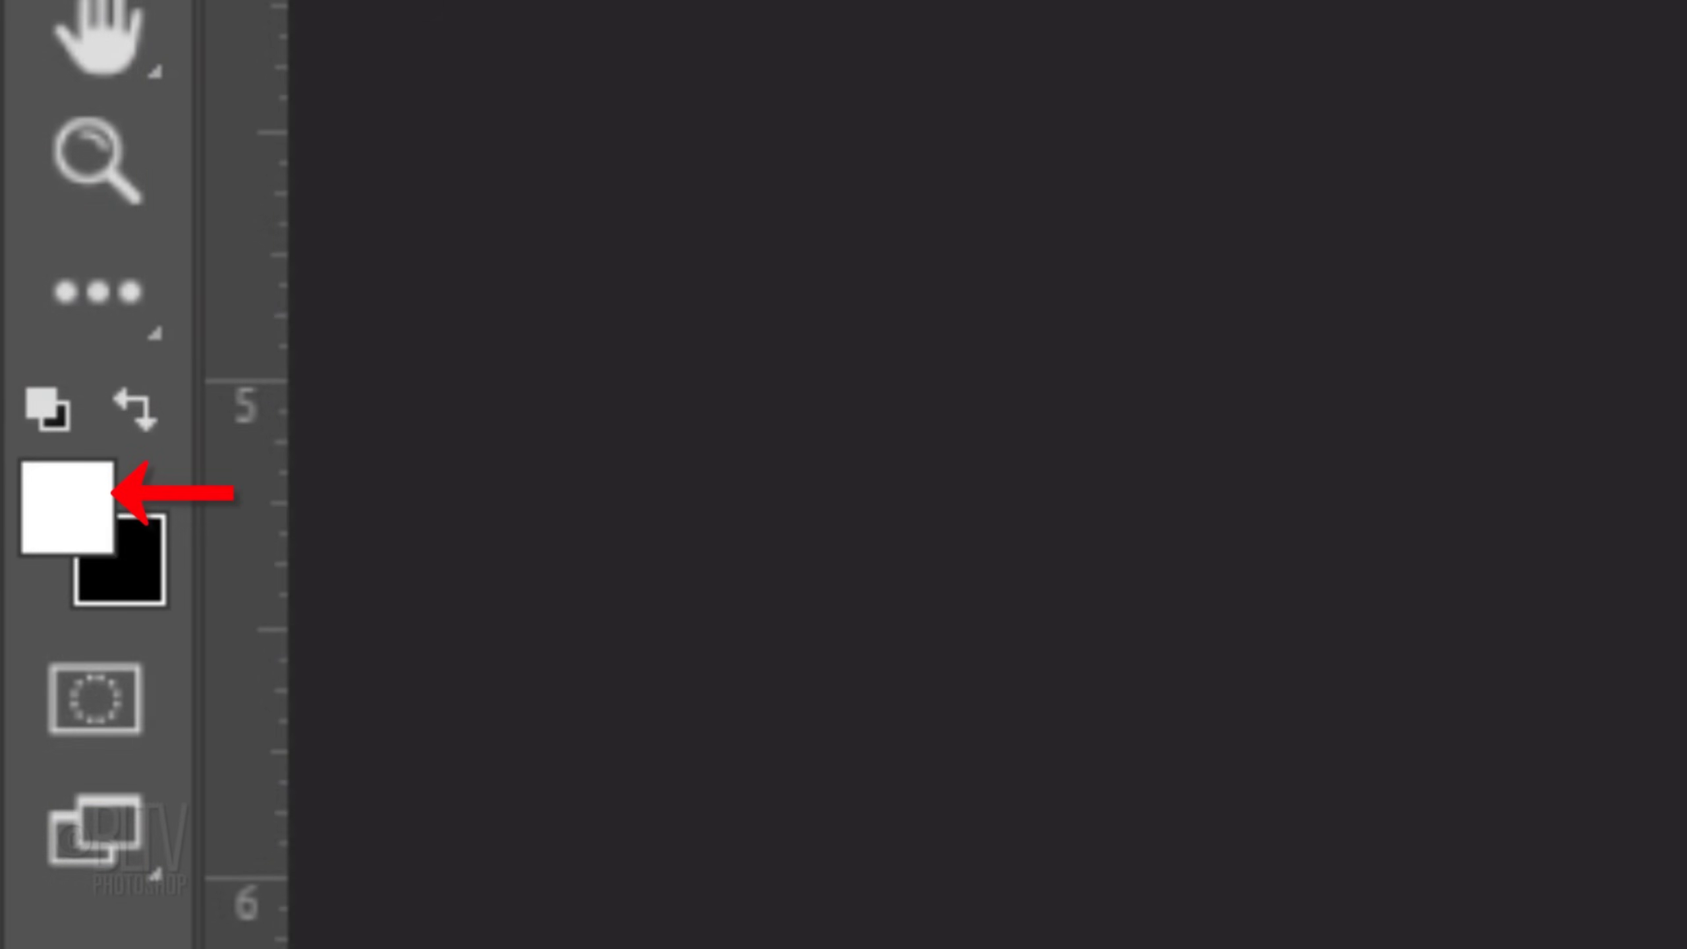
key("x")
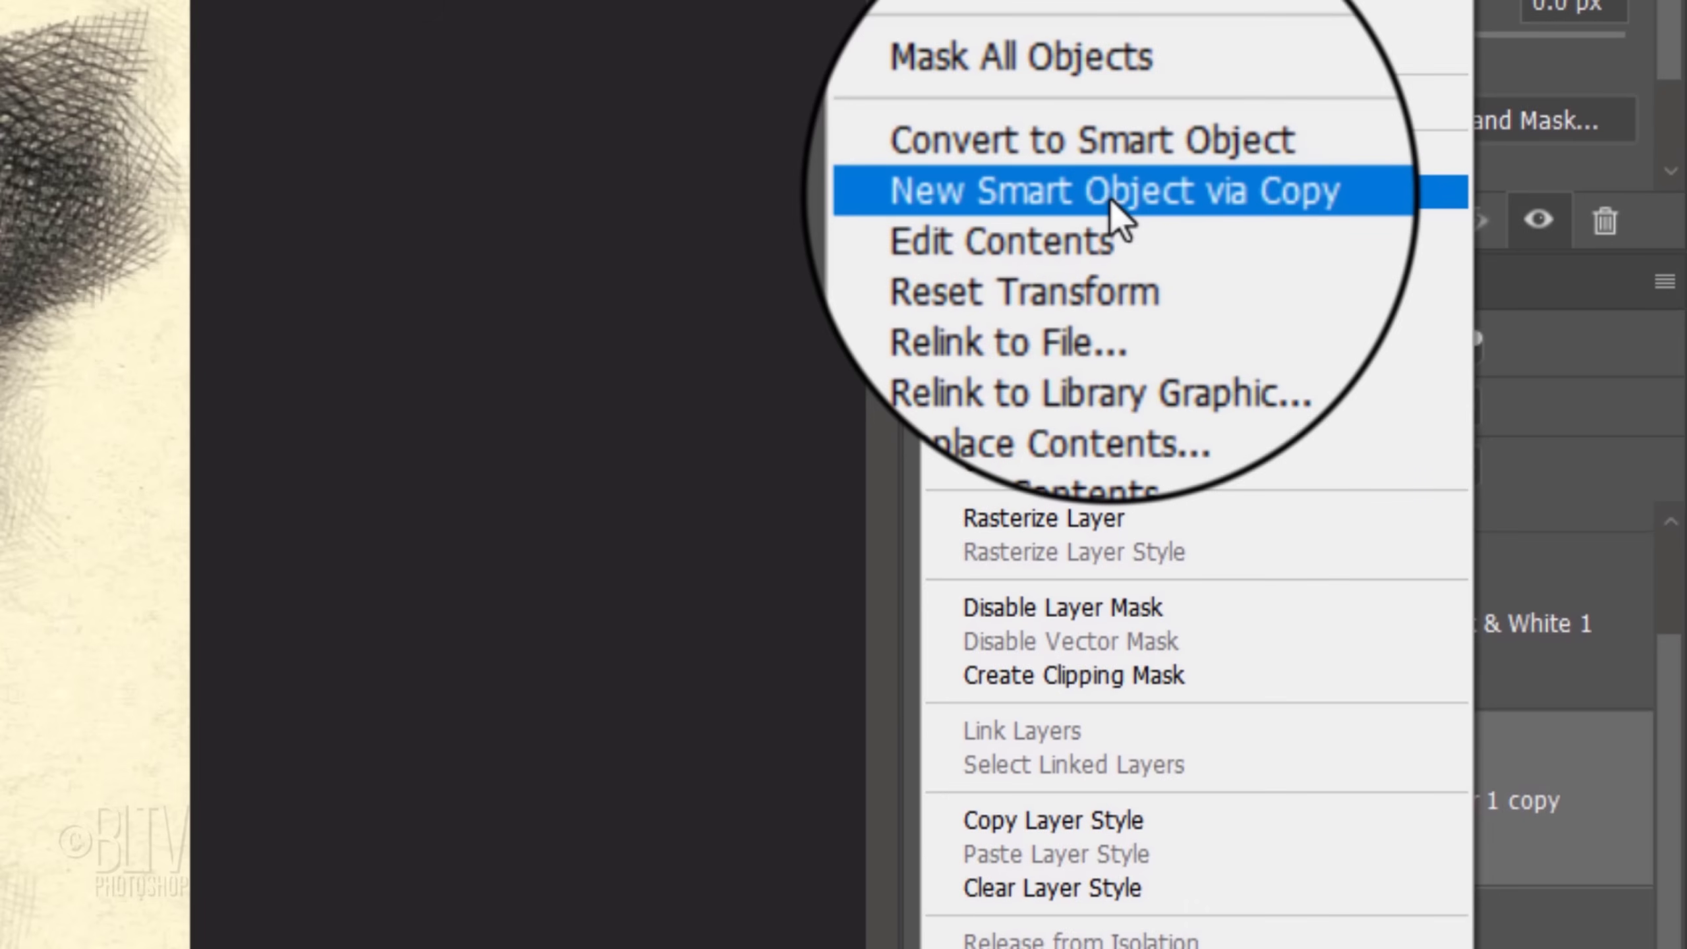
- Create a smart-object copy of Layer 1 copy and apply the Sketch > Charcoal filter
left_click(1119, 190)
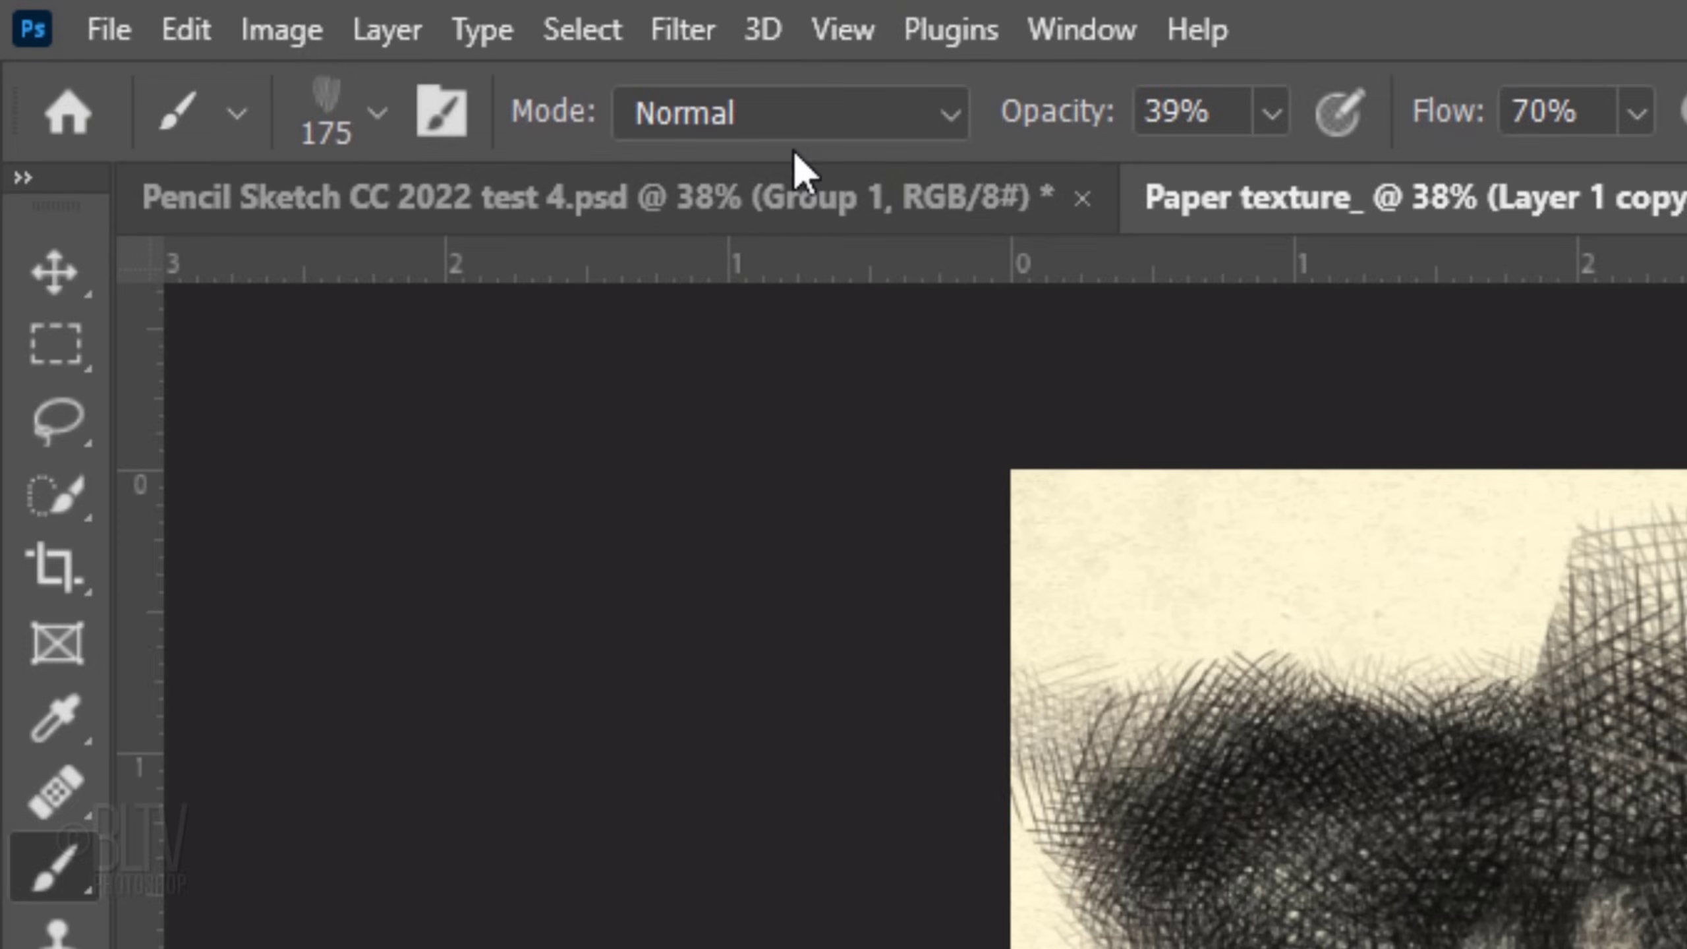
left_click(681, 29)
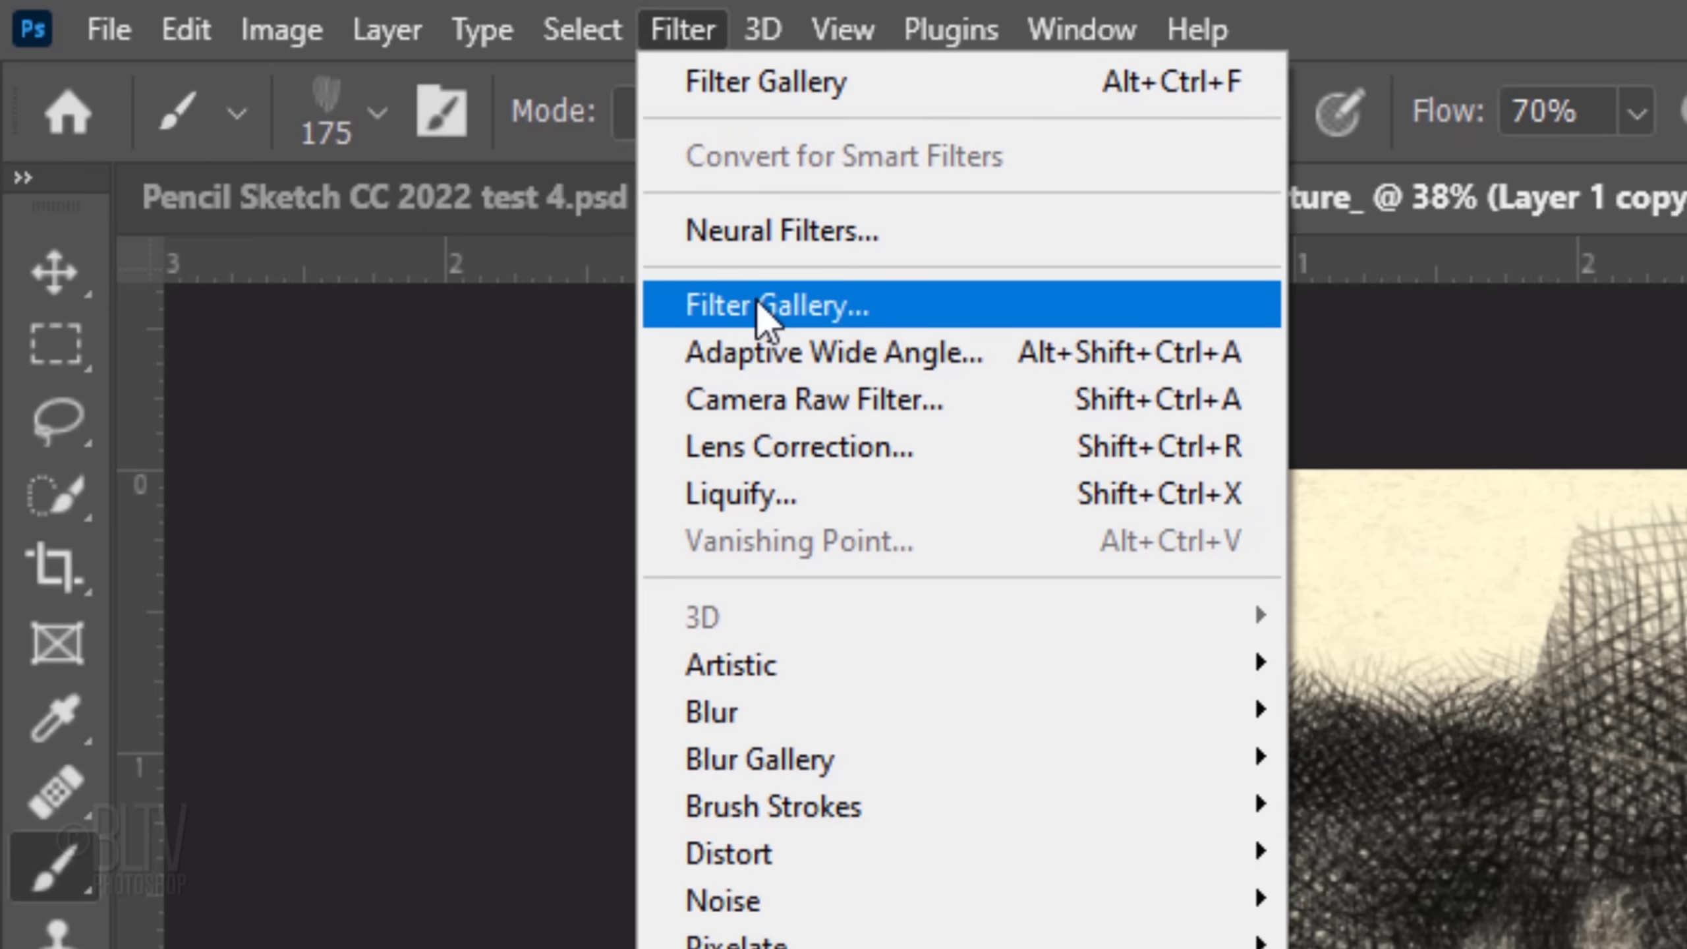
left_click(777, 304)
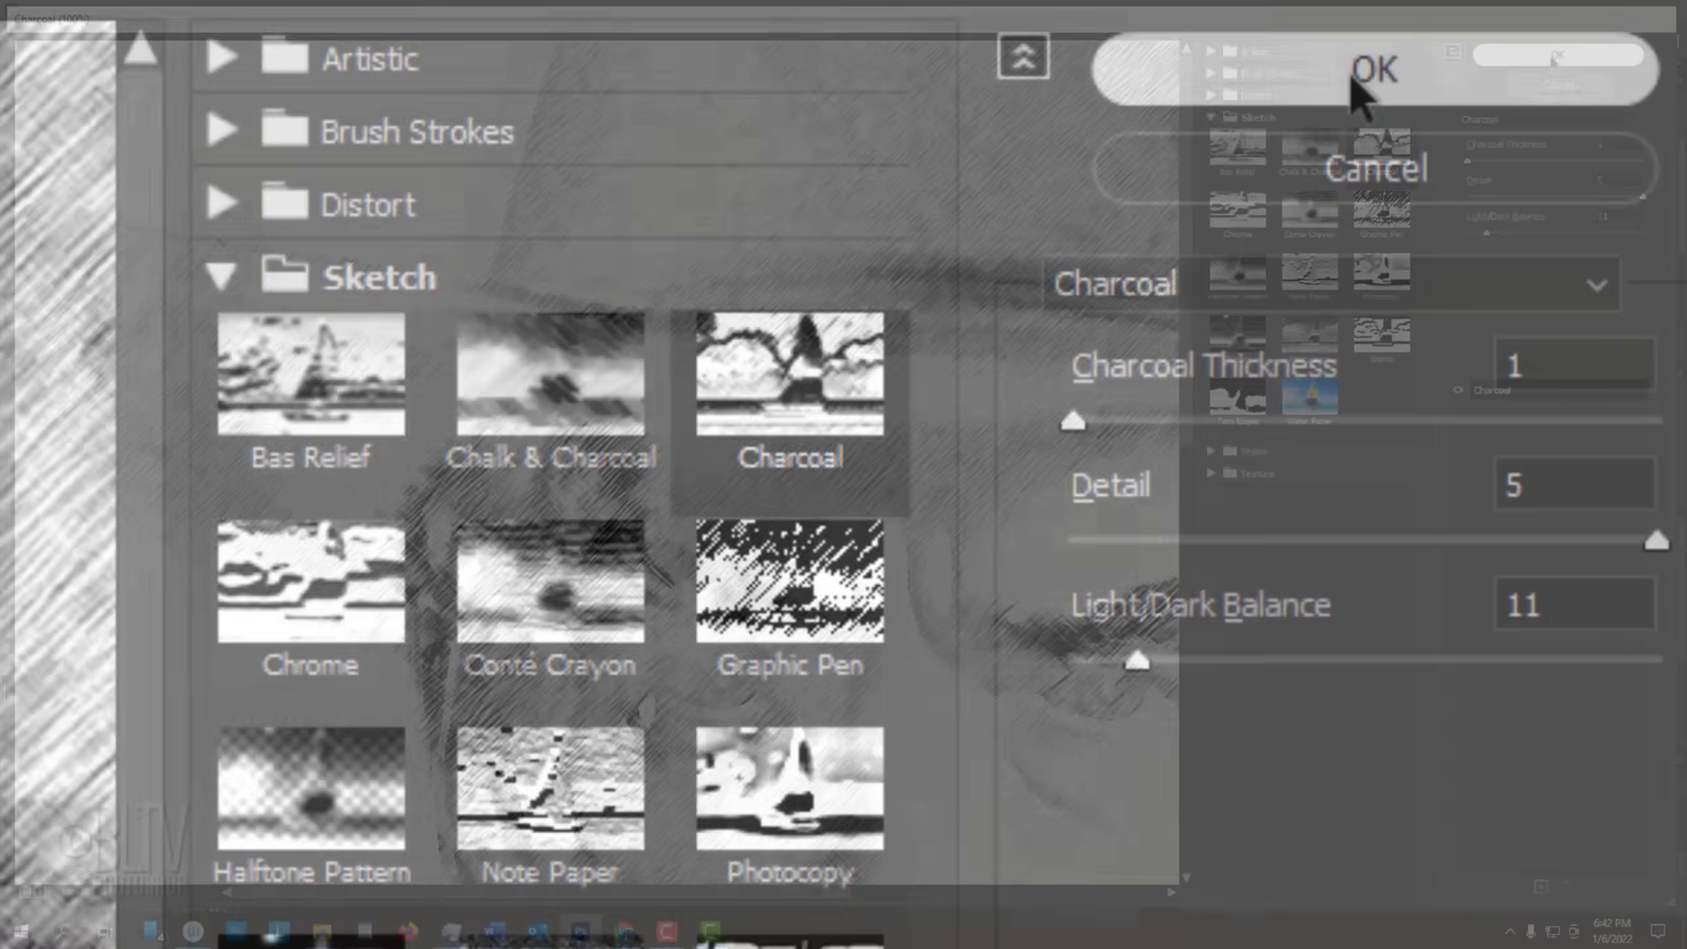
left_click(1373, 70)
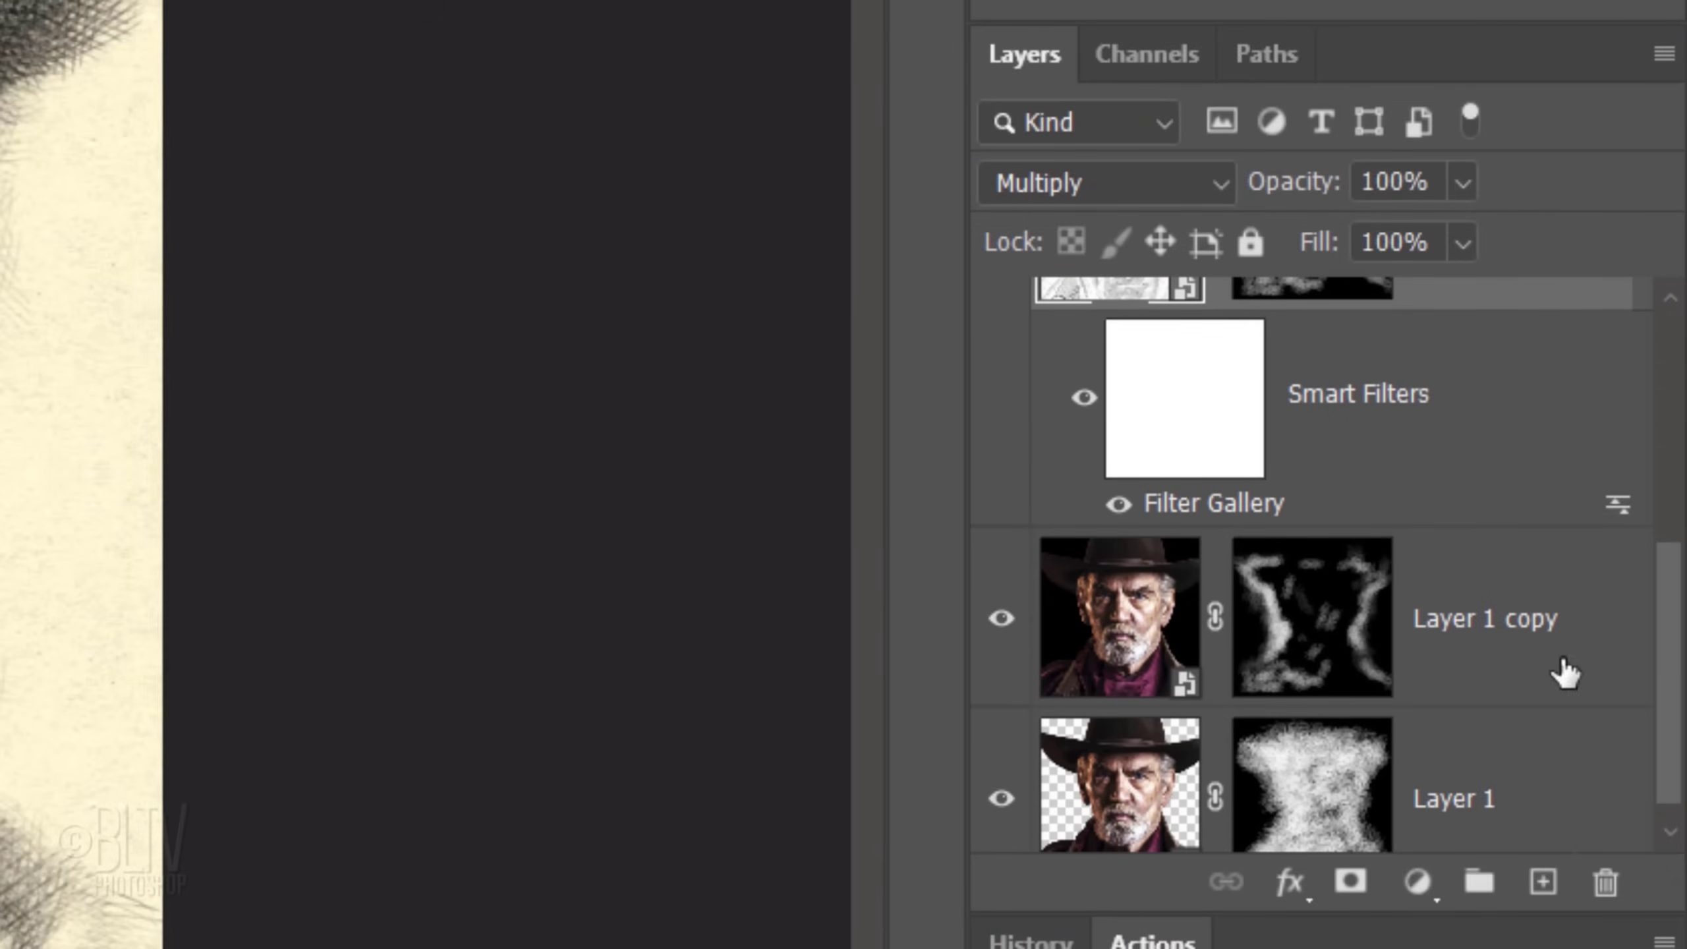
- Copy Layer 1's mask onto Layer 1 copy 2, replacing its mask, and invert it
left_click(1311, 799)
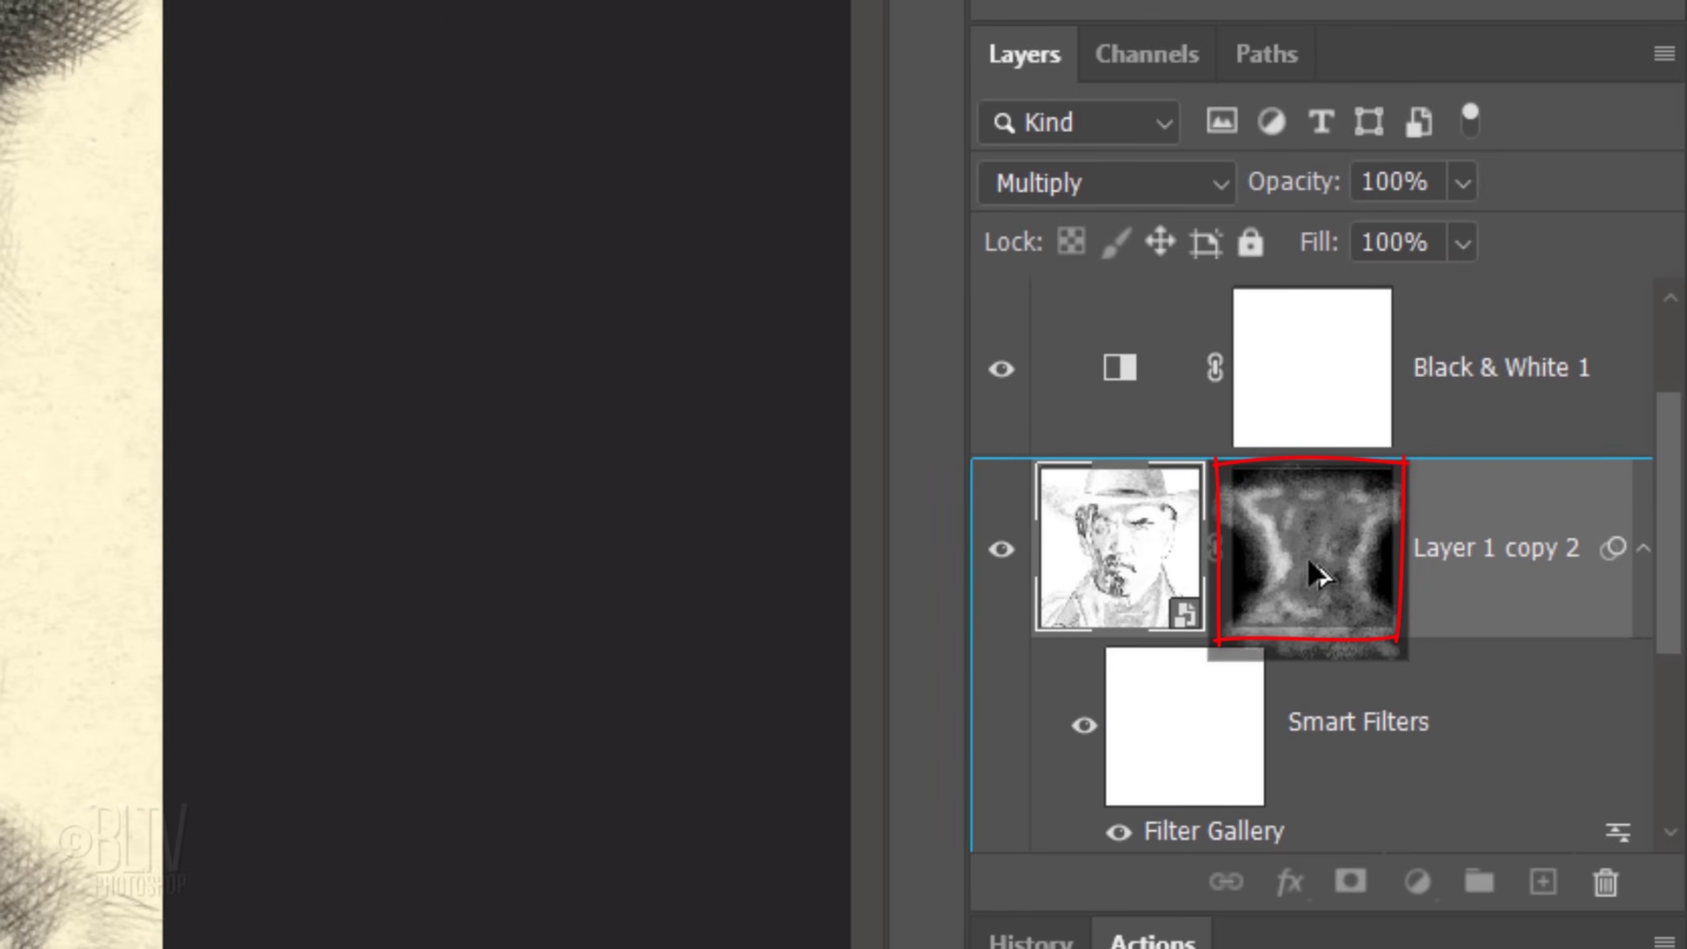
left_click(1308, 558)
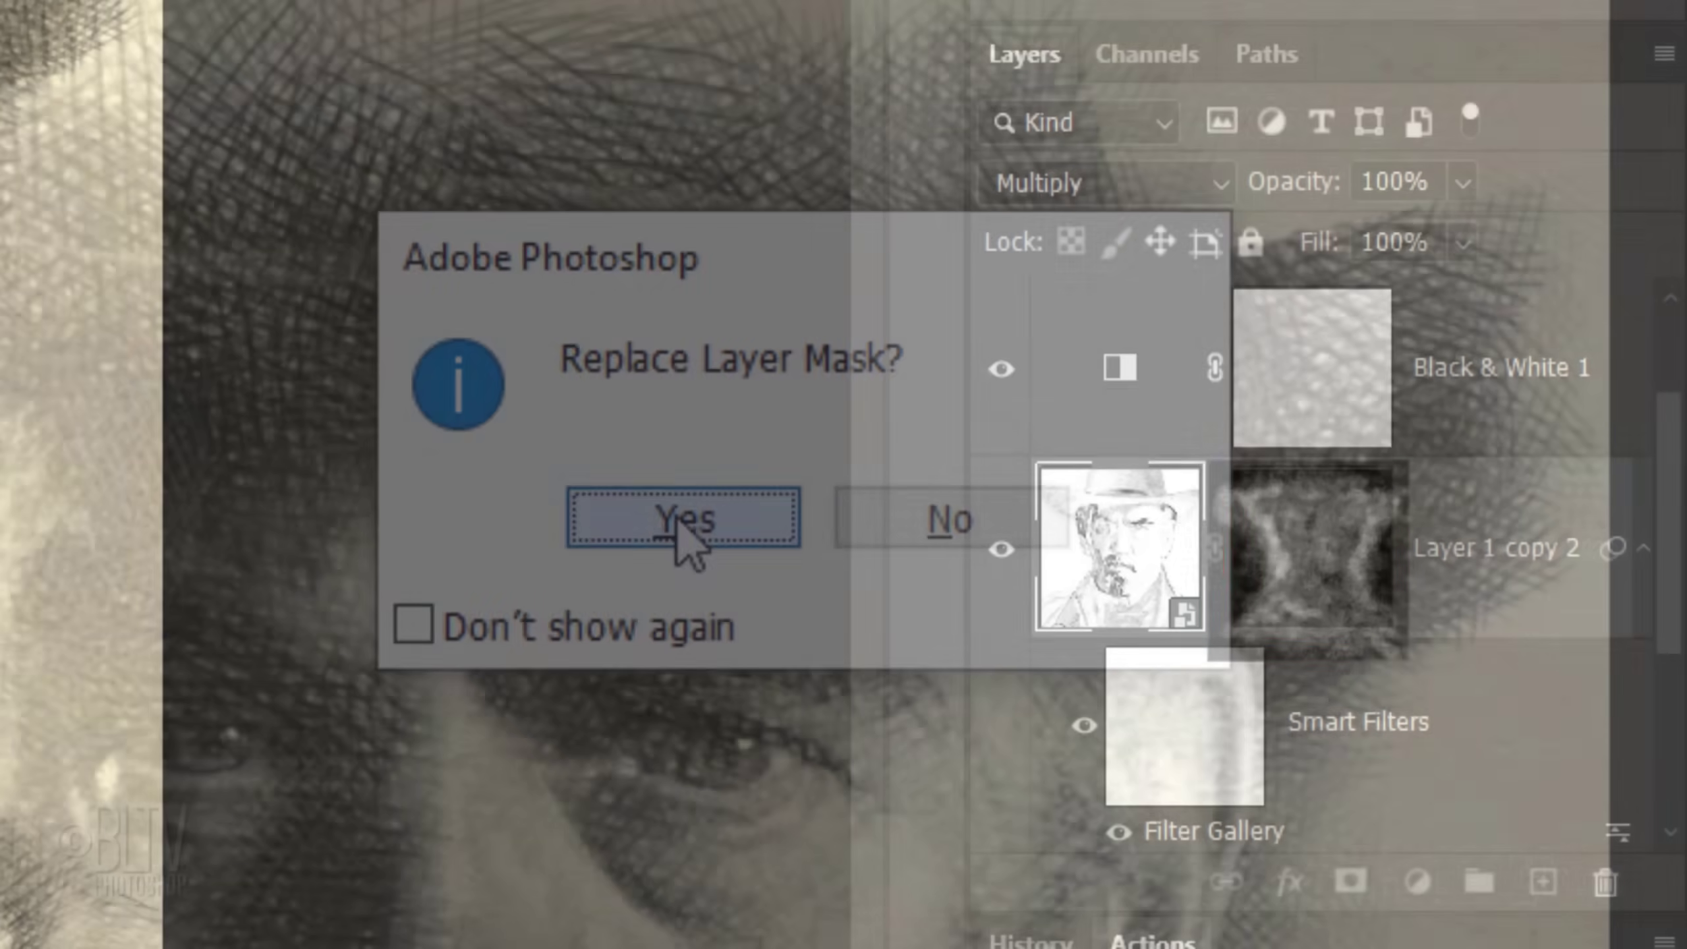
left_click(679, 519)
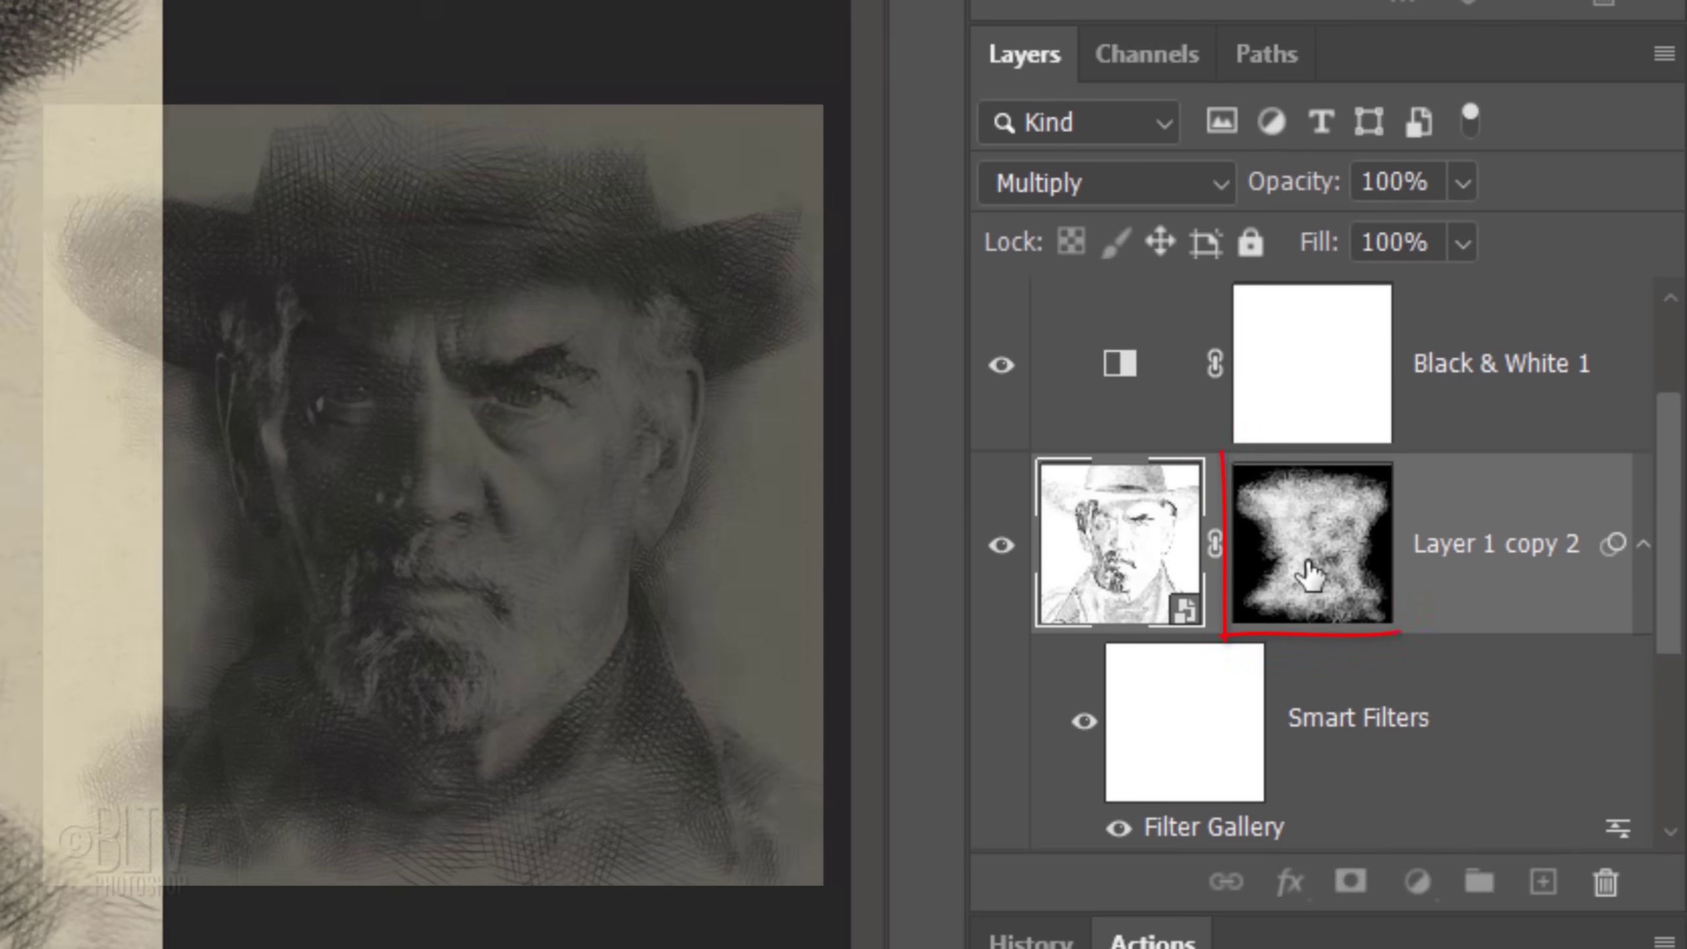
left_click(1311, 543)
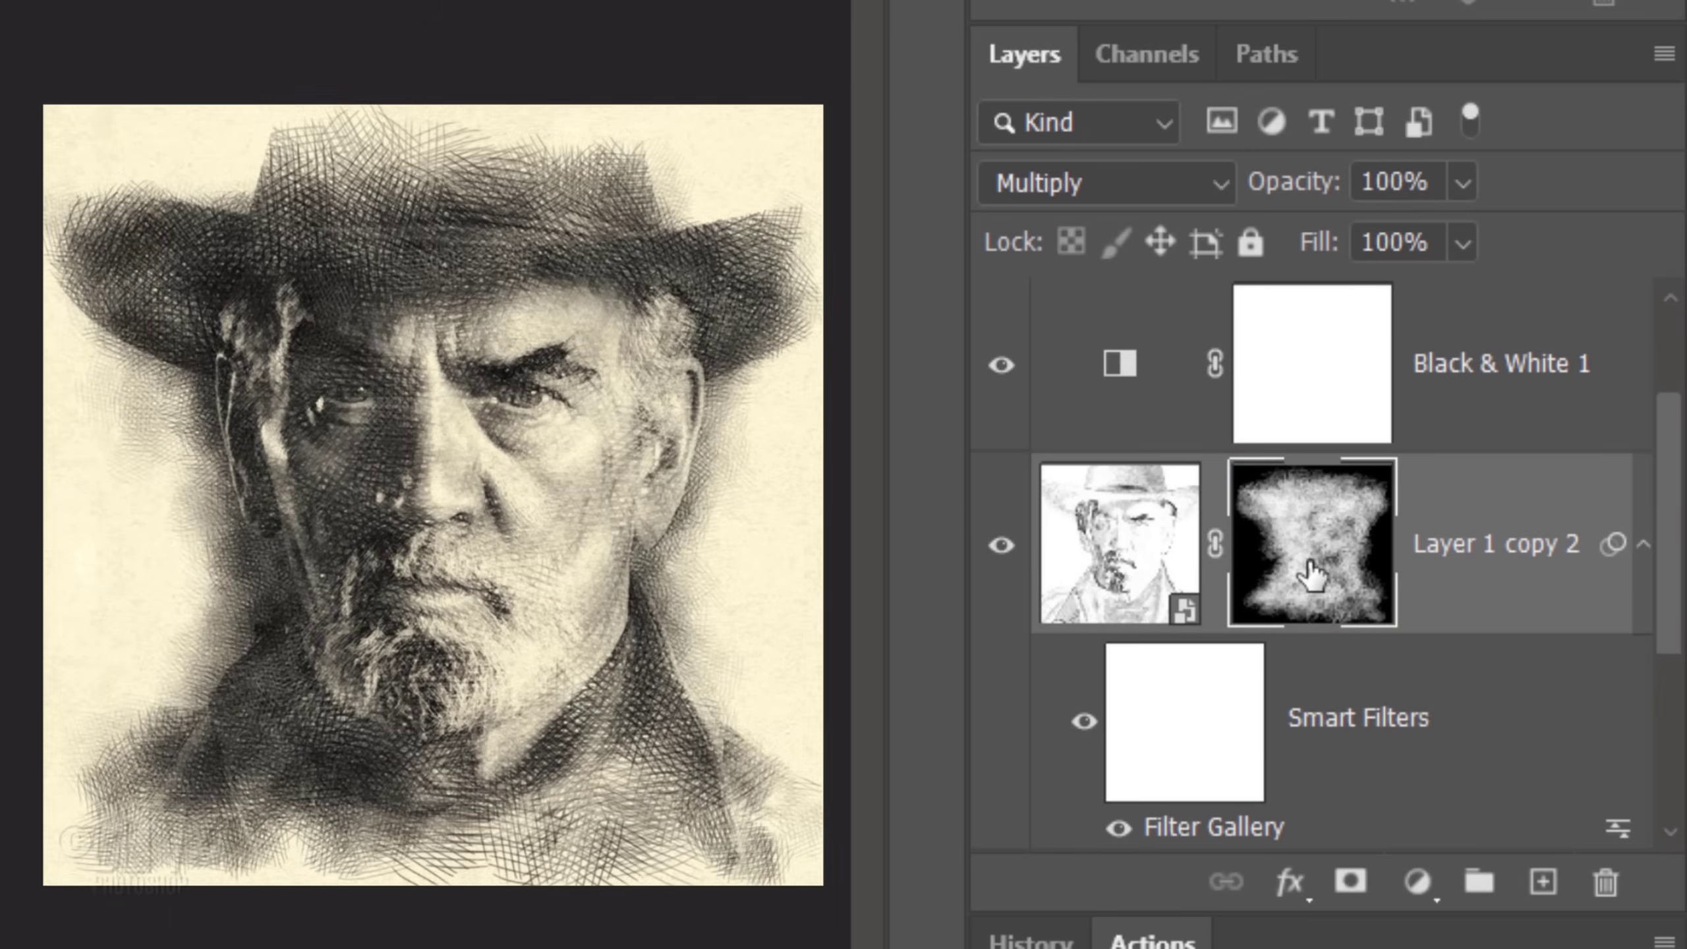
key("ctrl+i")
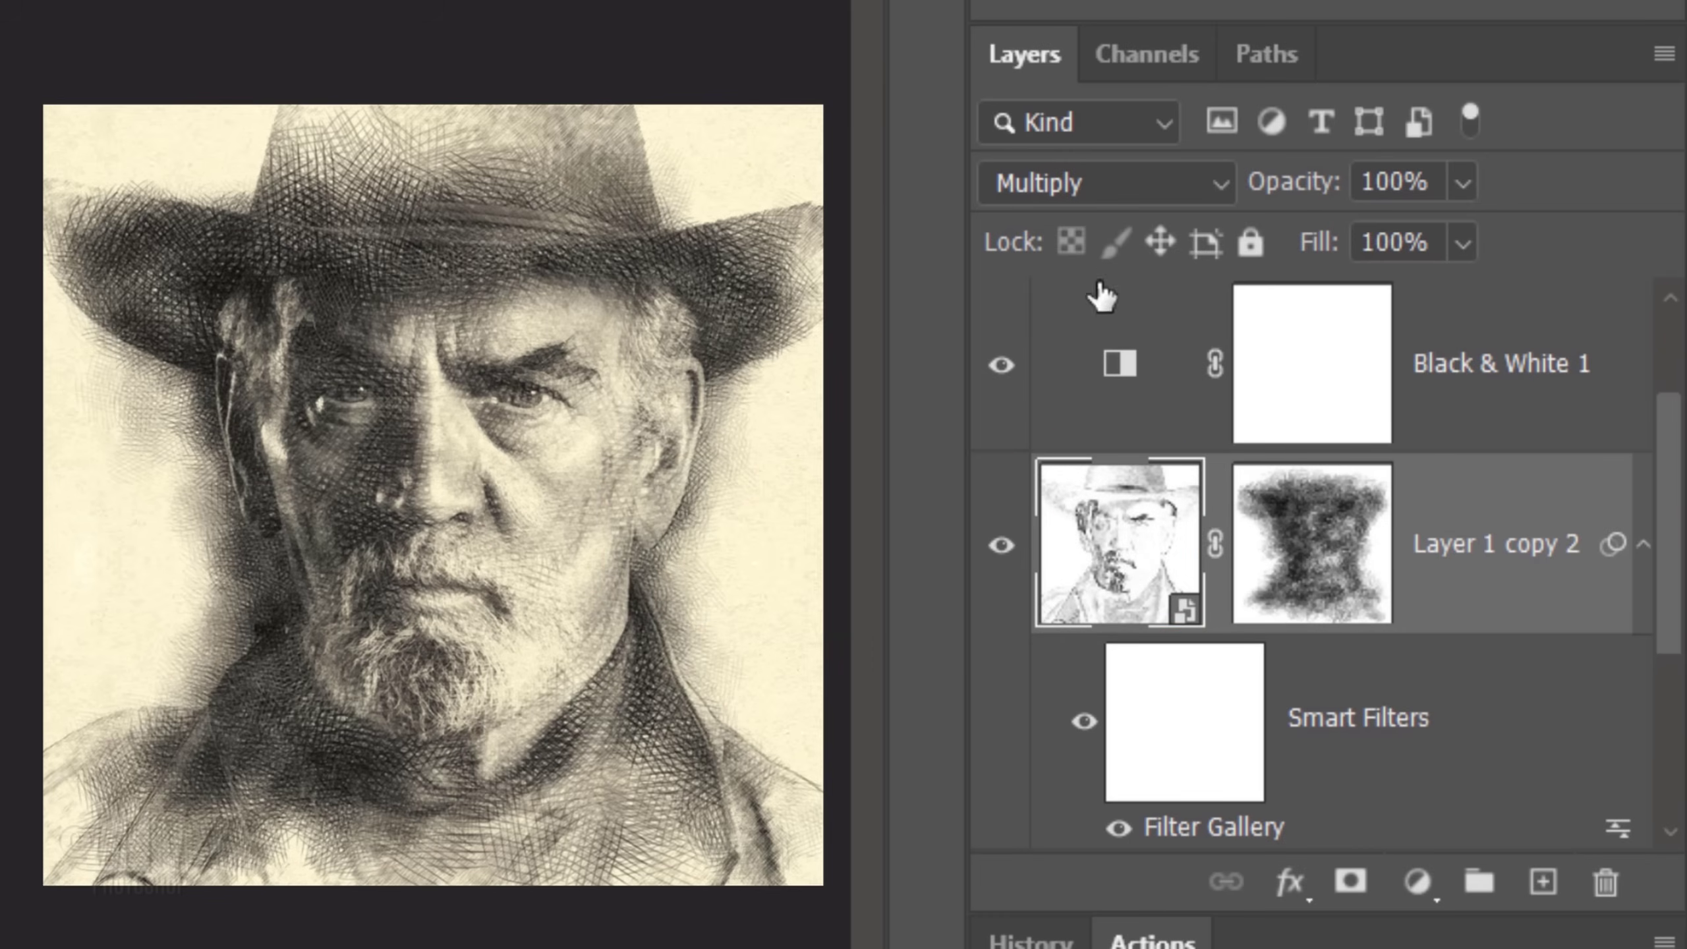
- Switch Layer 1 copy 2's blend mode to Pin Light
left_click(1098, 181)
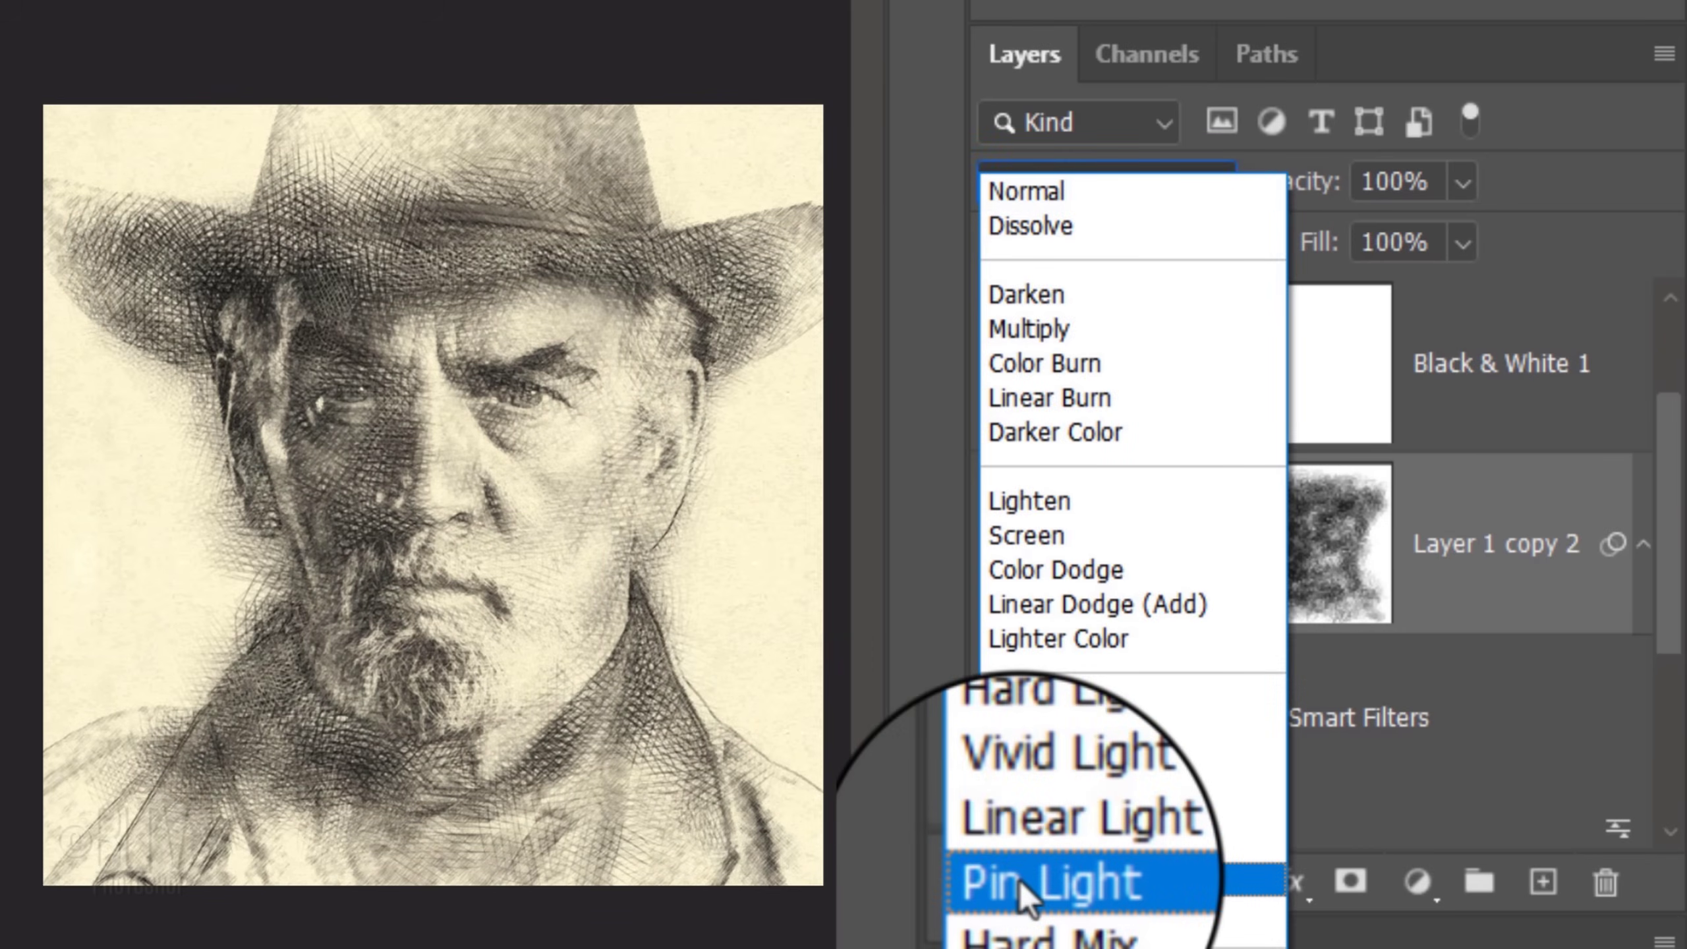
left_click(1049, 881)
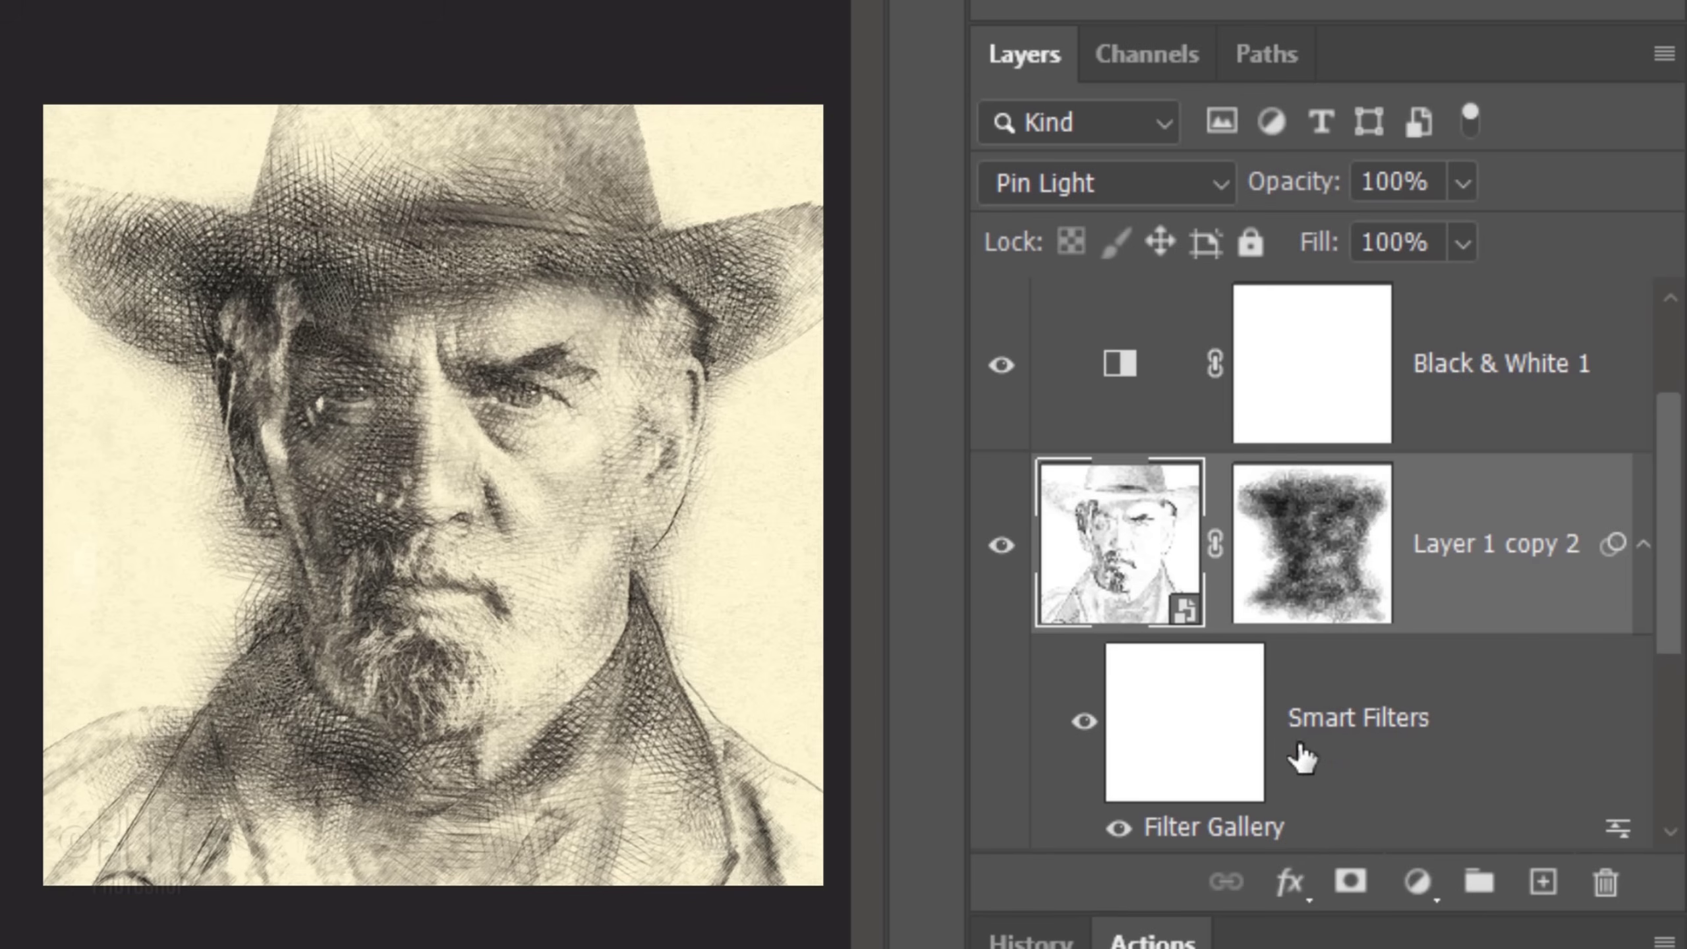
scroll("down", 3)
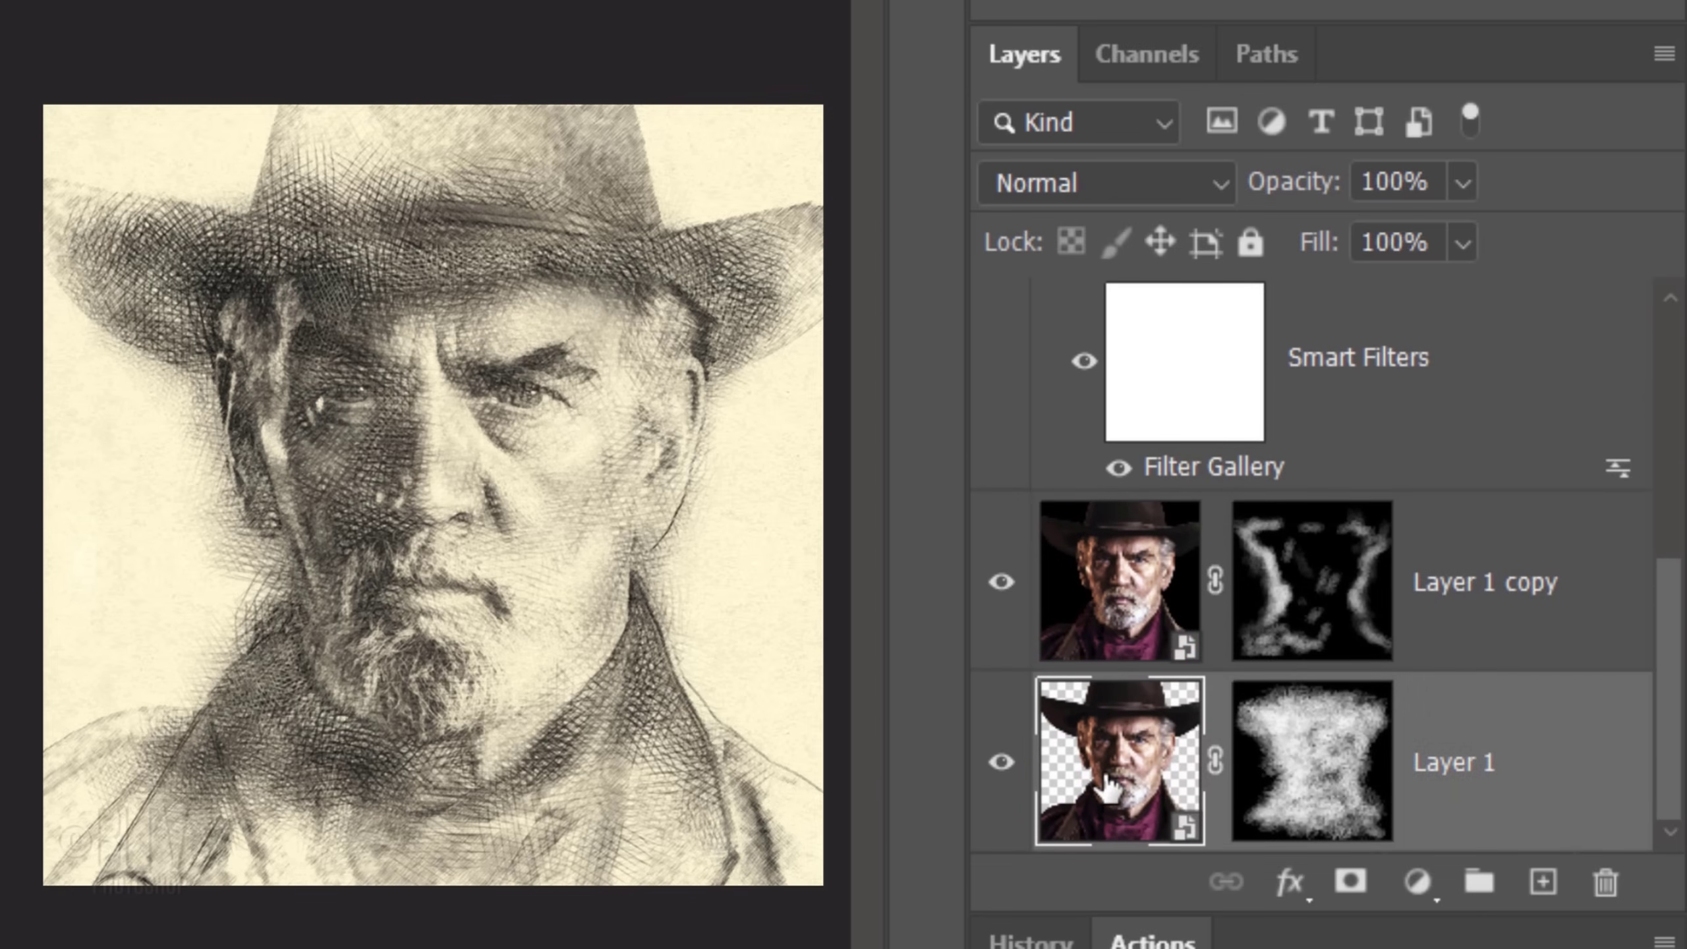
- Duplicate Layer 1 with Ctrl+J into Layer 1 copy 3 and raise its opacity to 100%
key("ctrl+j")
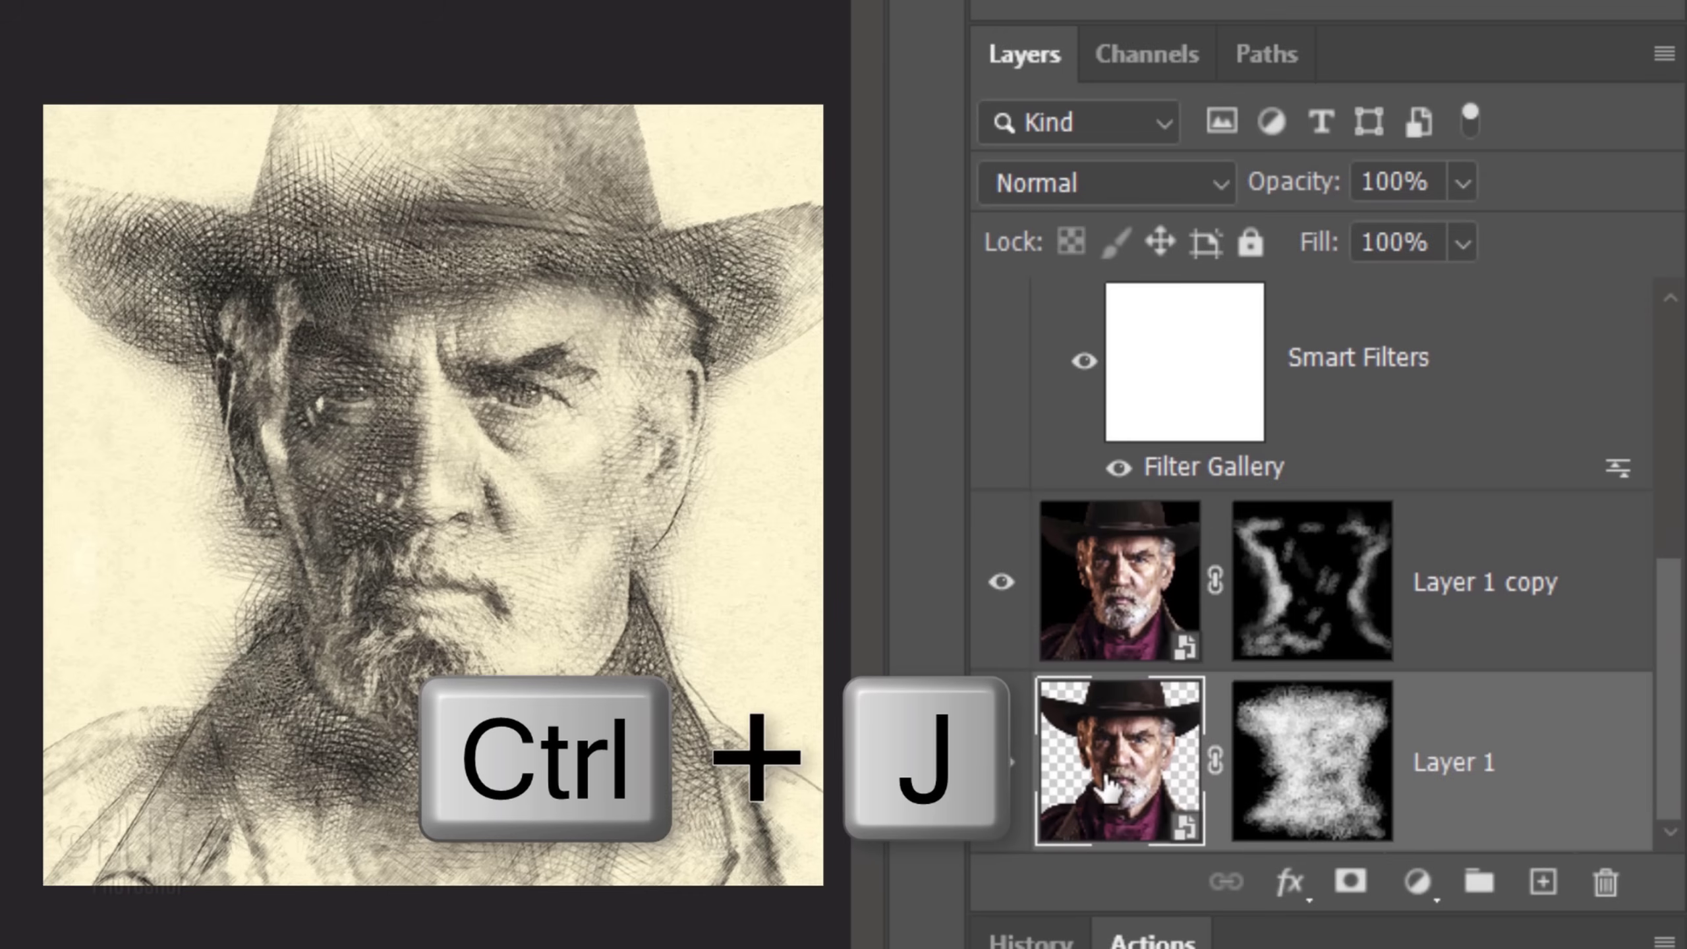
key("ctrl+j")
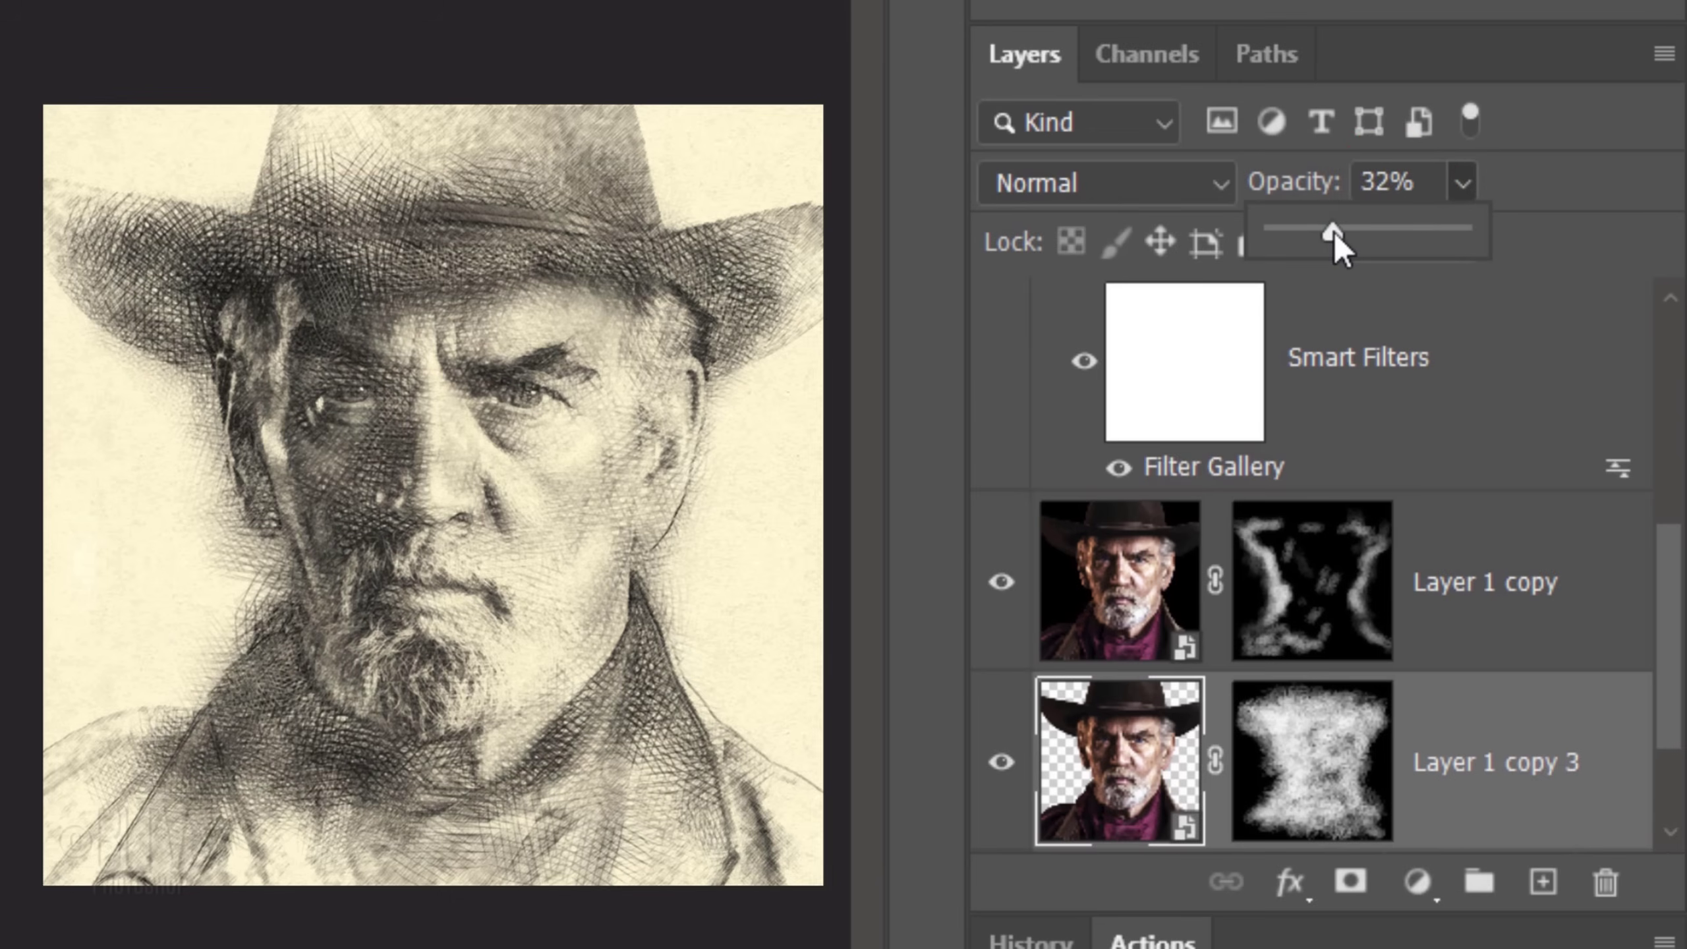
left_click_drag(1329, 229, 1460, 232)
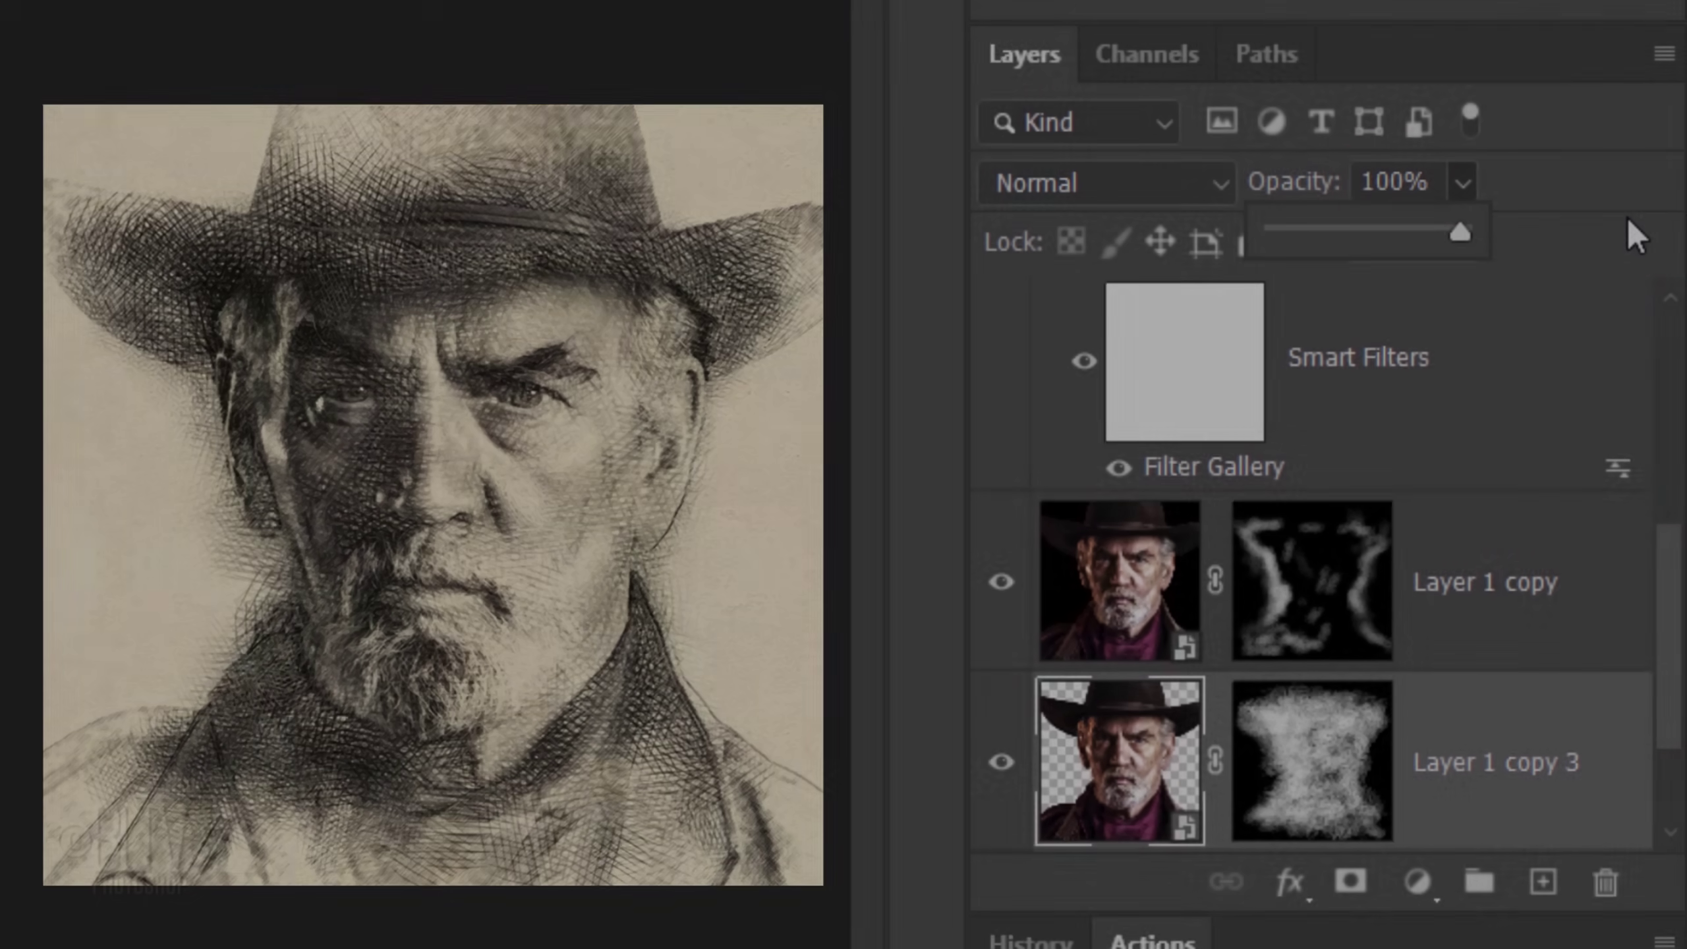